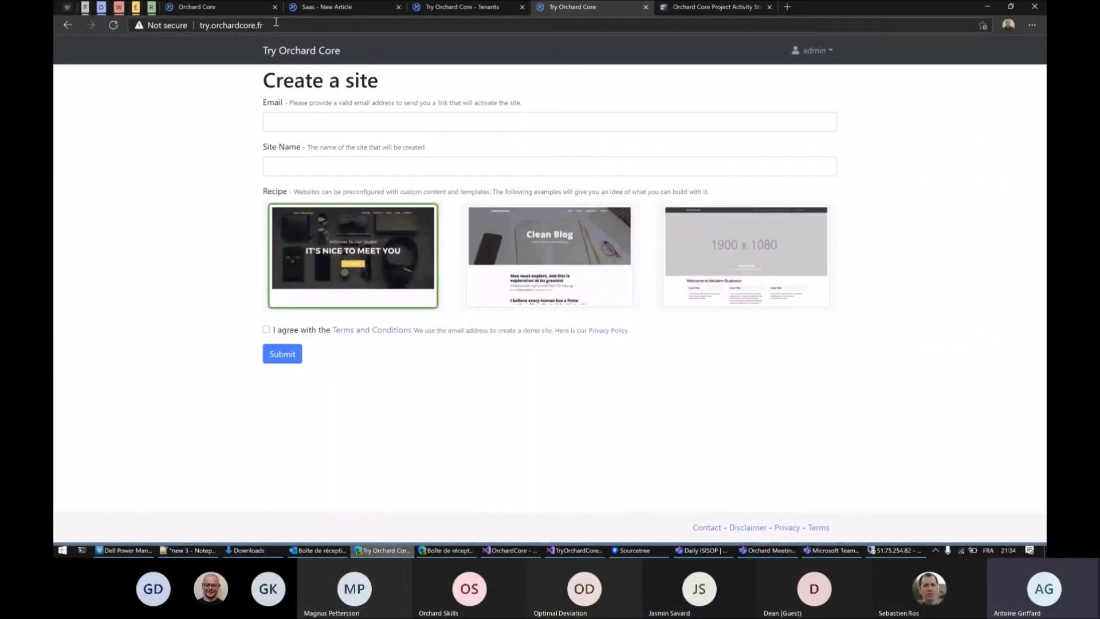
mouse_move(705, 244)
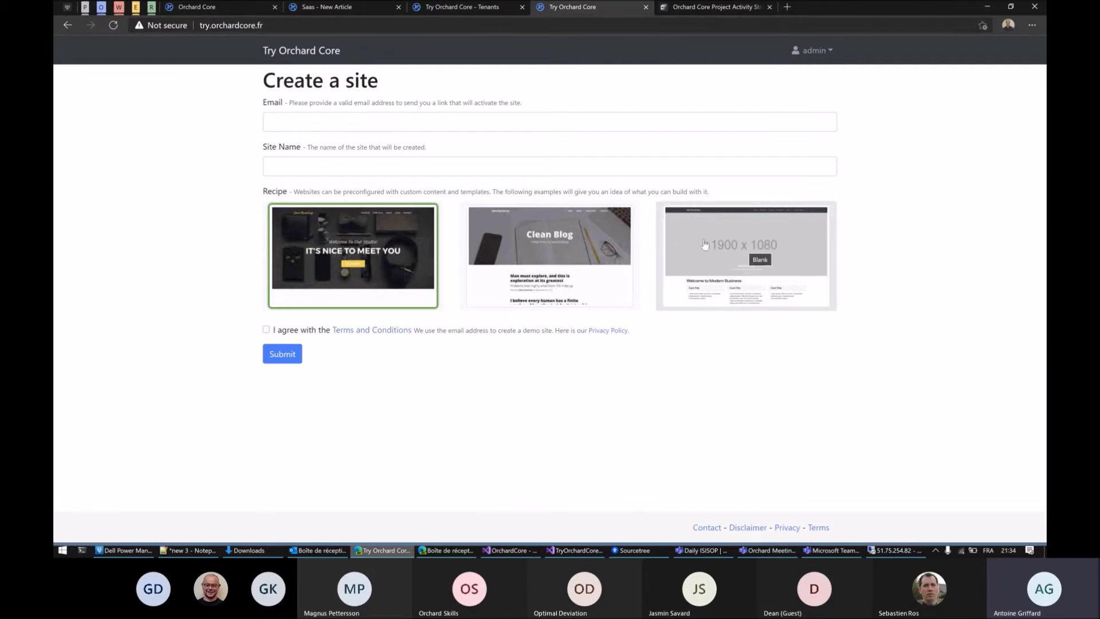
left_click(744, 254)
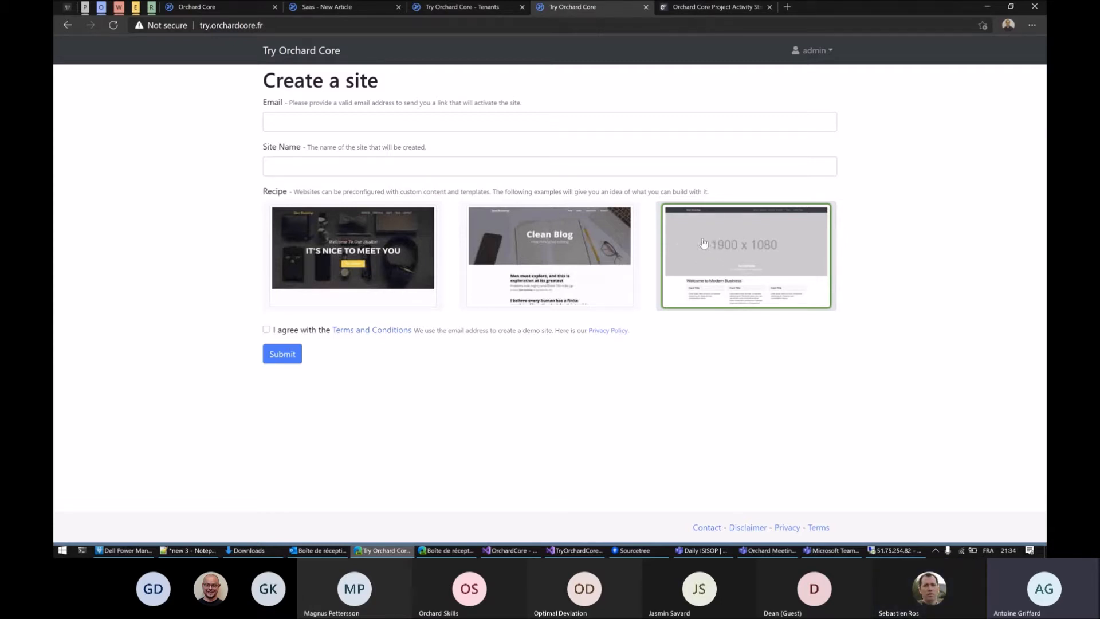
mouse_move(700, 247)
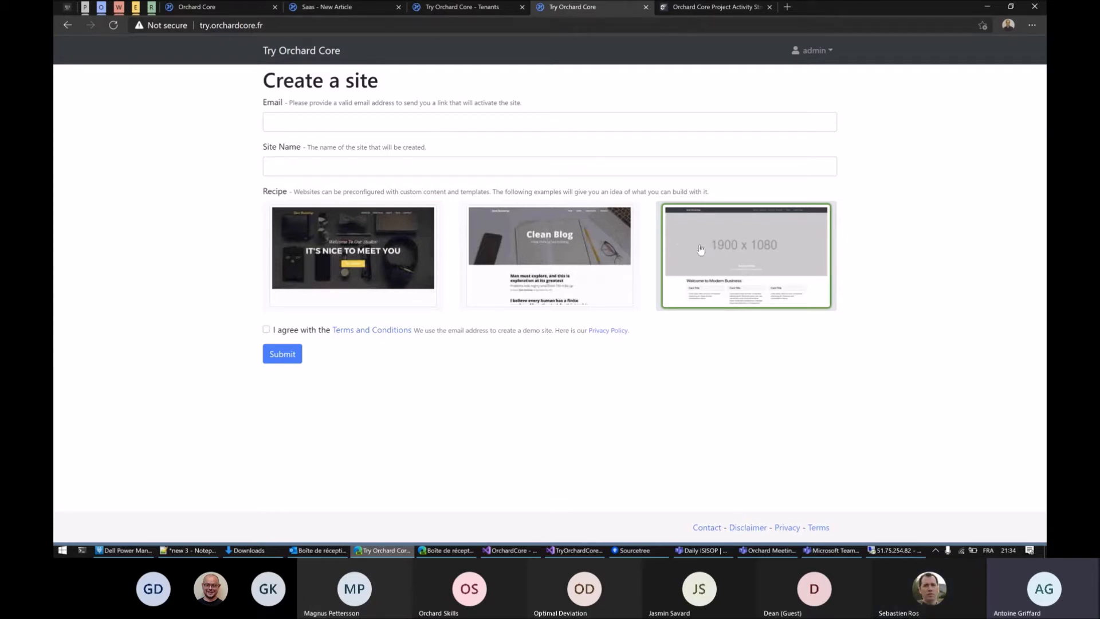
left_click(549, 121)
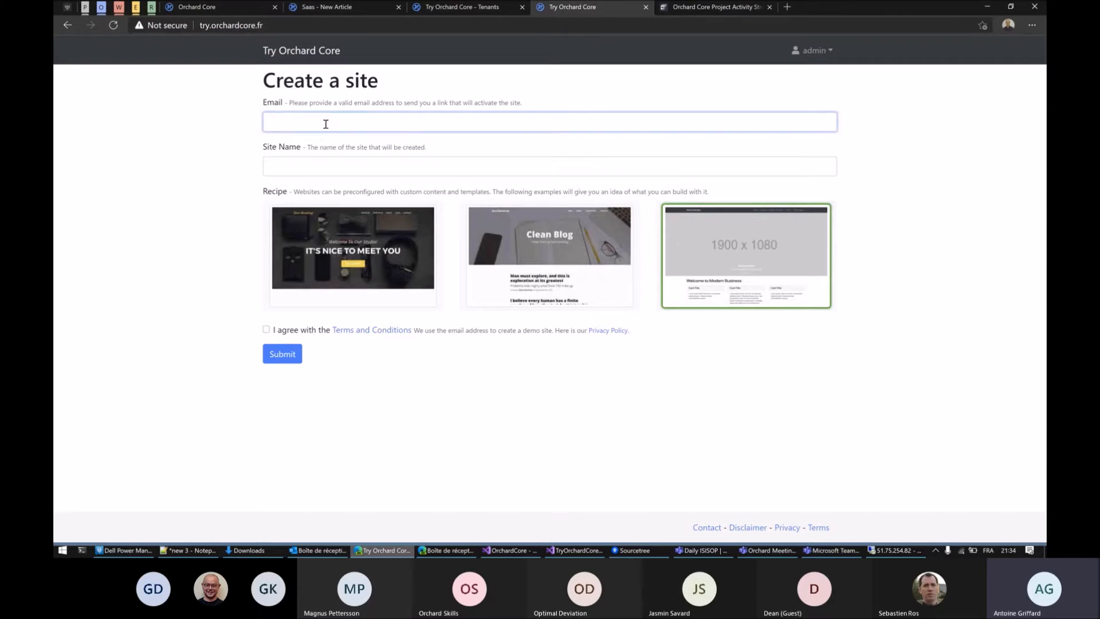
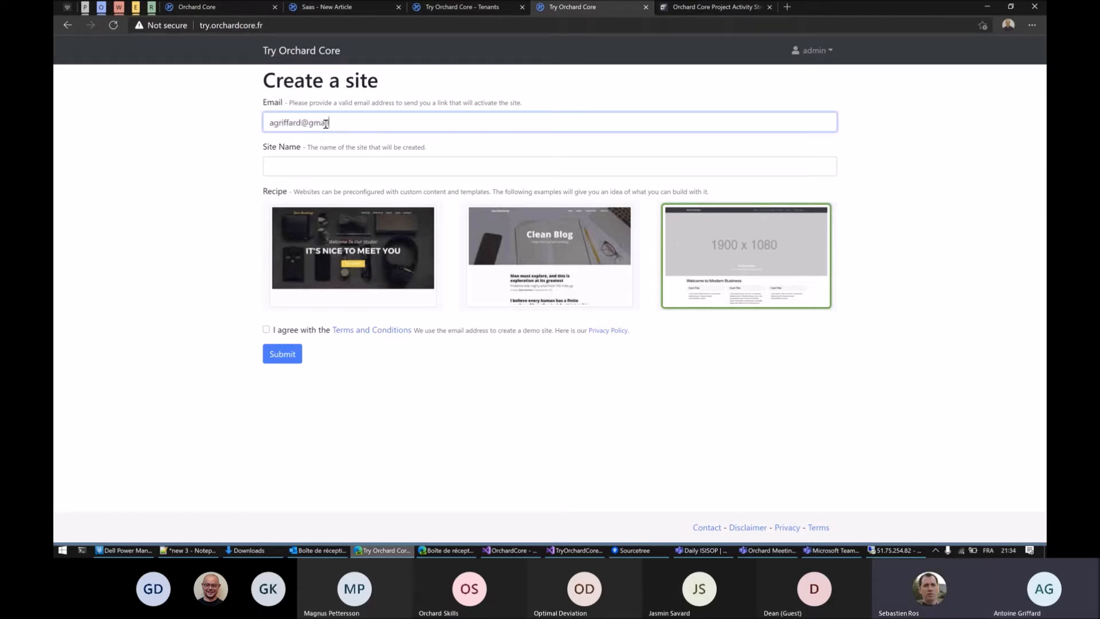
left_click(550, 166)
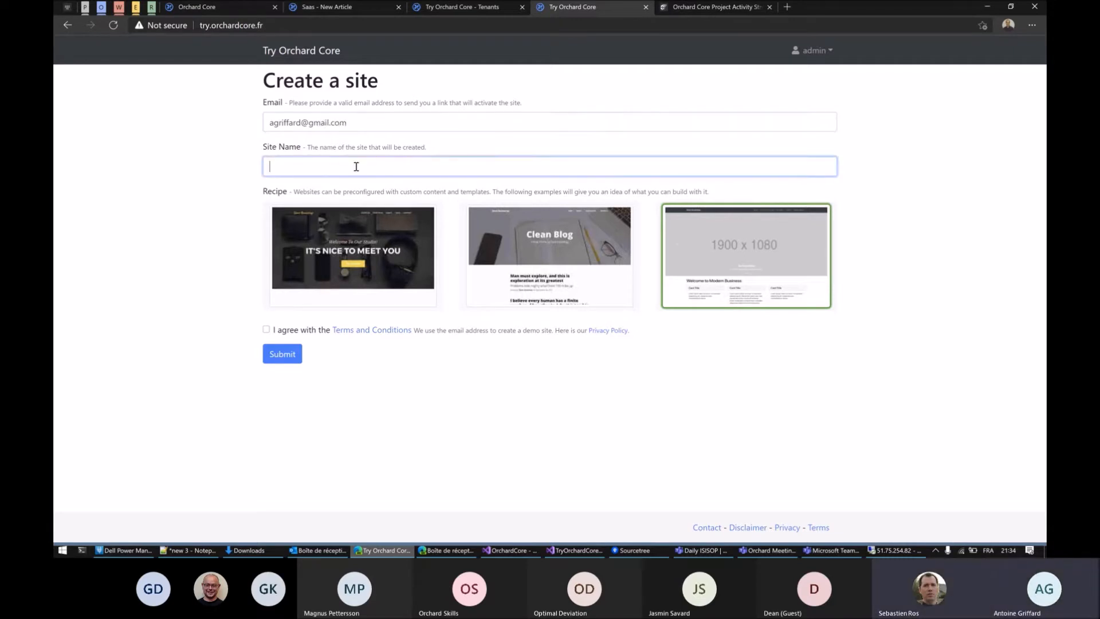
type("My site")
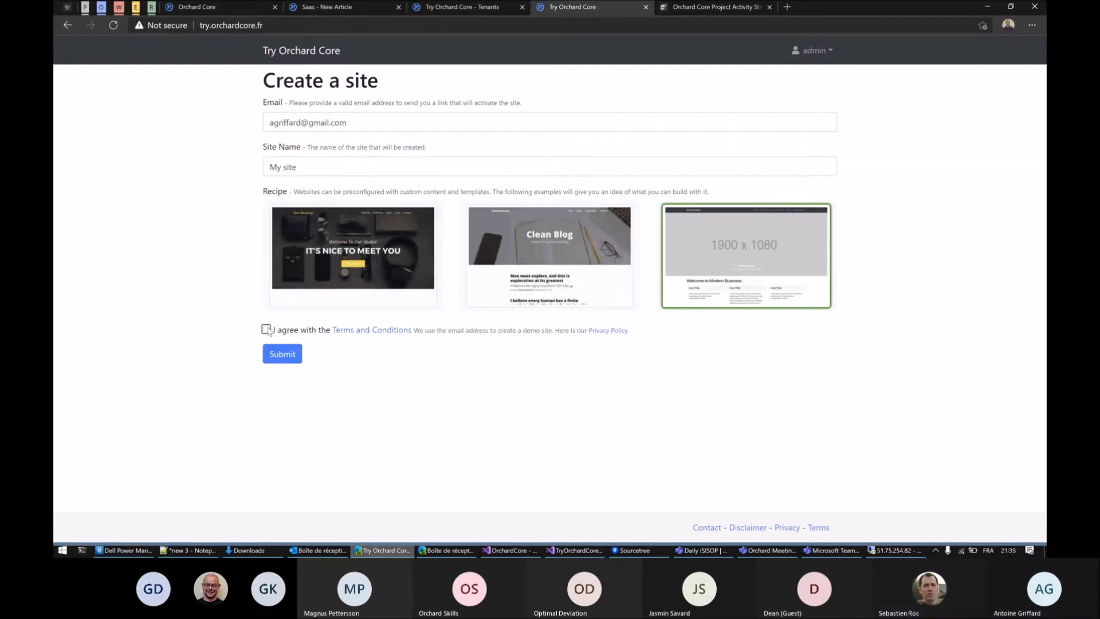
left_click(265, 330)
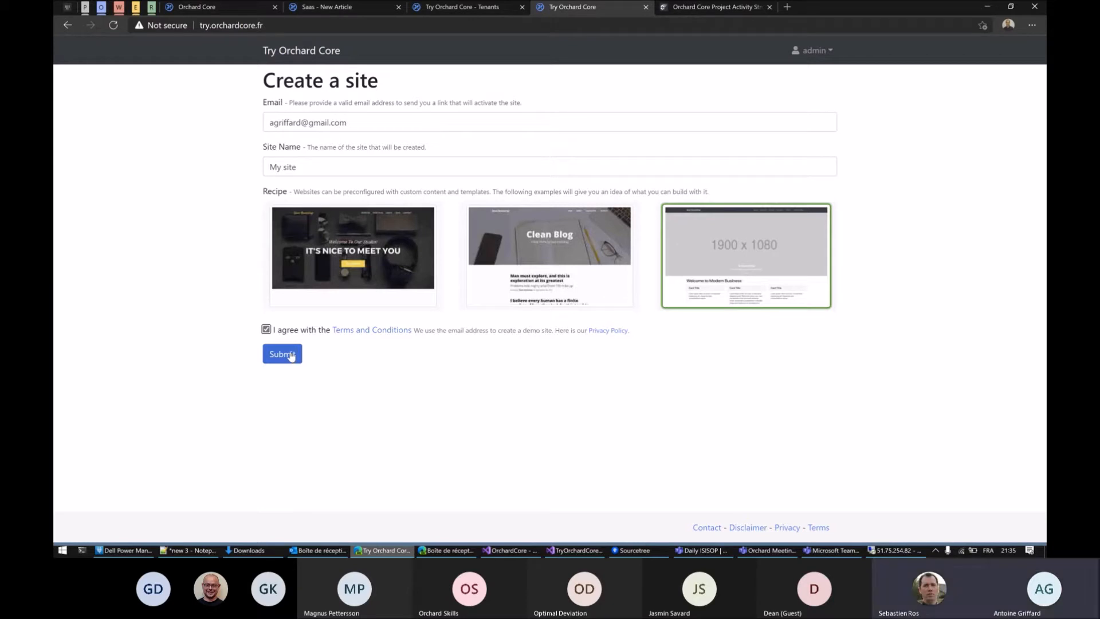
left_click(281, 353)
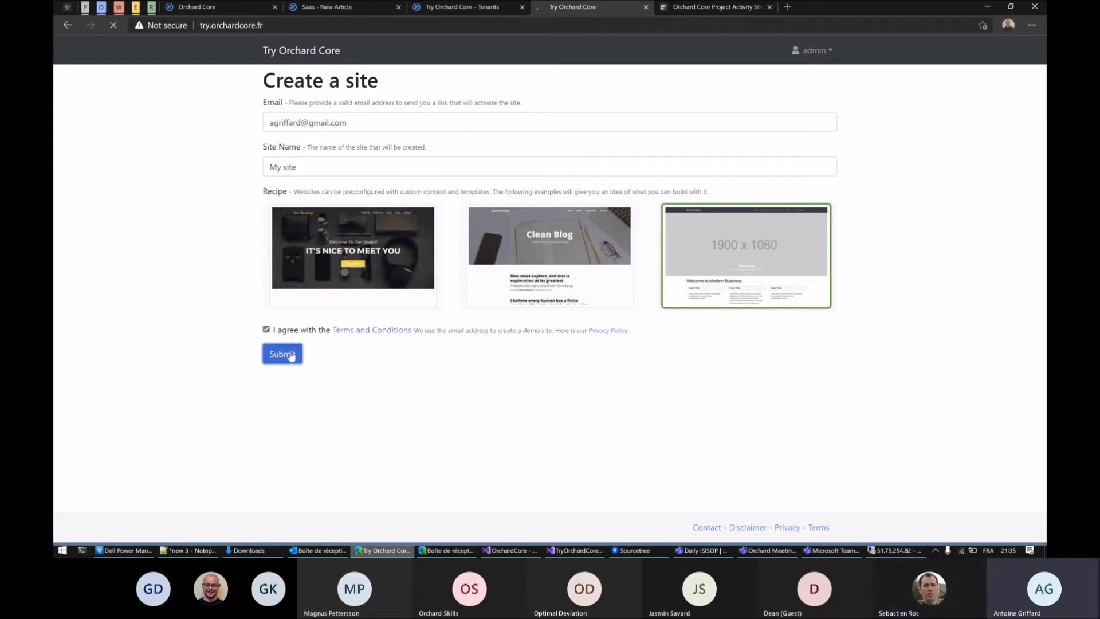
left_click(281, 353)
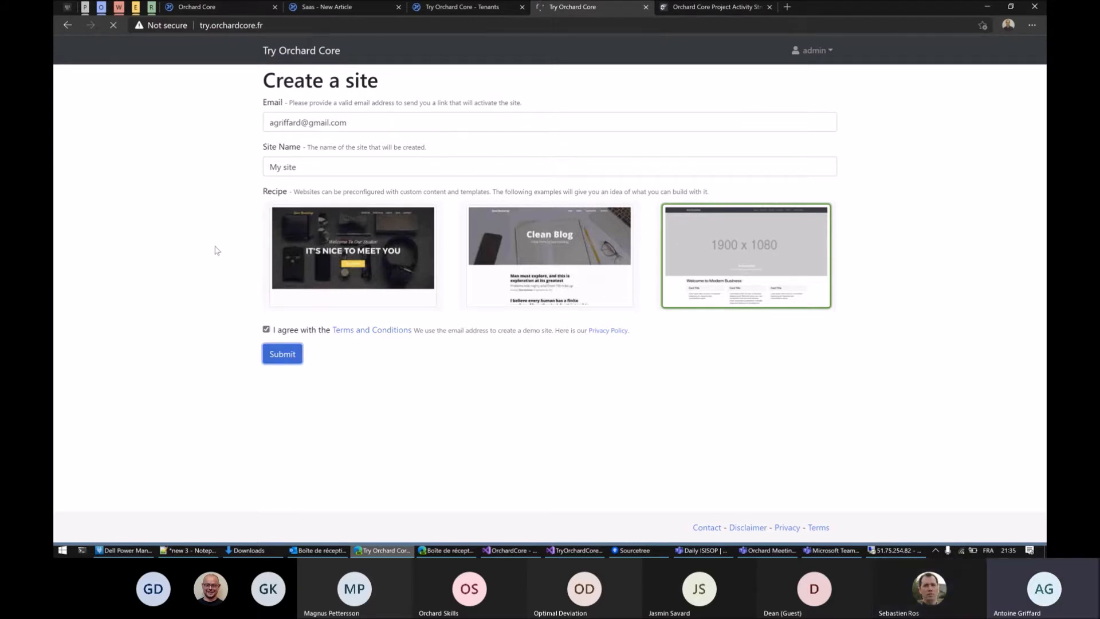
left_click(282, 354)
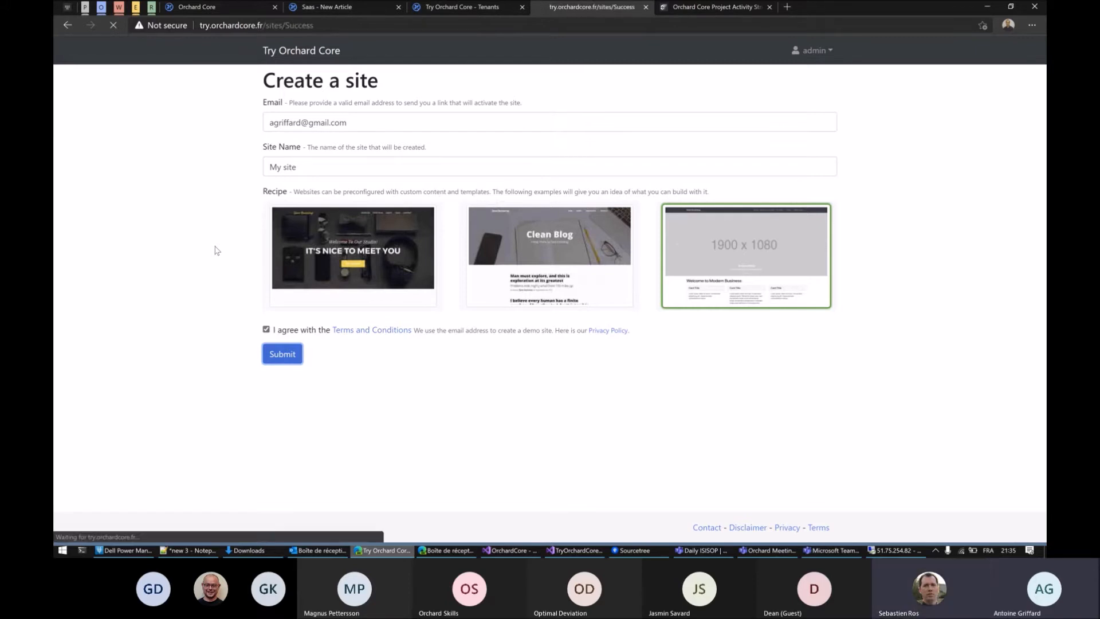
- Open the new site at /admin and log in with the saved admin credentials
left_click(282, 354)
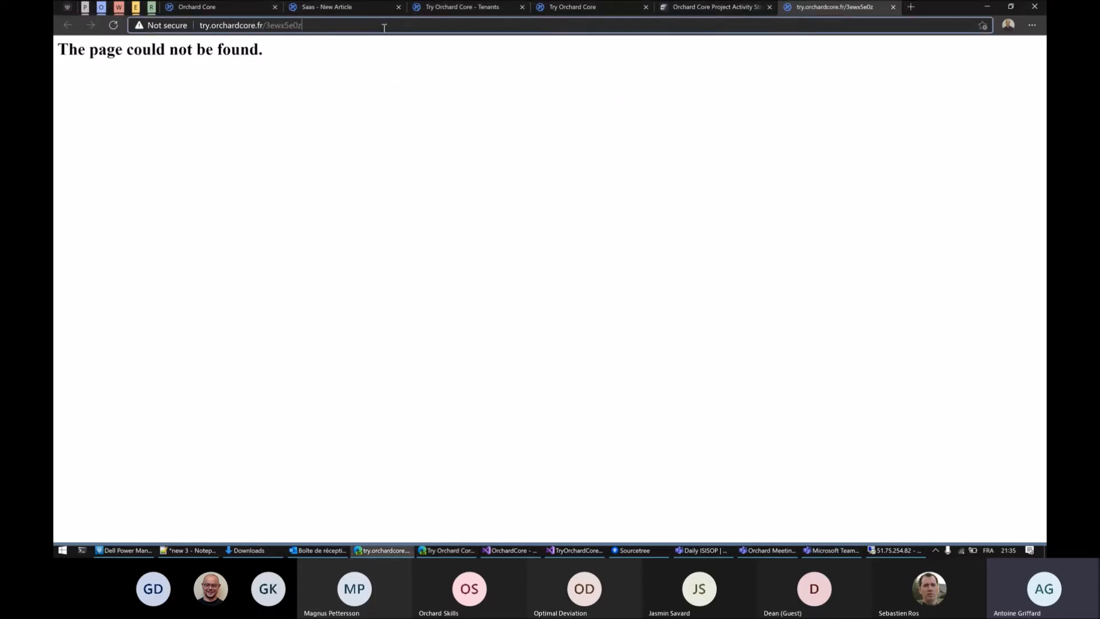
type("/admin")
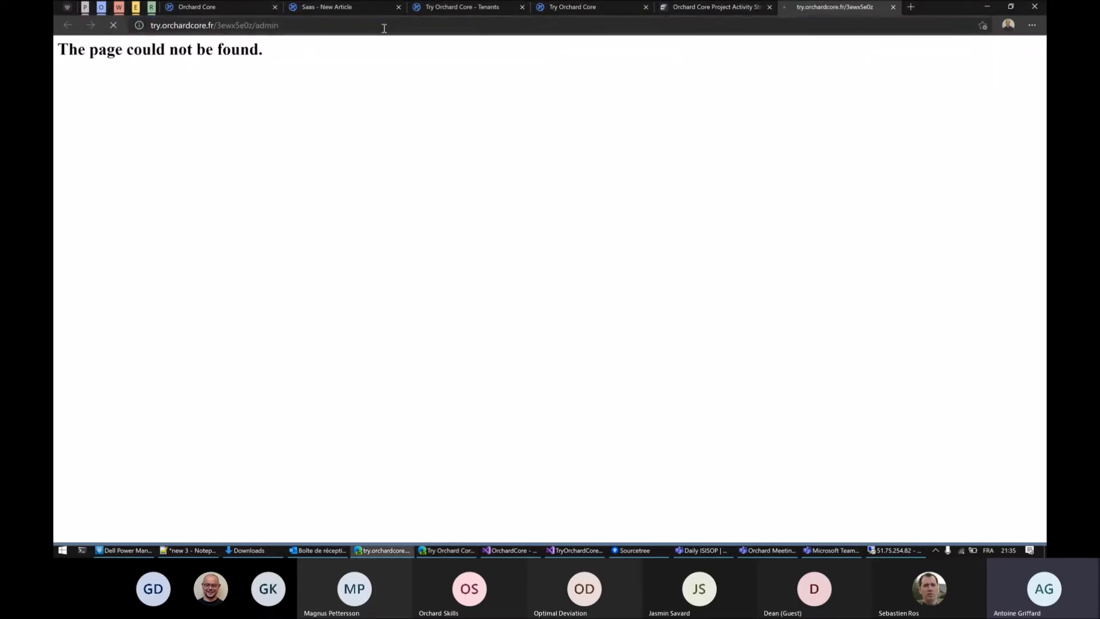
type("a")
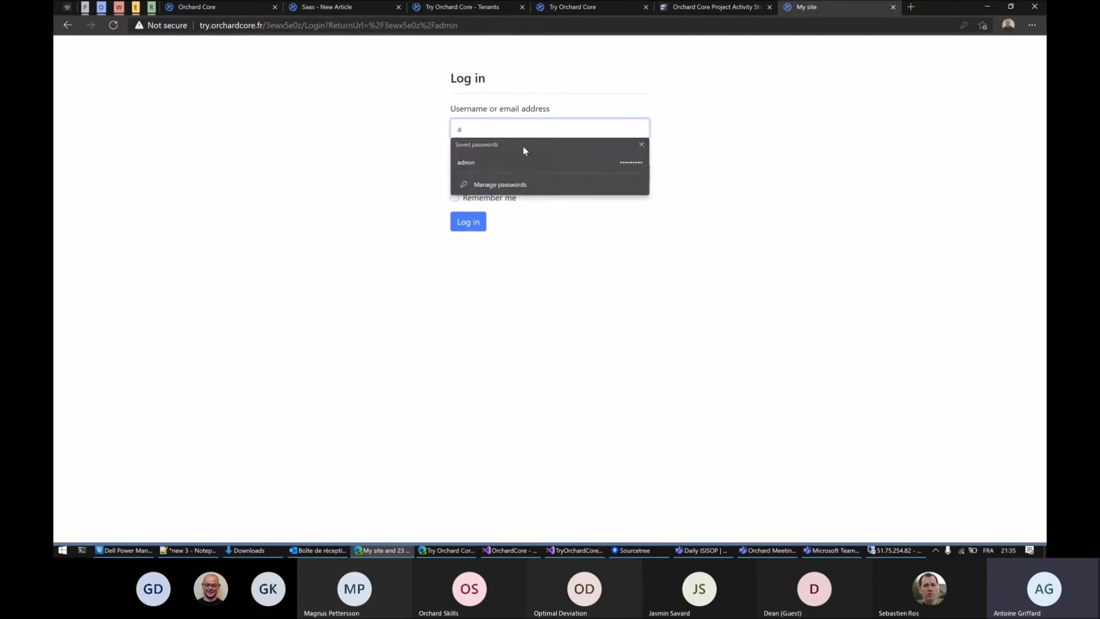
type("dmi")
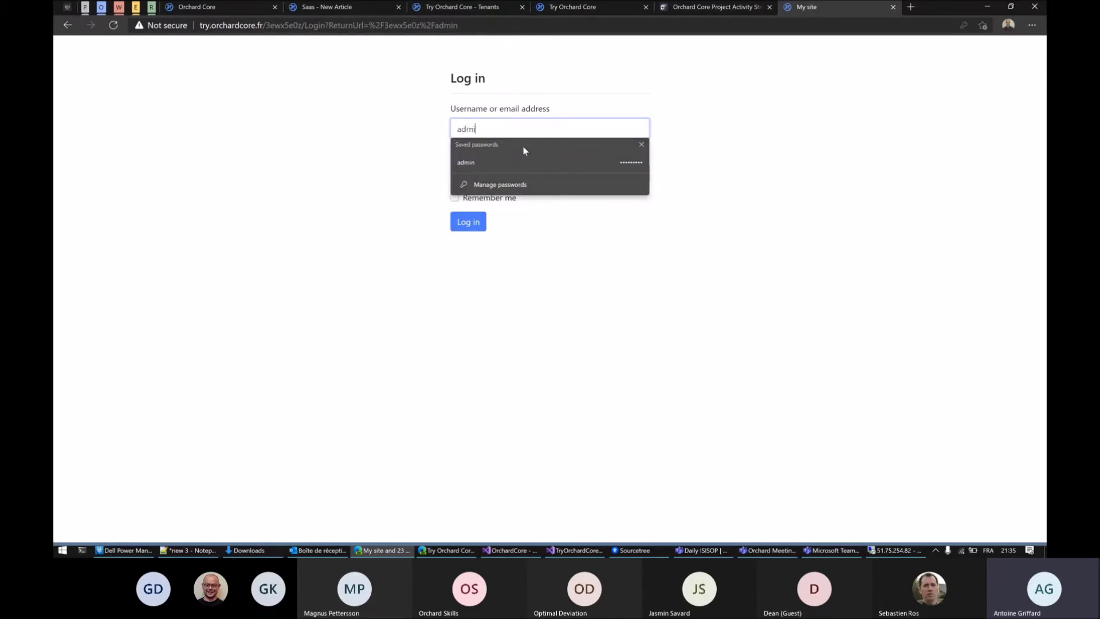
left_click(465, 162)
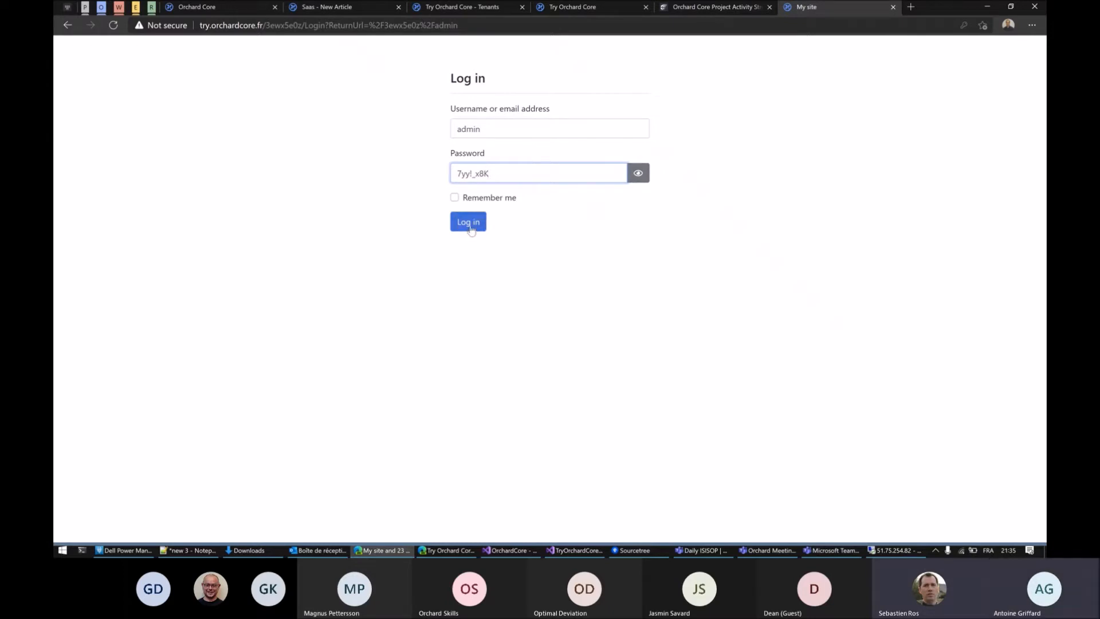
left_click(468, 221)
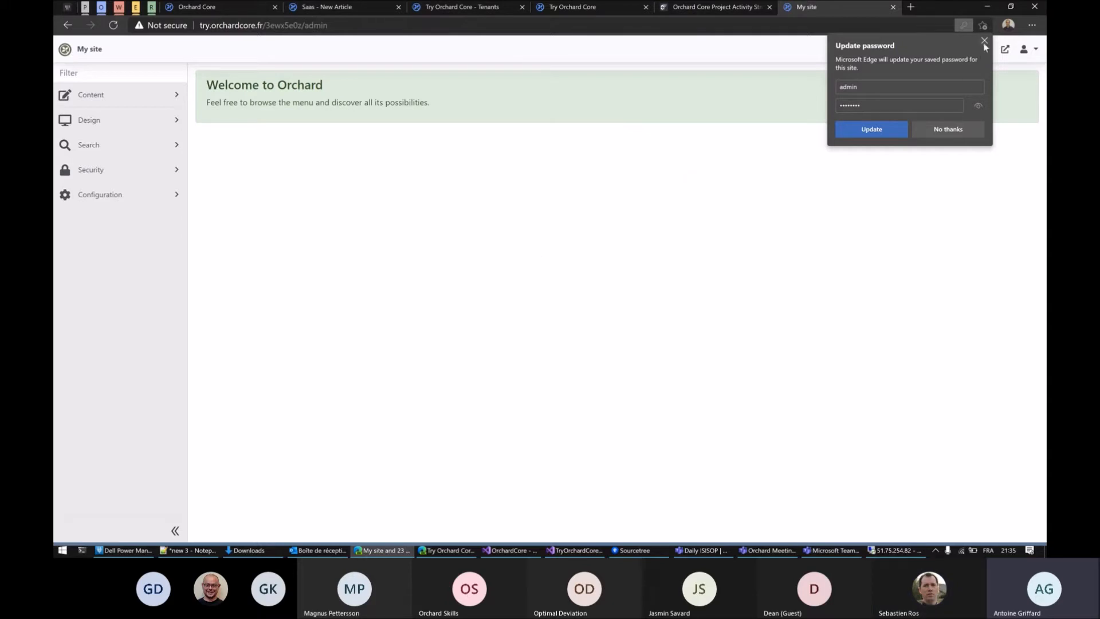
- Dismiss the Edge password prompt and go to Configuration > Recipes
left_click(985, 41)
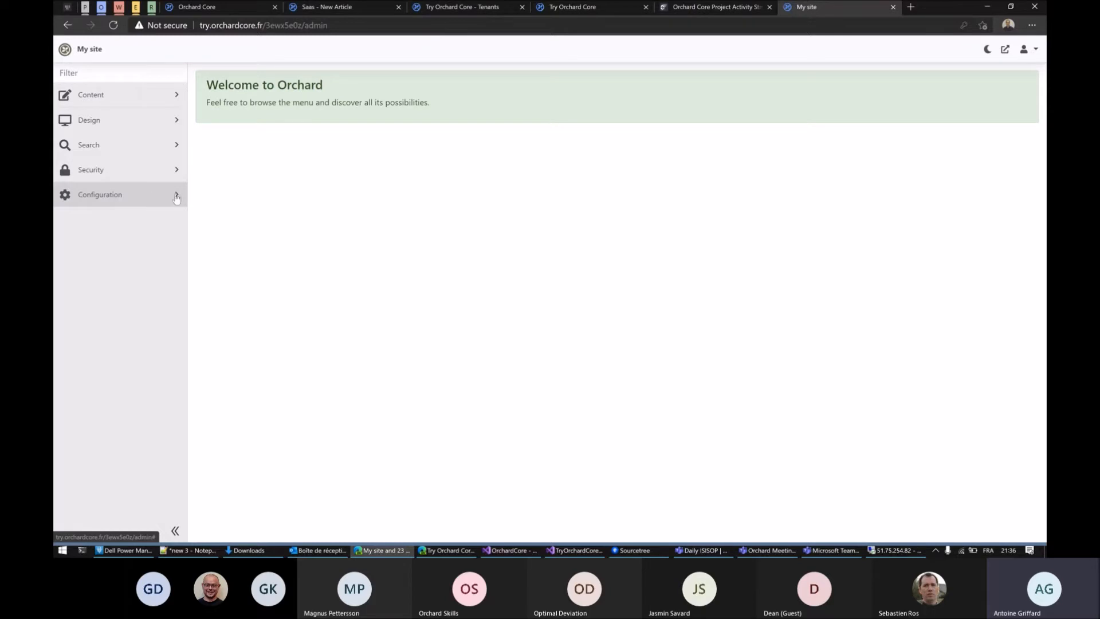
left_click(100, 194)
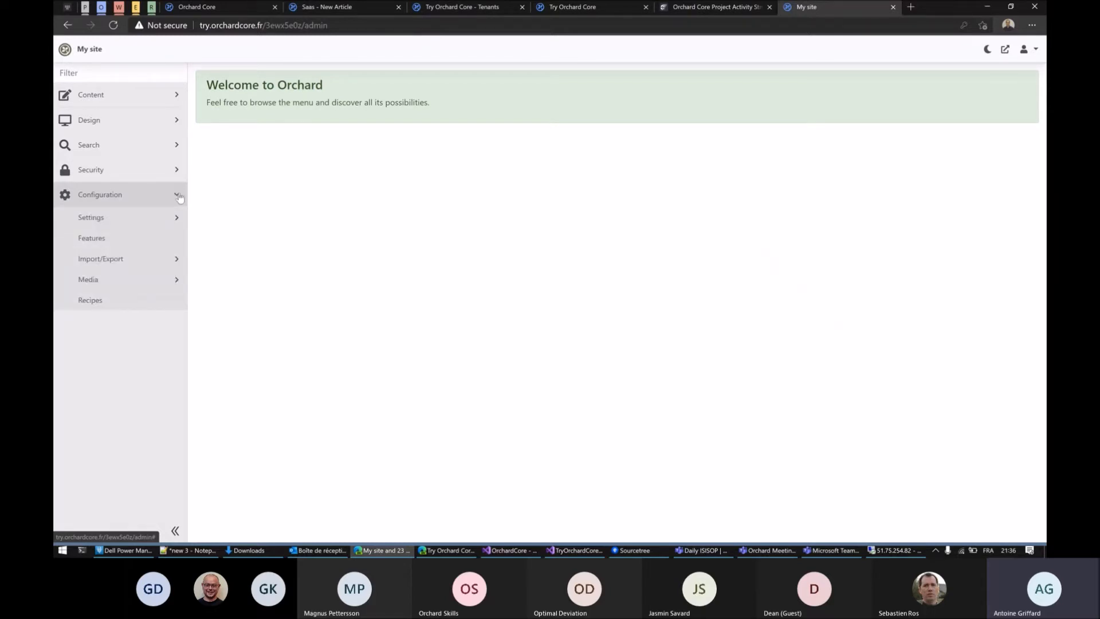
left_click(90, 299)
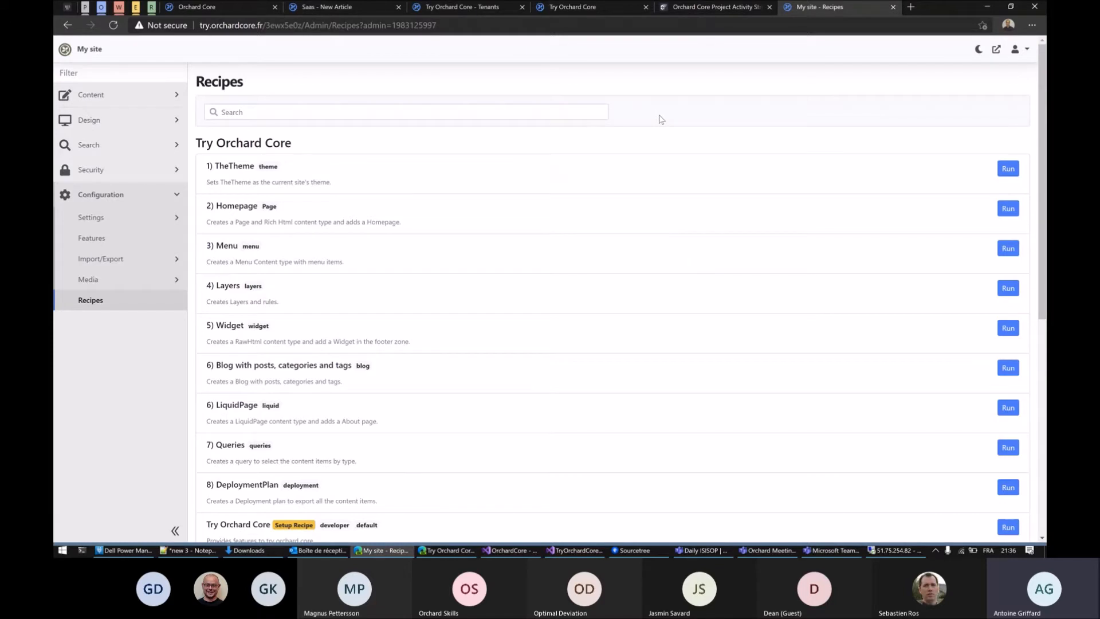
mouse_move(640, 116)
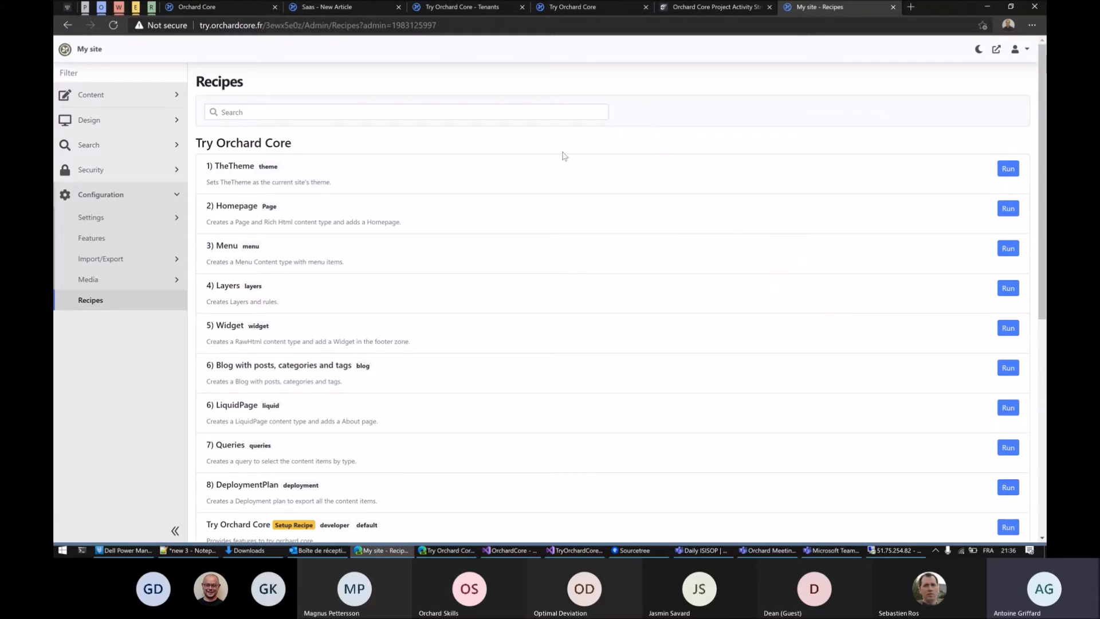
mouse_move(865, 177)
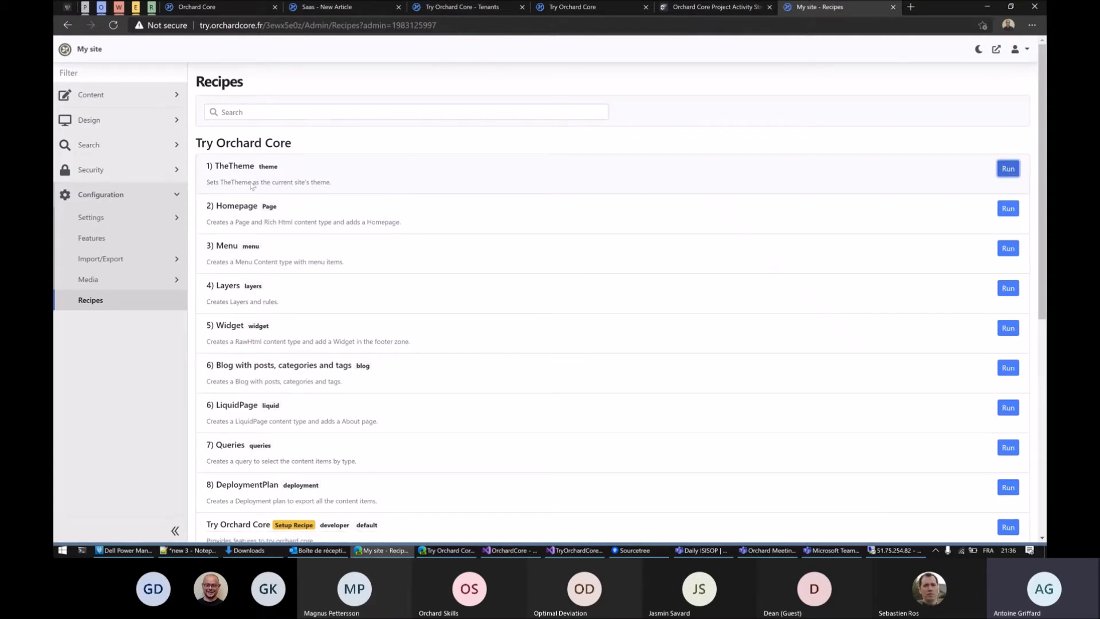
mouse_move(538, 150)
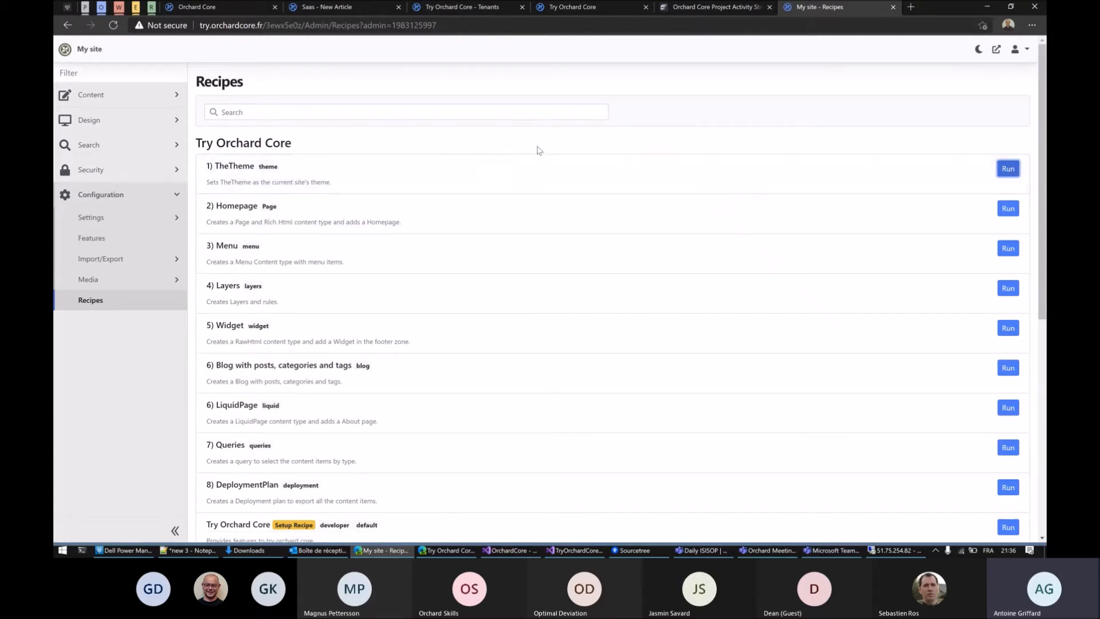
left_click(1007, 169)
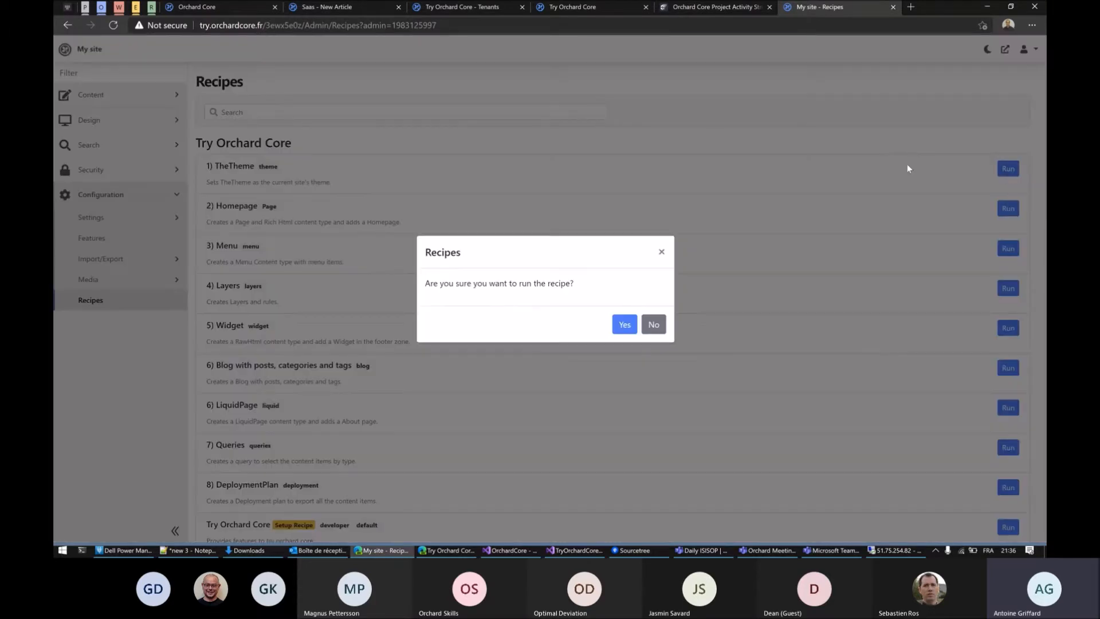
left_click(622, 324)
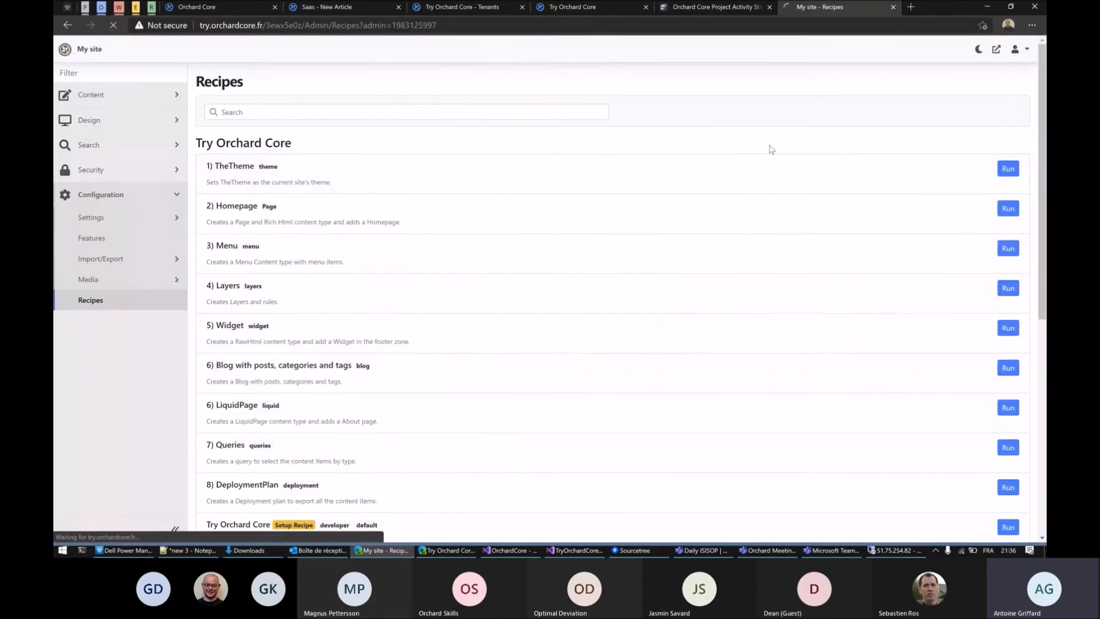
left_click(1007, 169)
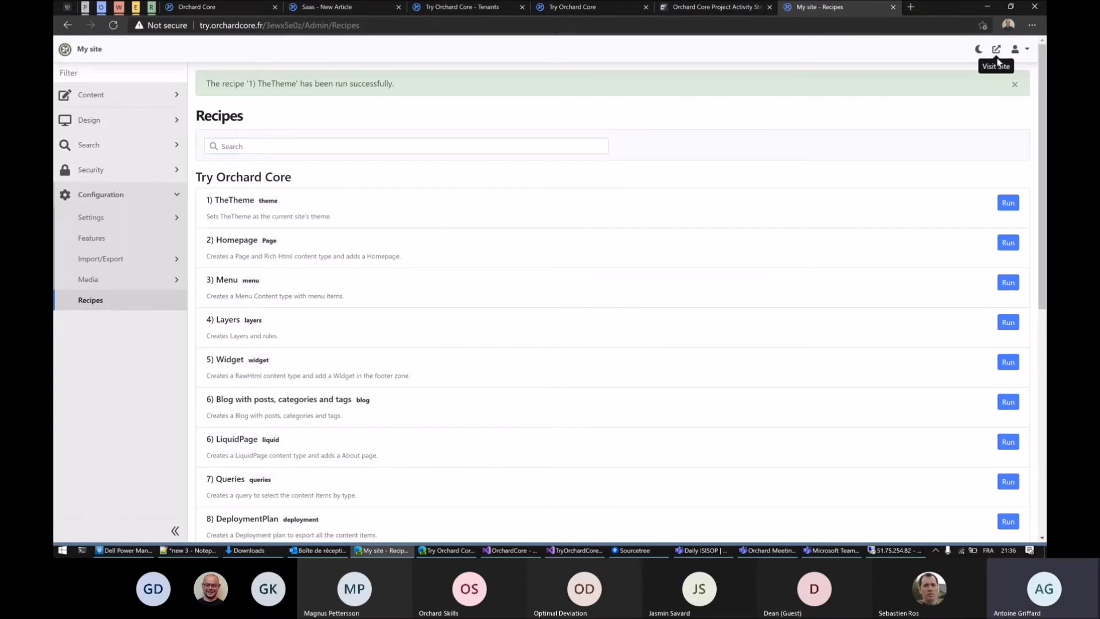
left_click(996, 49)
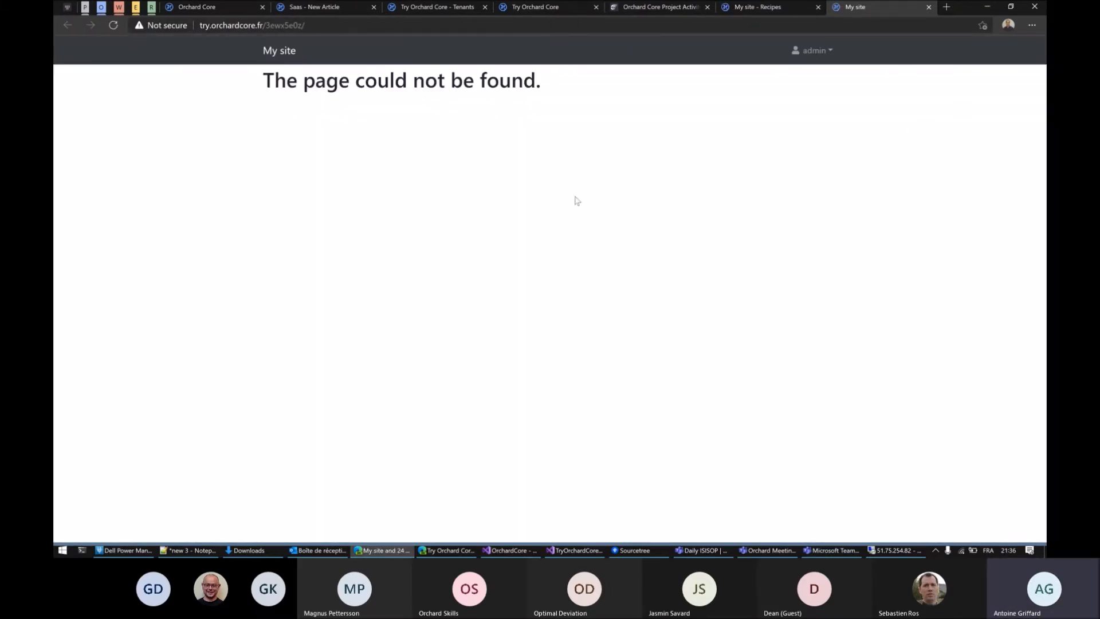
mouse_move(321, 50)
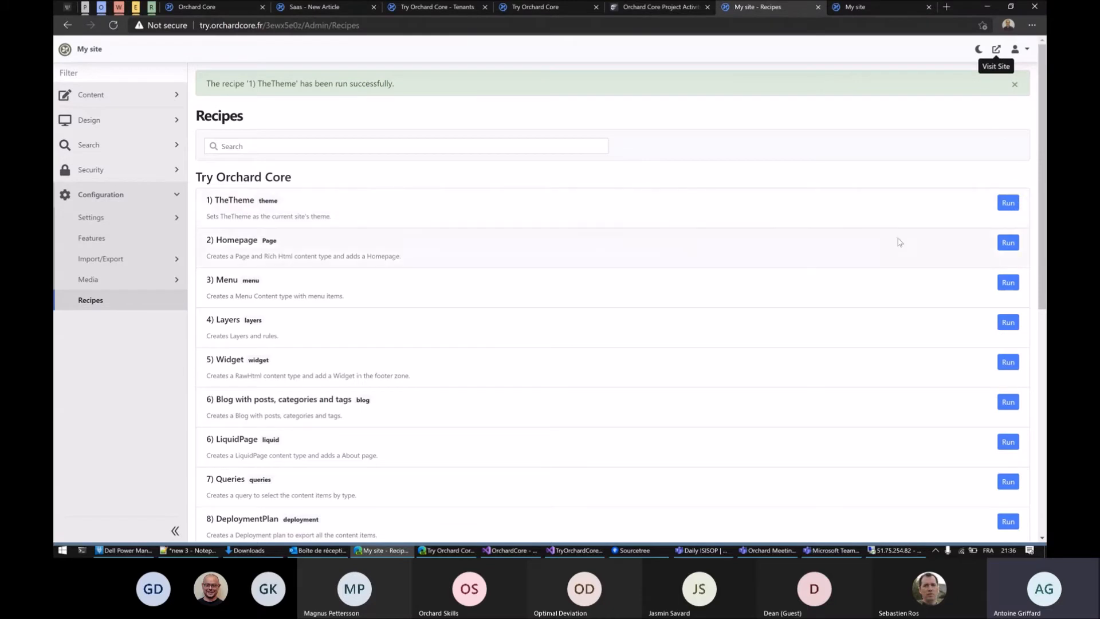
mouse_move(241, 244)
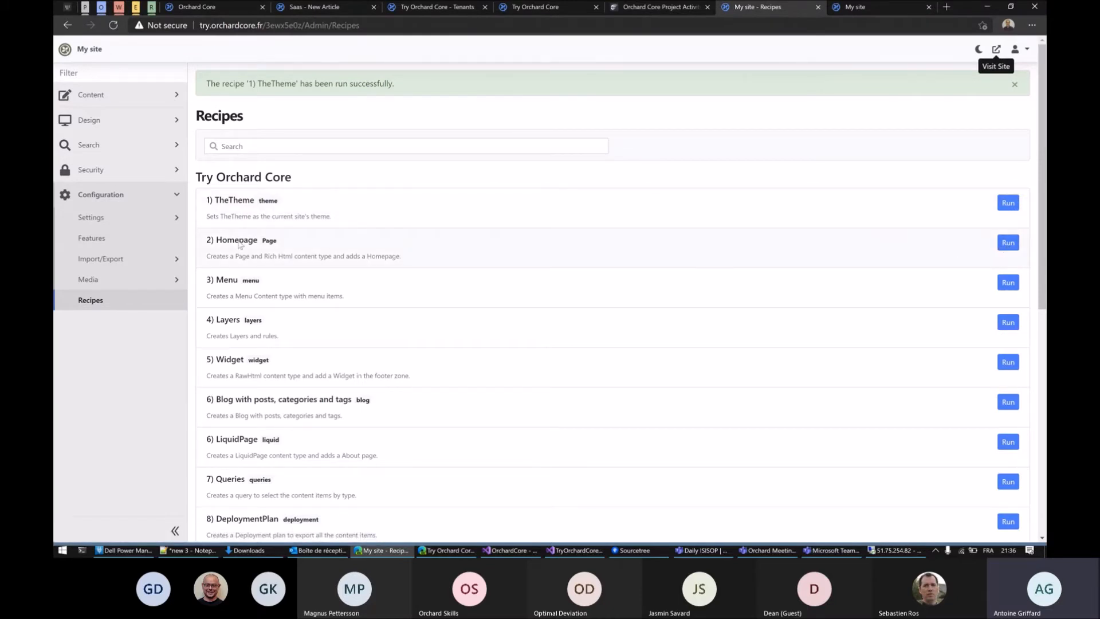
mouse_move(246, 262)
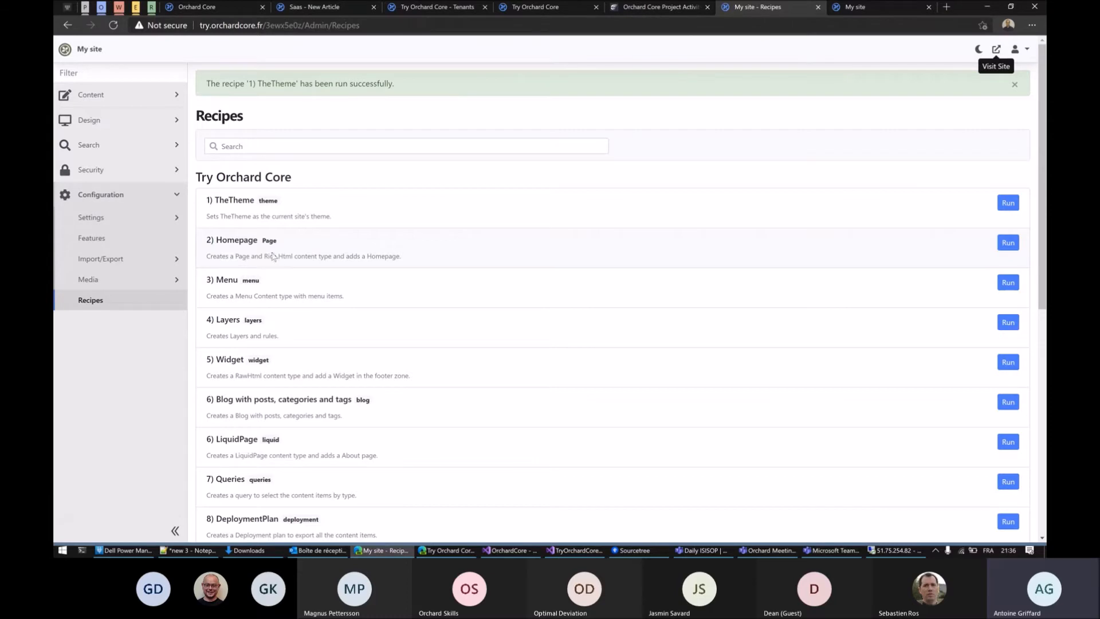
mouse_move(340, 257)
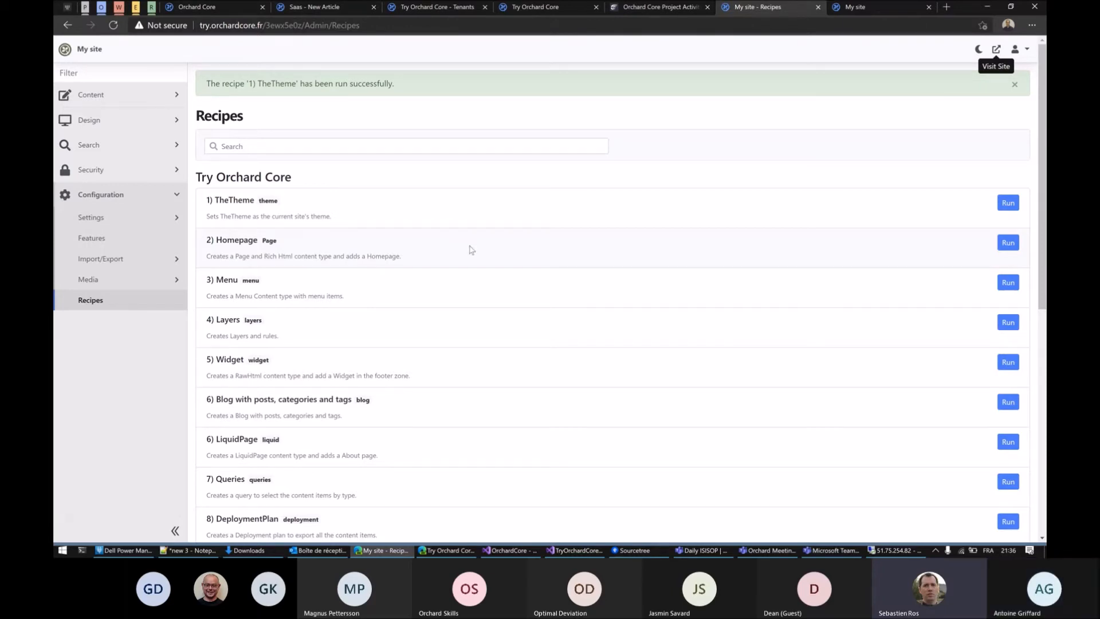
mouse_move(859, 110)
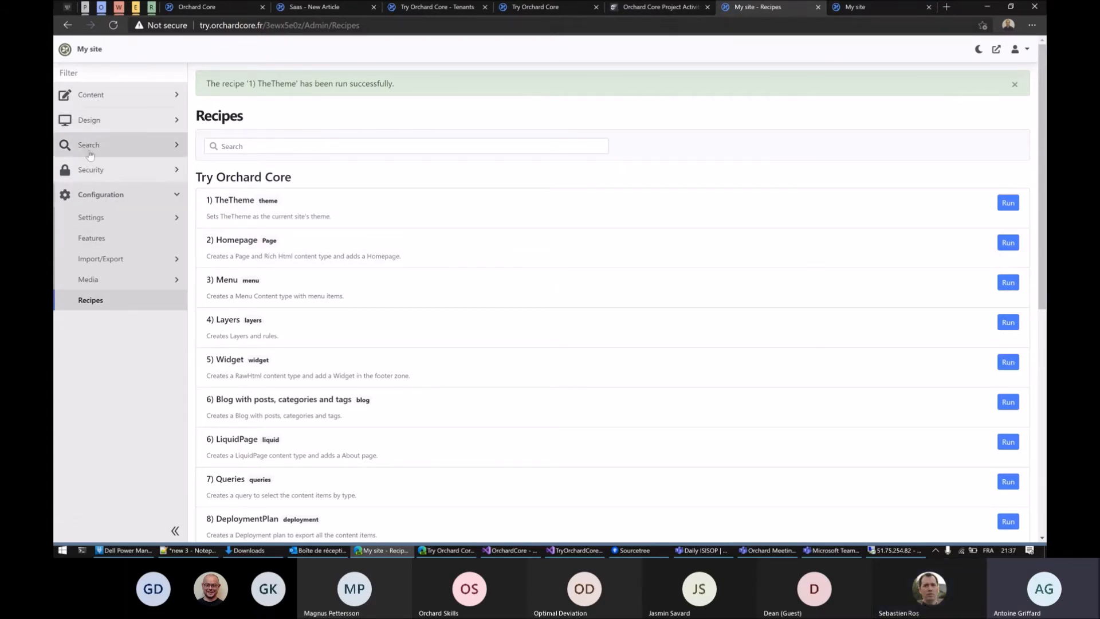
- Run the Homepage recipe and check the site's 'Welcome to your site' Home page
left_click(88, 120)
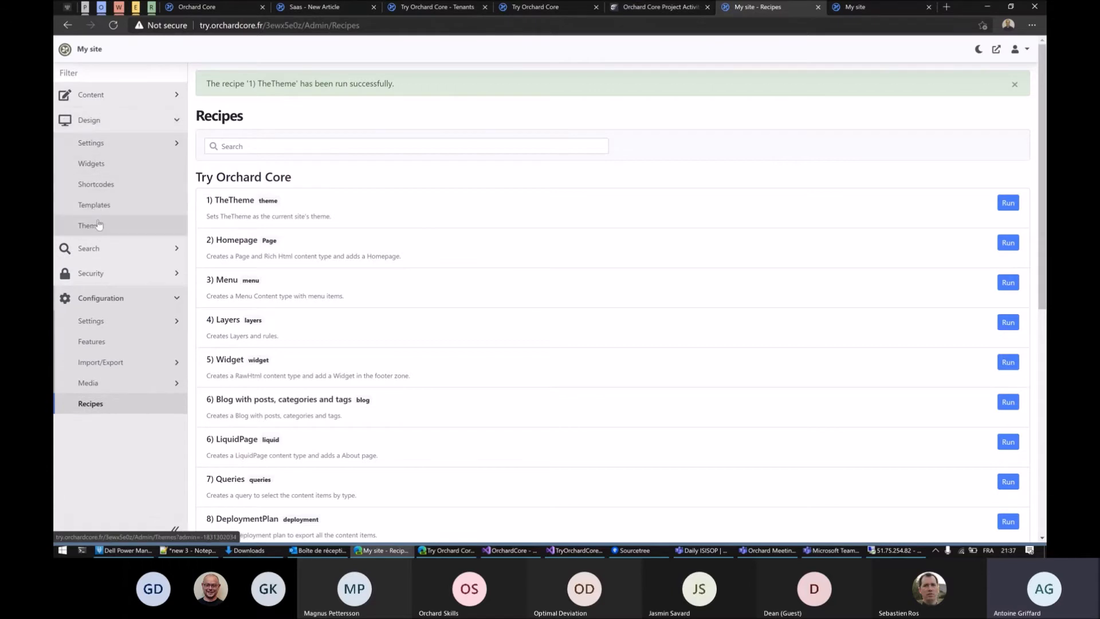
left_click(88, 120)
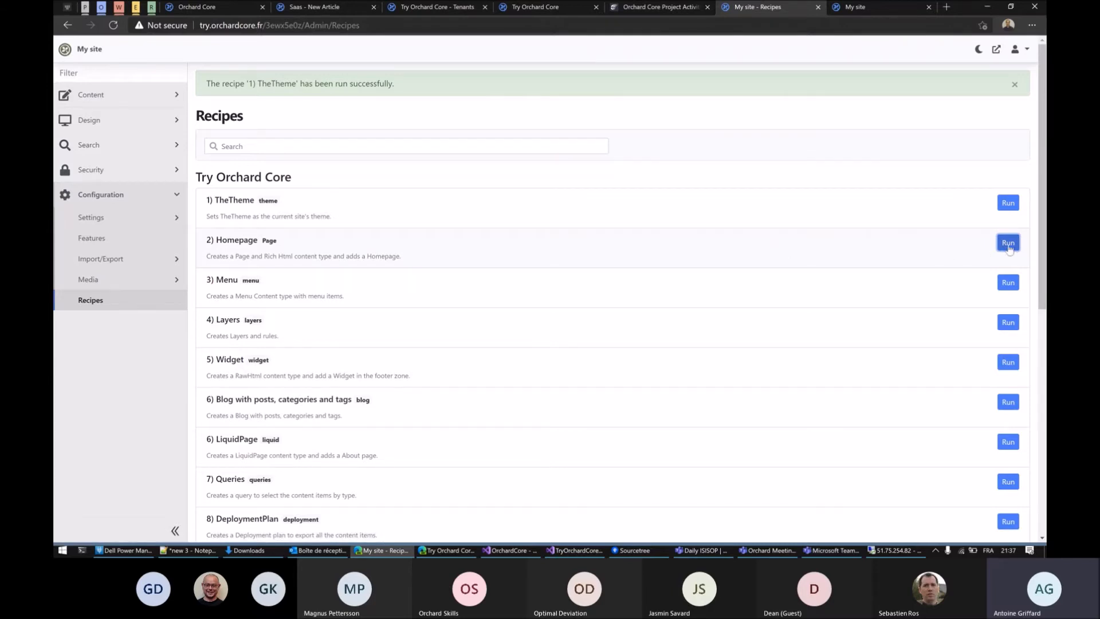
left_click(1009, 242)
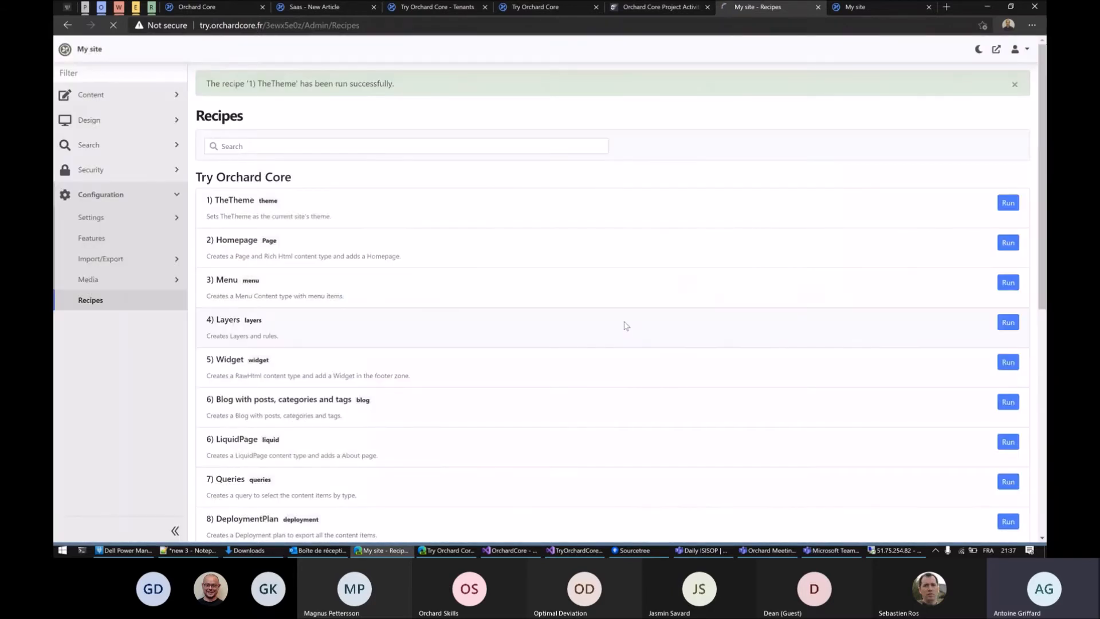
left_click(1007, 242)
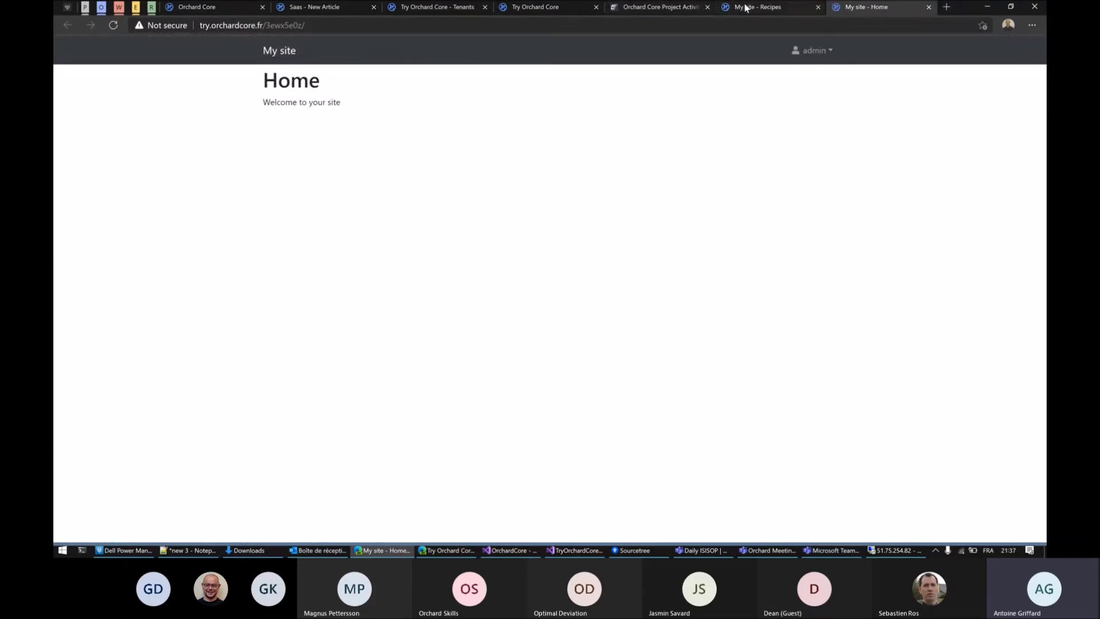
left_click(757, 7)
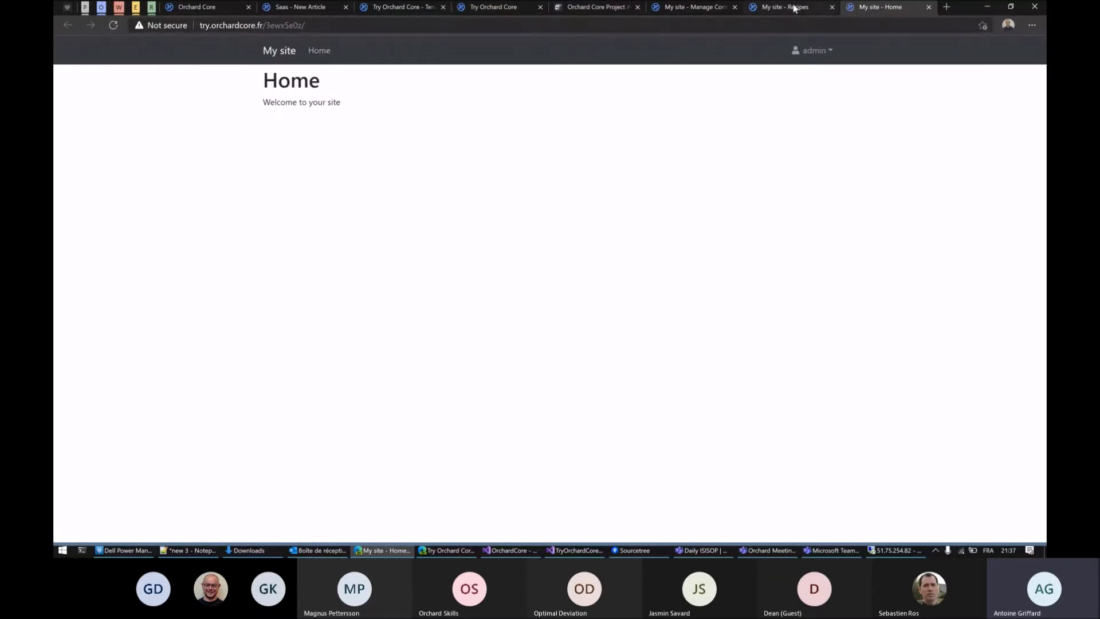
left_click(781, 7)
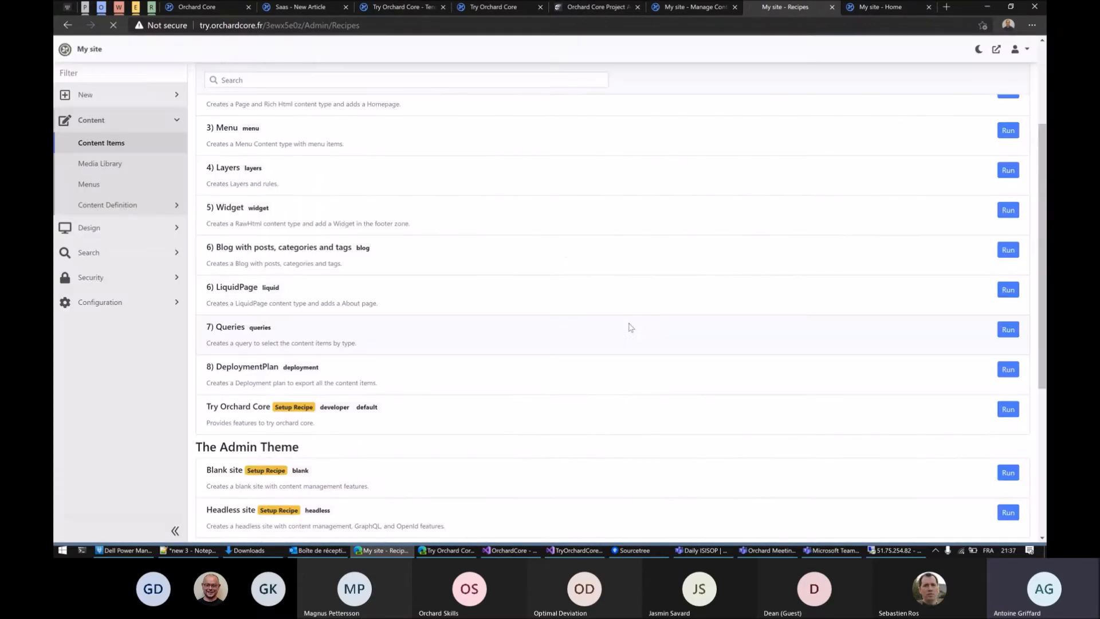
- Run the Layers recipe and check the Always and Homepage layers in Design > Widgets
left_click(1008, 169)
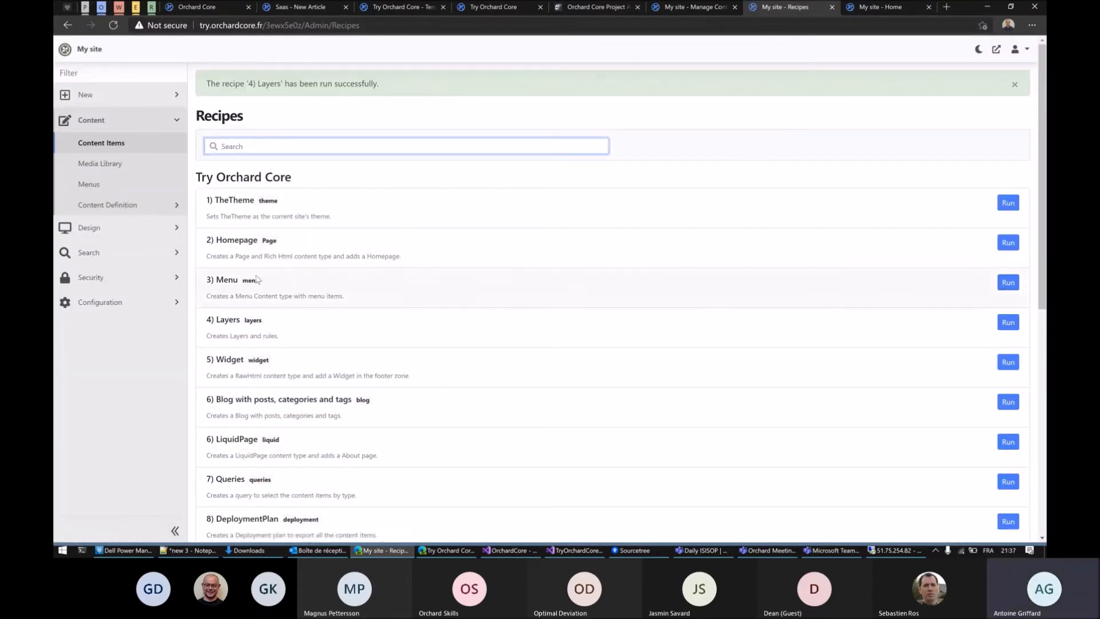
mouse_move(88, 227)
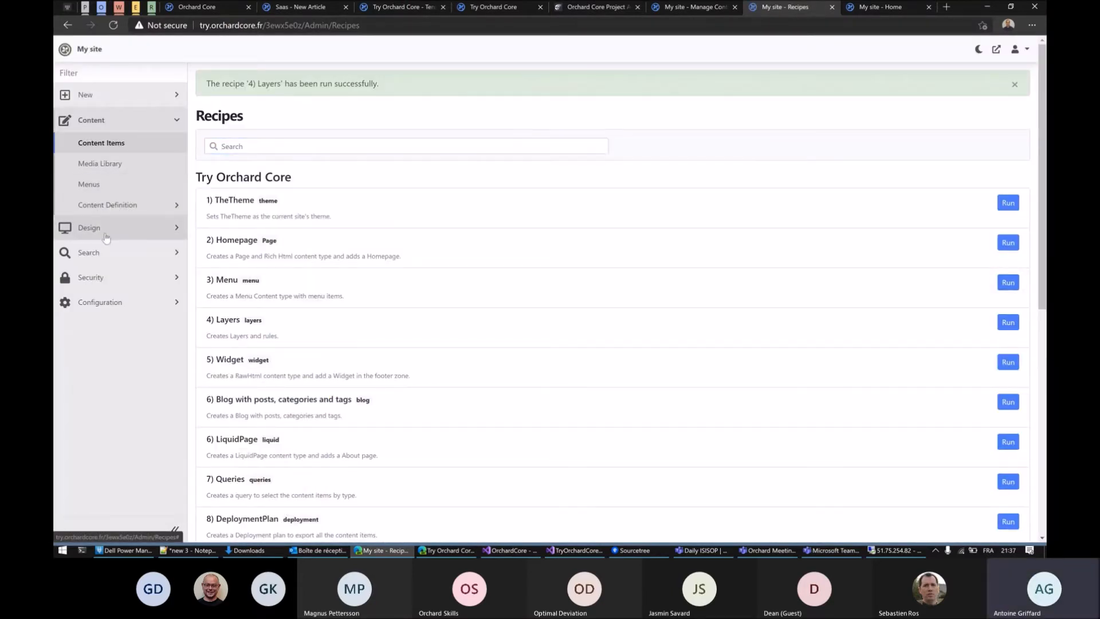
left_click(88, 227)
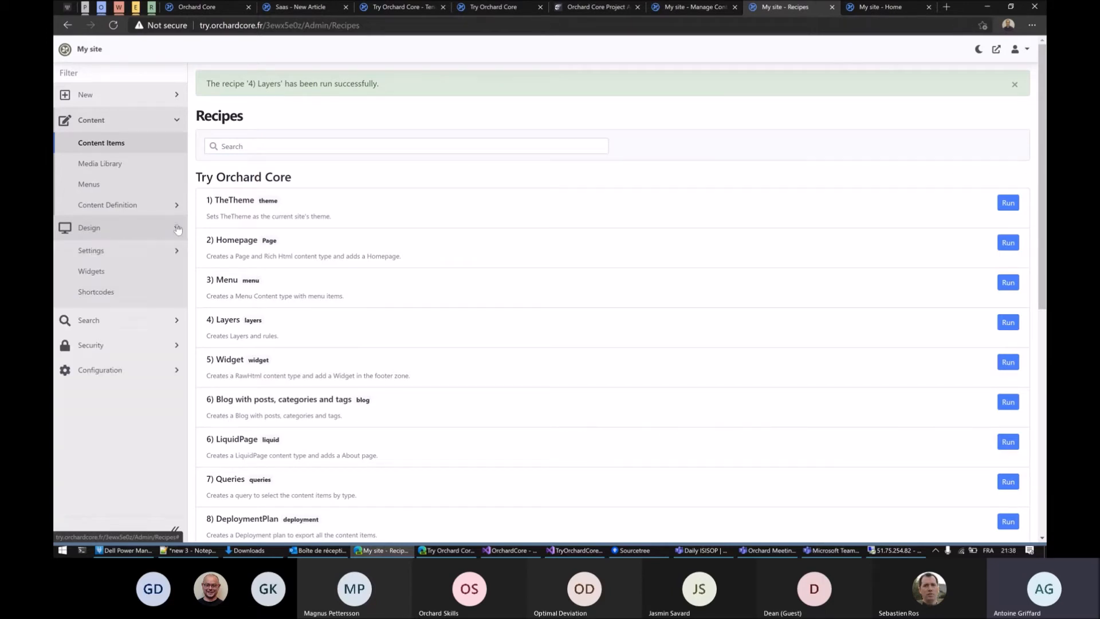
left_click(88, 227)
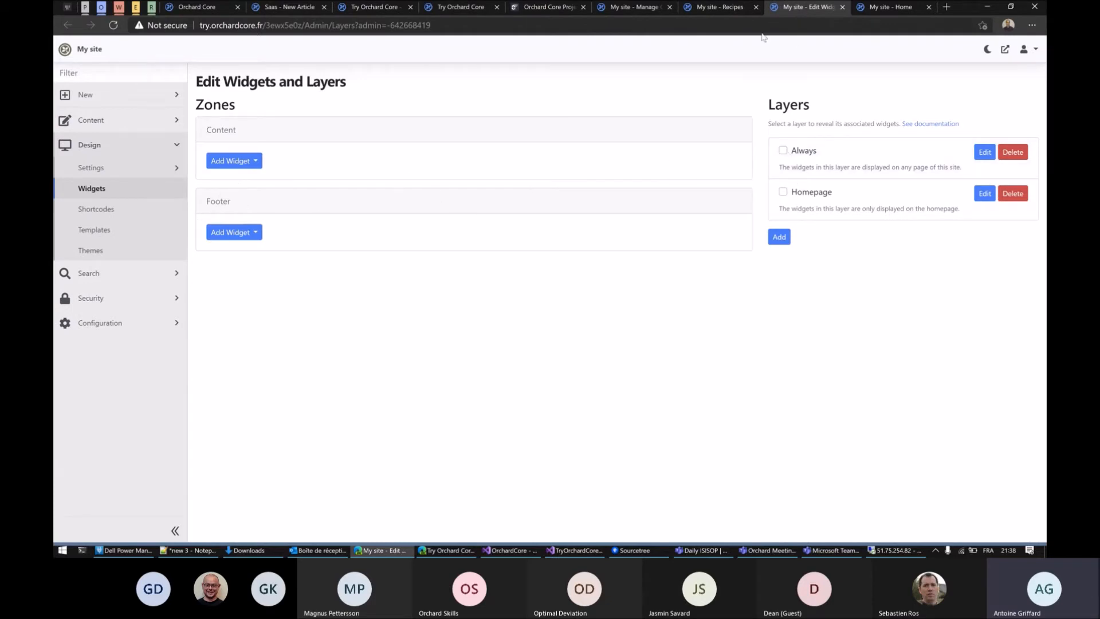
left_click(715, 7)
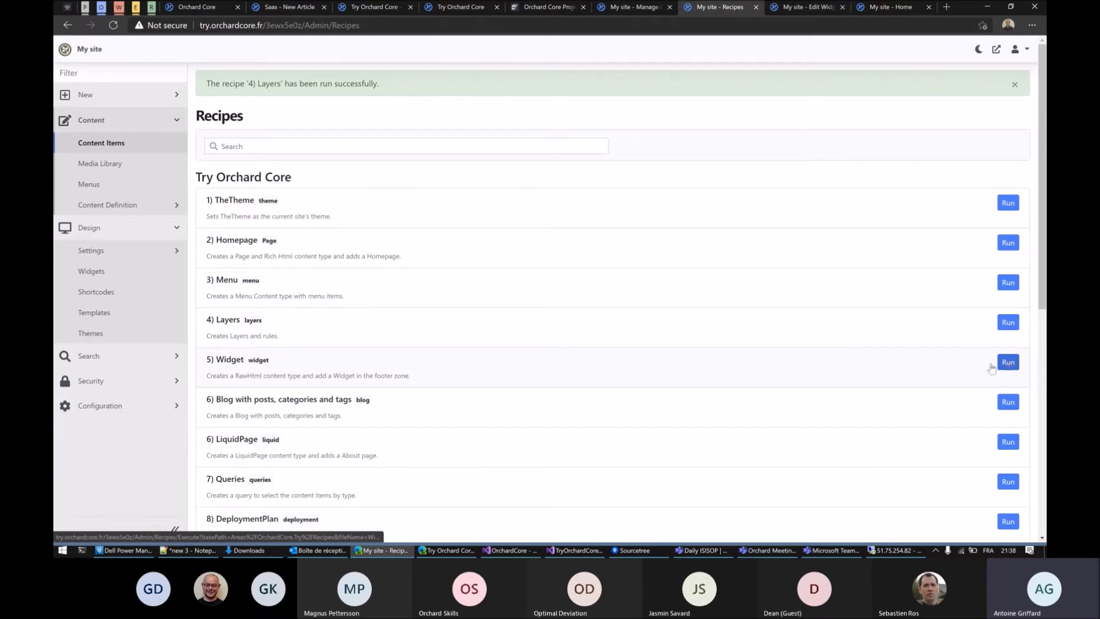
- Run the Widget recipe and check the Footer Raw Html widget and 'Powered by Orchard Core' footer
triple_click(307, 375)
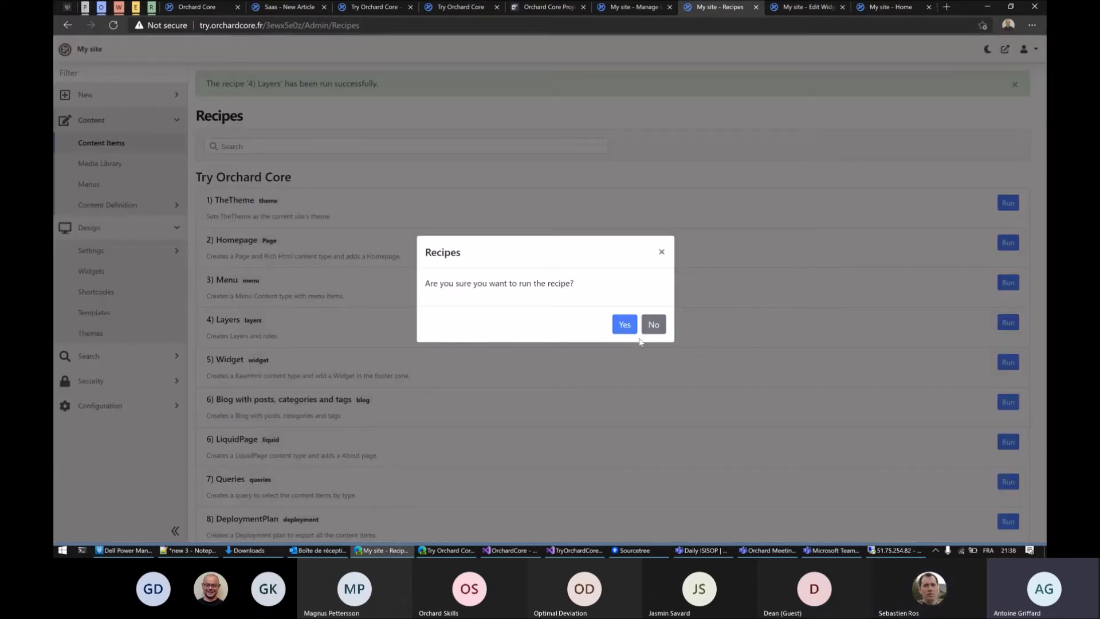
left_click(623, 324)
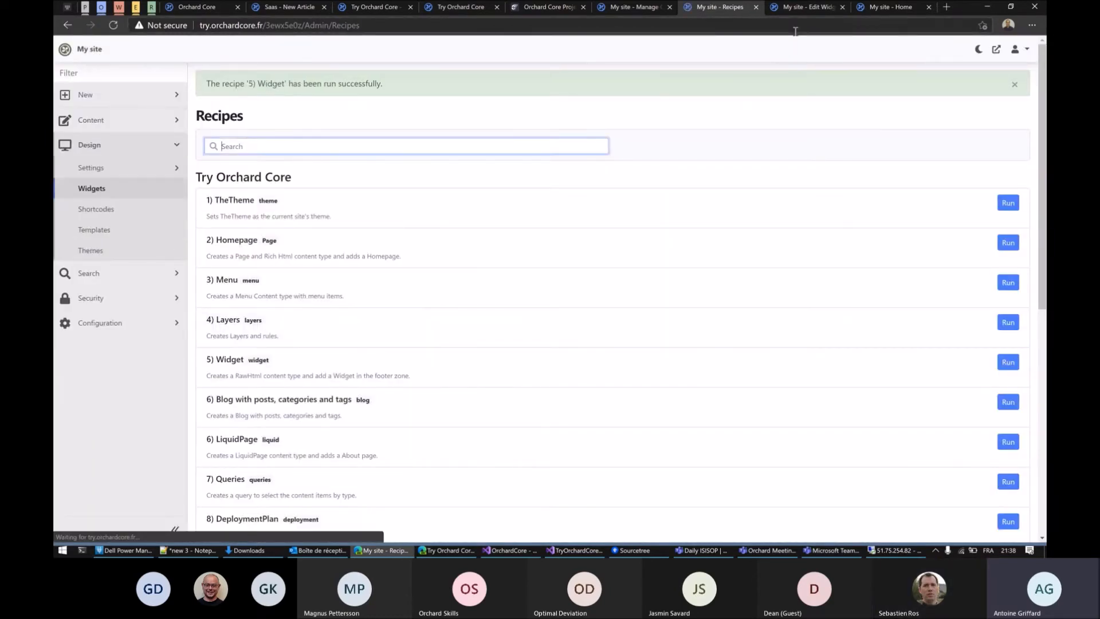
left_click(890, 7)
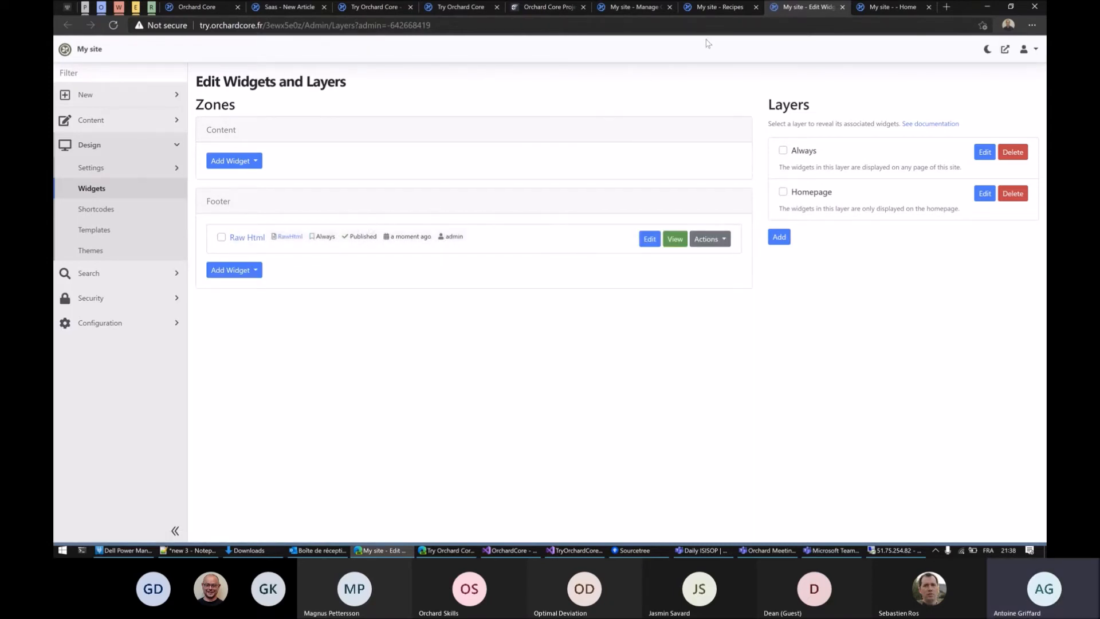
left_click(716, 6)
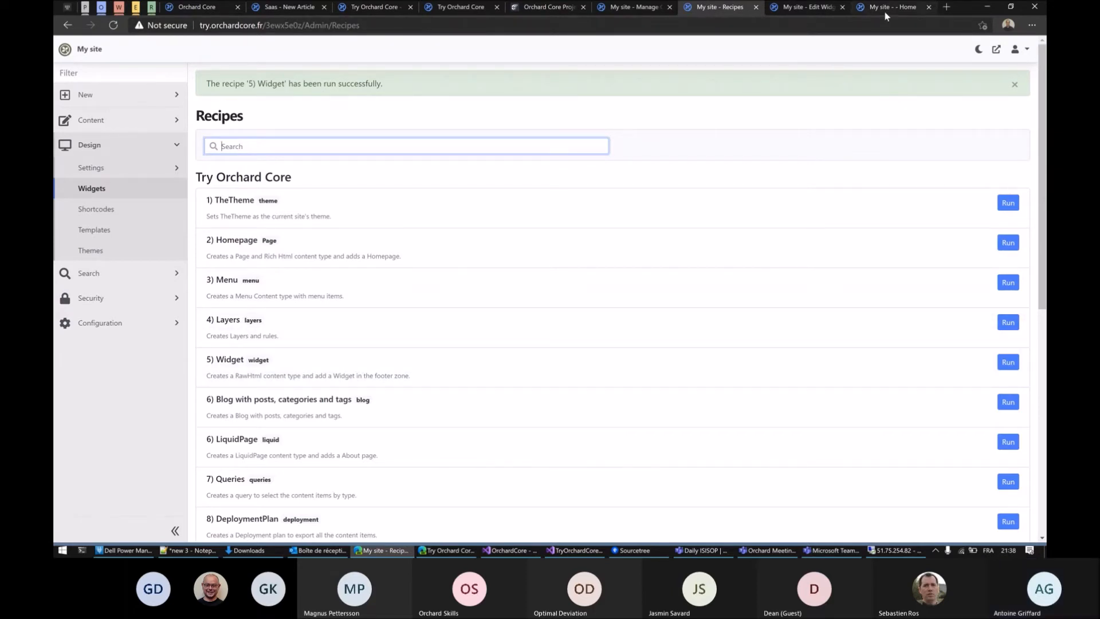
left_click(891, 7)
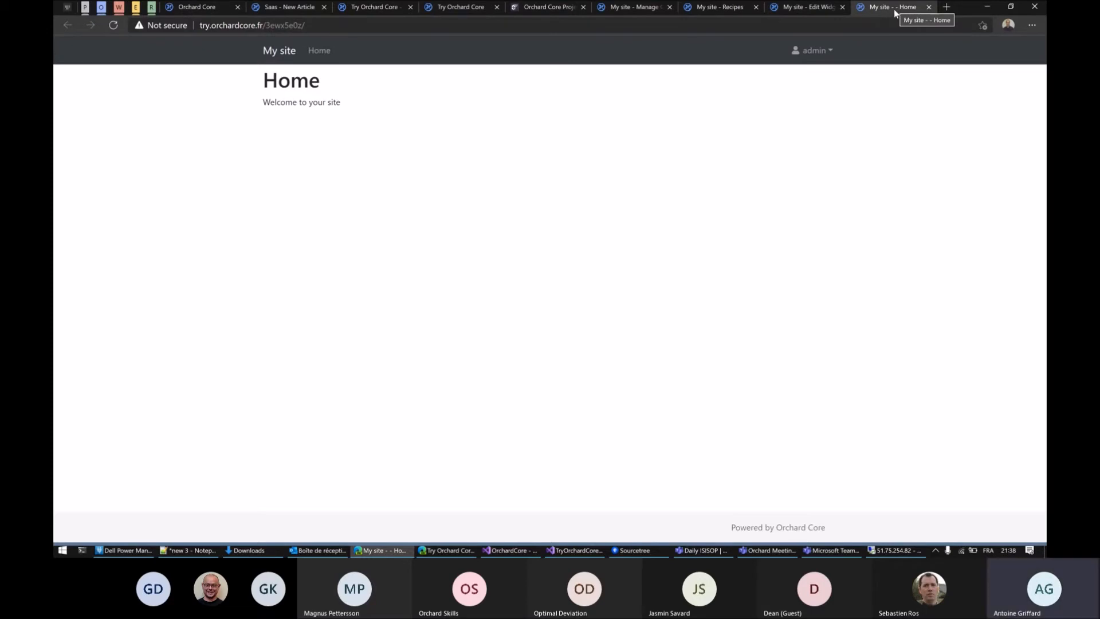
mouse_move(839, 41)
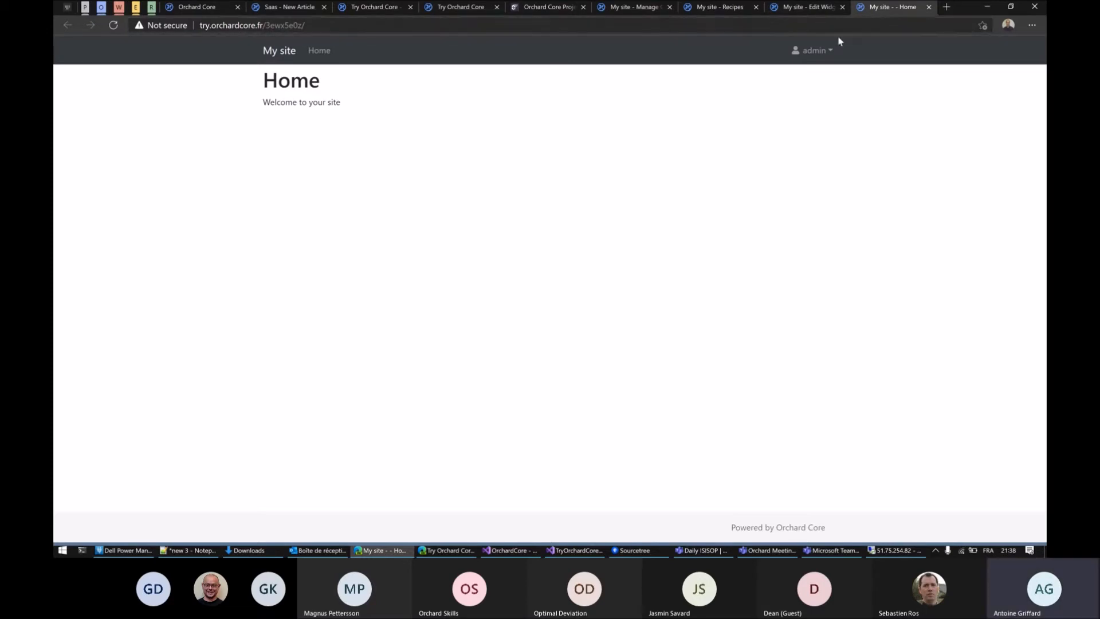
left_click(715, 7)
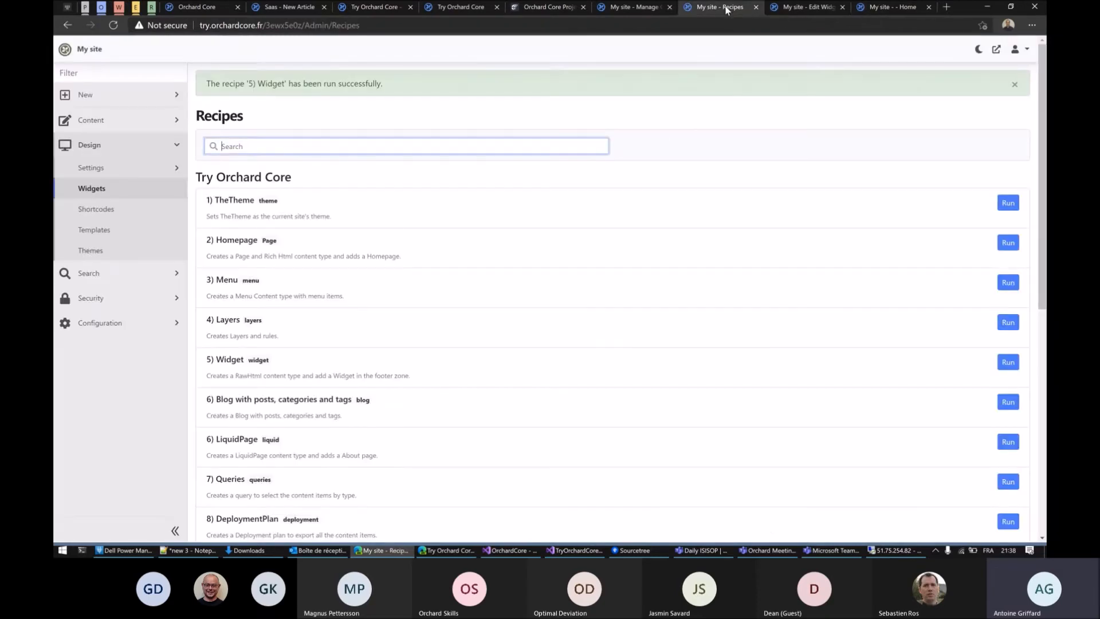
mouse_move(390, 401)
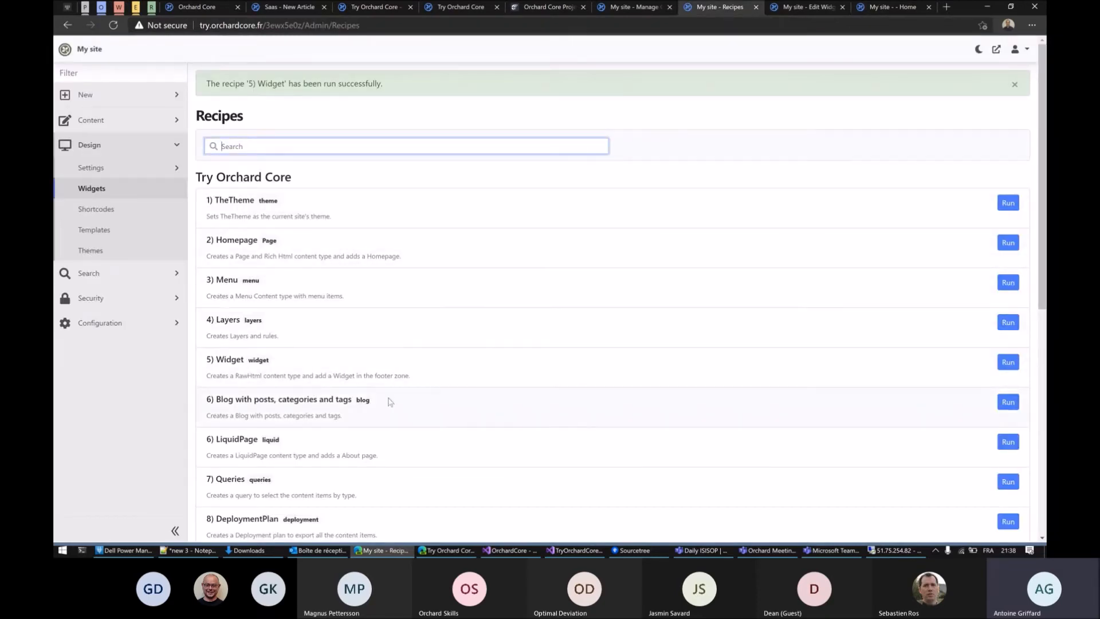
mouse_move(317, 406)
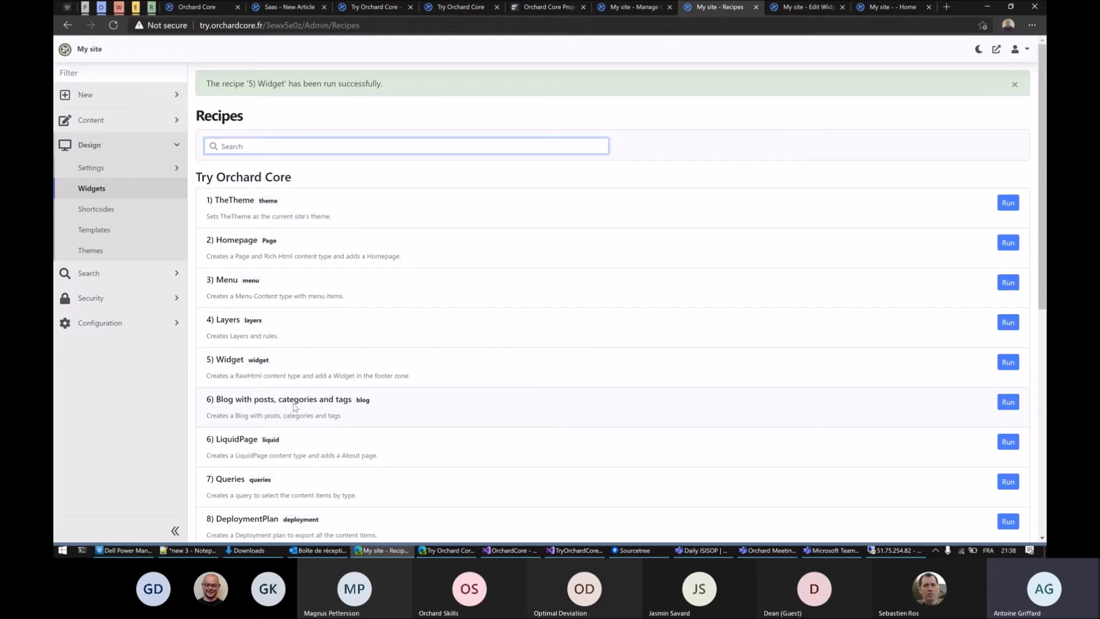
mouse_move(344, 406)
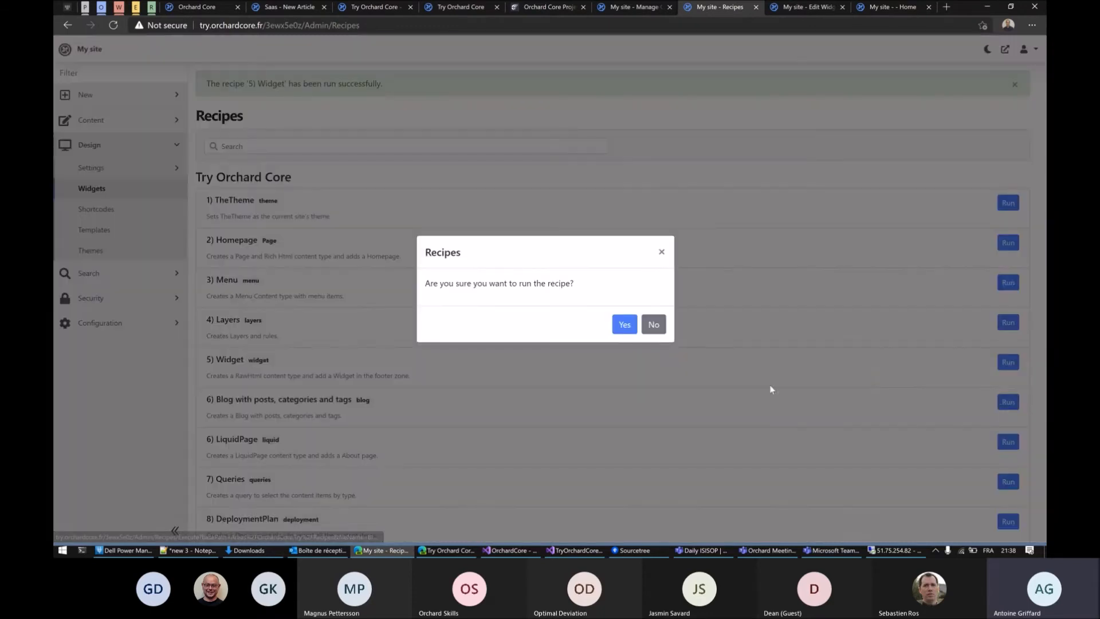
- Run the Blog recipe, view the Blog from Content Items and read 'Orchard Core RC 1'
left_click(622, 324)
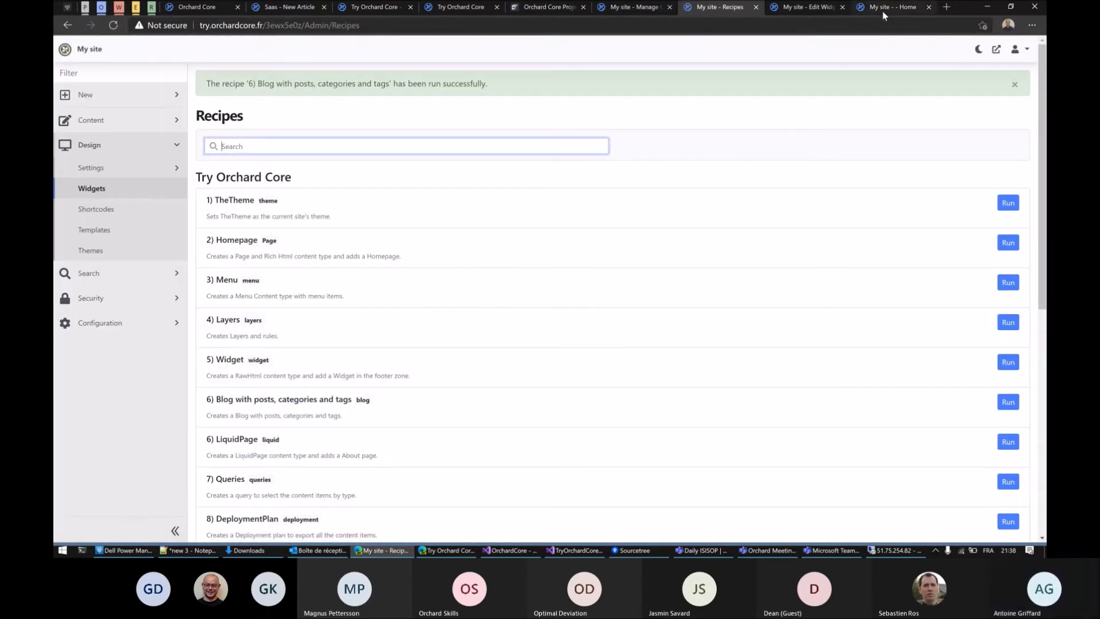
left_click(91, 119)
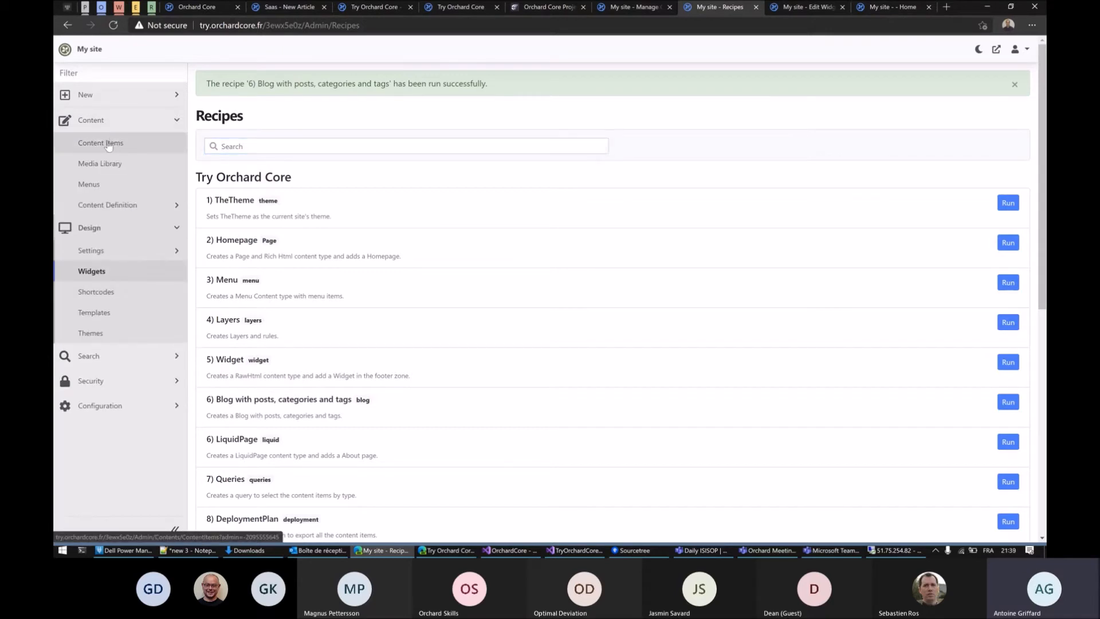
left_click(100, 143)
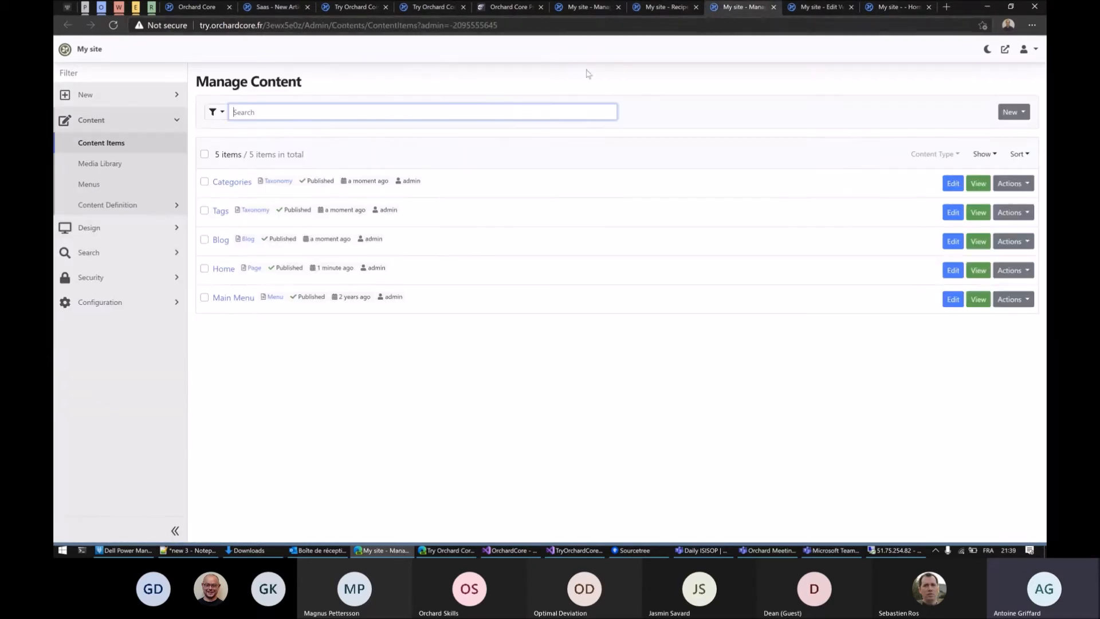
mouse_move(222, 209)
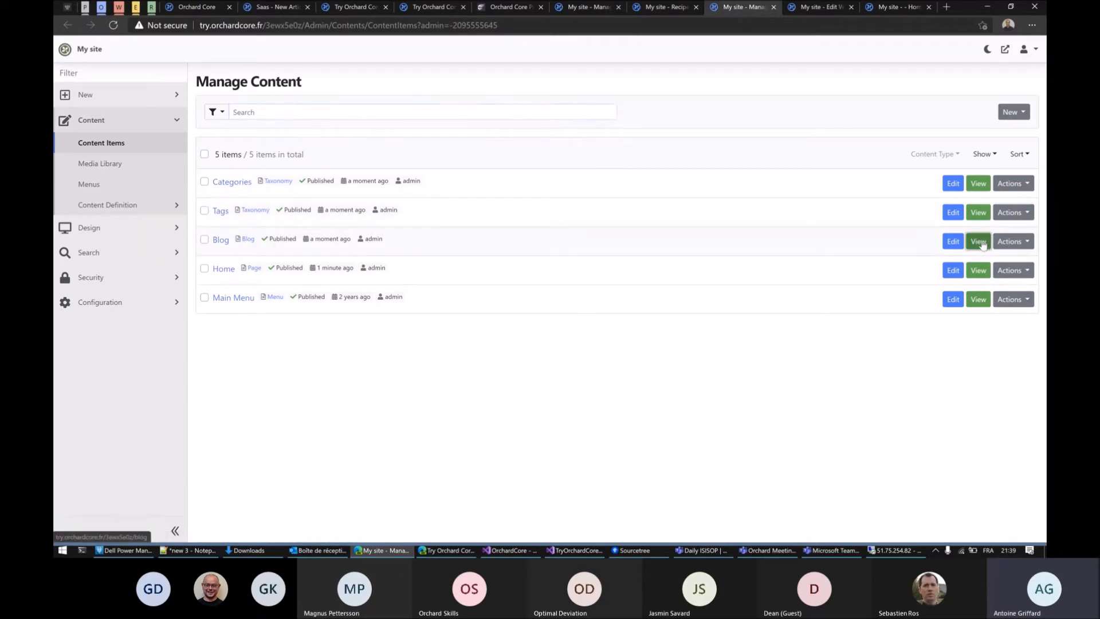
left_click(978, 241)
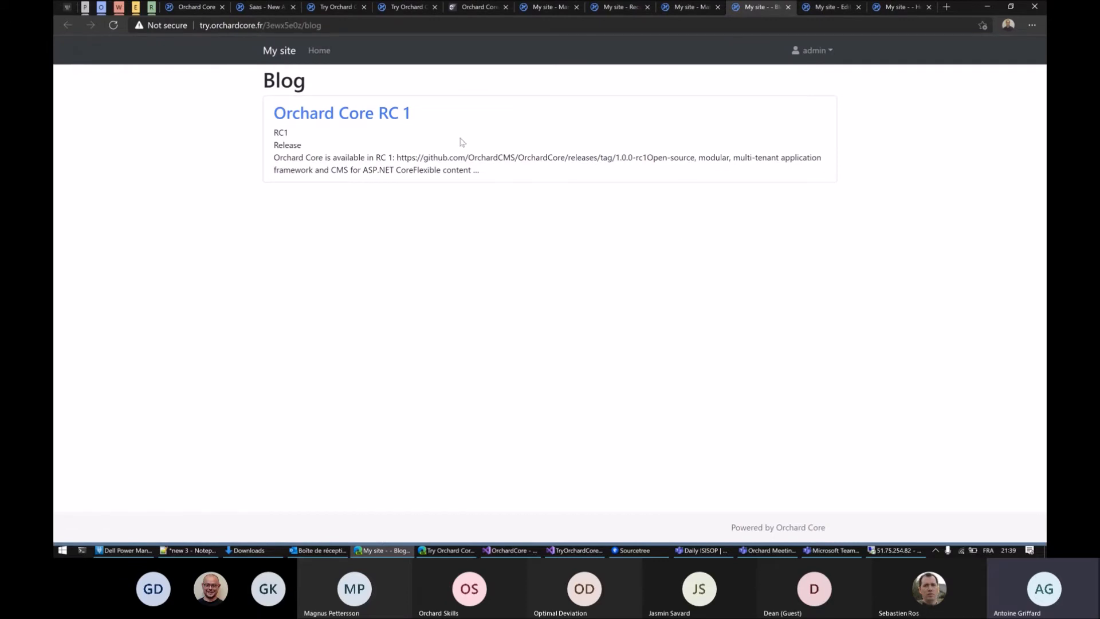
mouse_move(293, 140)
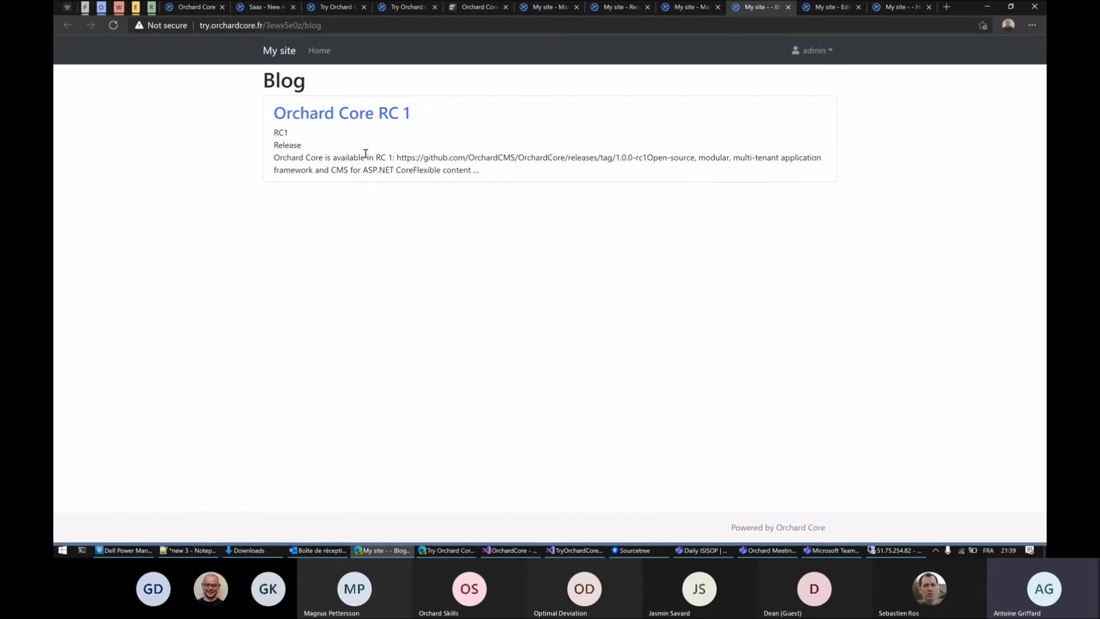
mouse_move(414, 119)
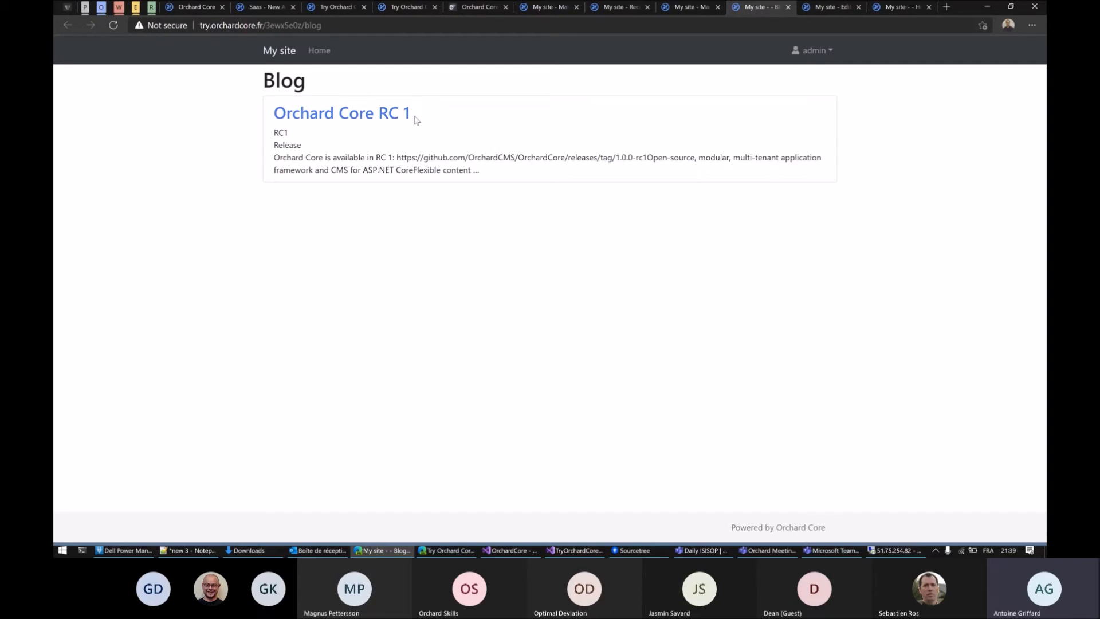
left_click(341, 112)
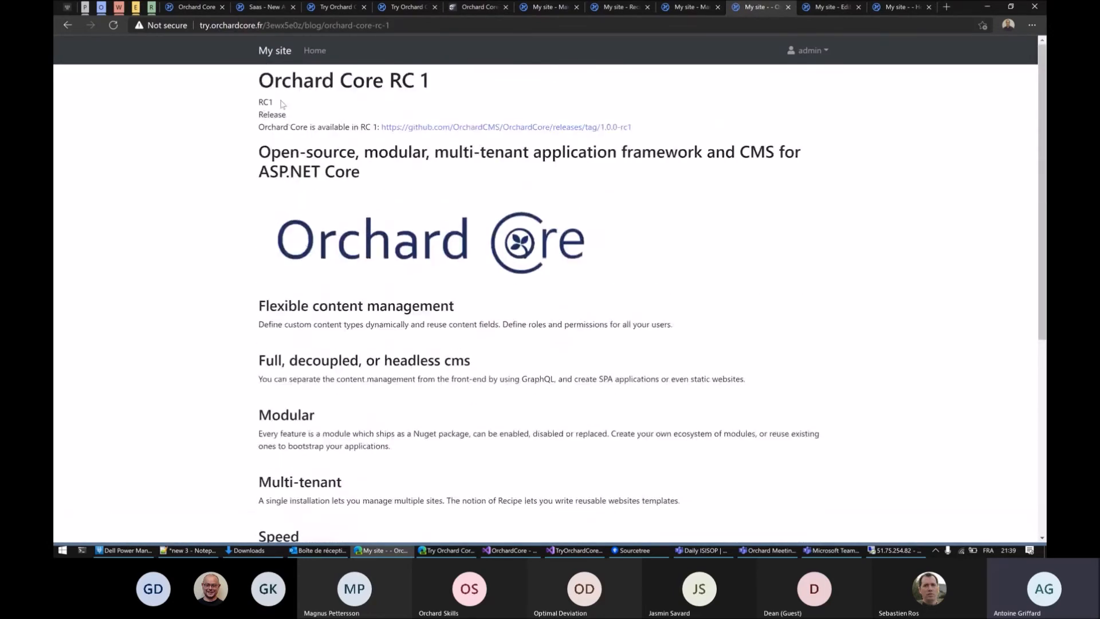
left_click(691, 6)
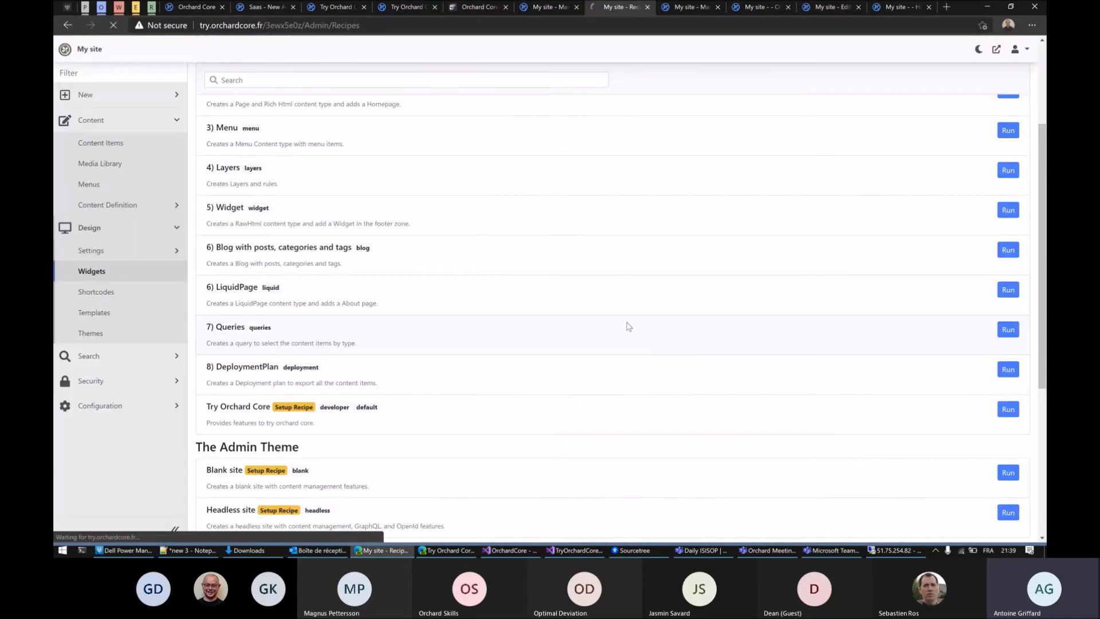
- Run the LiquidPage recipe, check its About page, and start the Queries recipe
left_click(1007, 288)
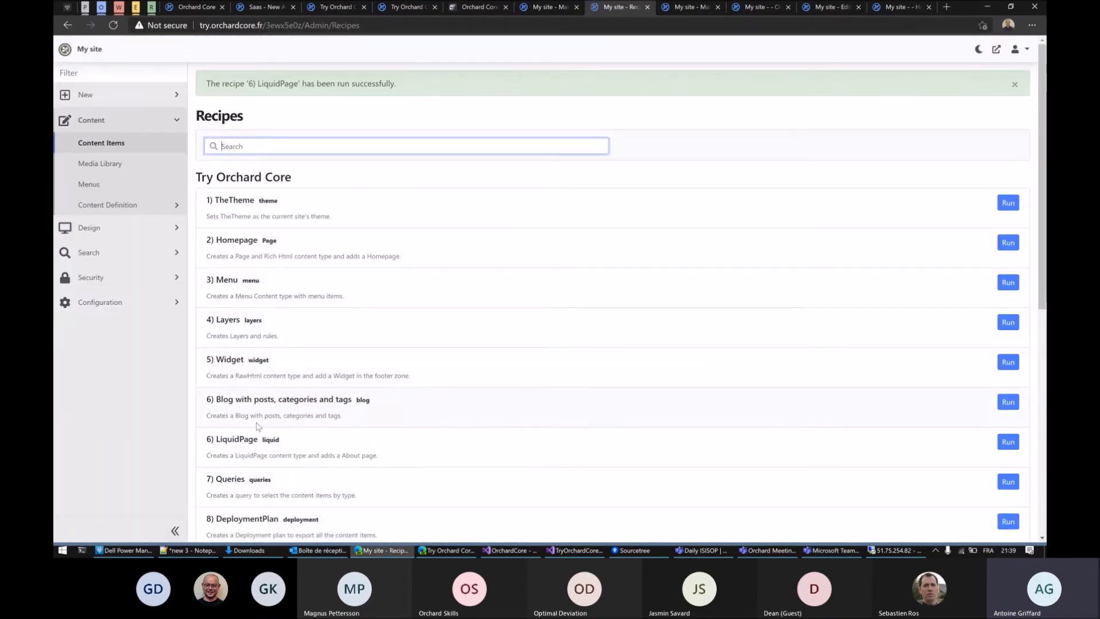
double_click(357, 454)
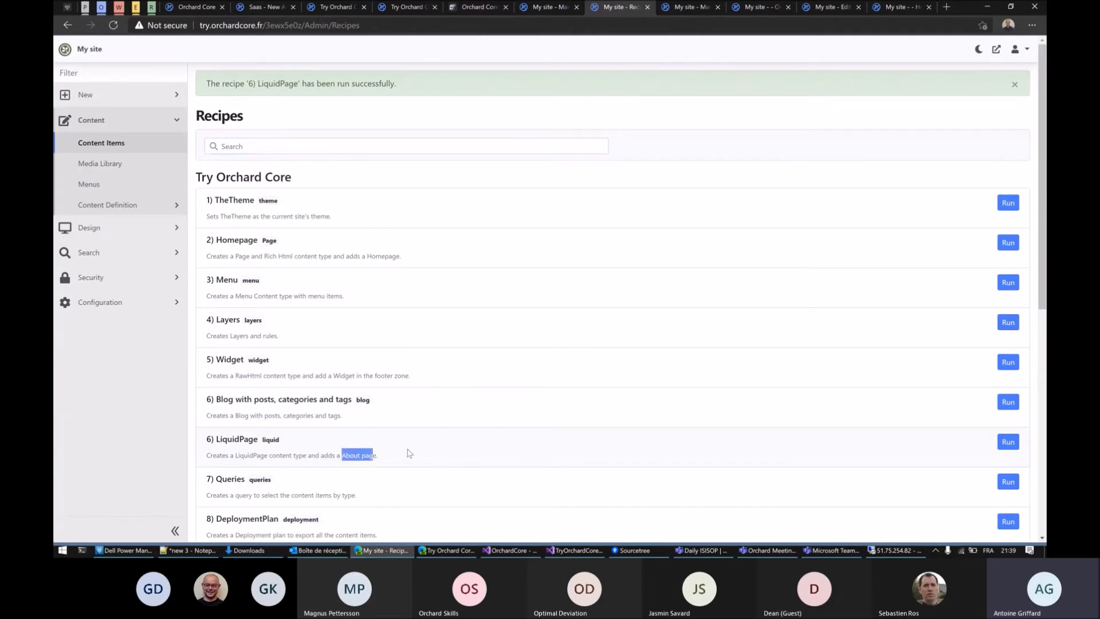
left_click(690, 6)
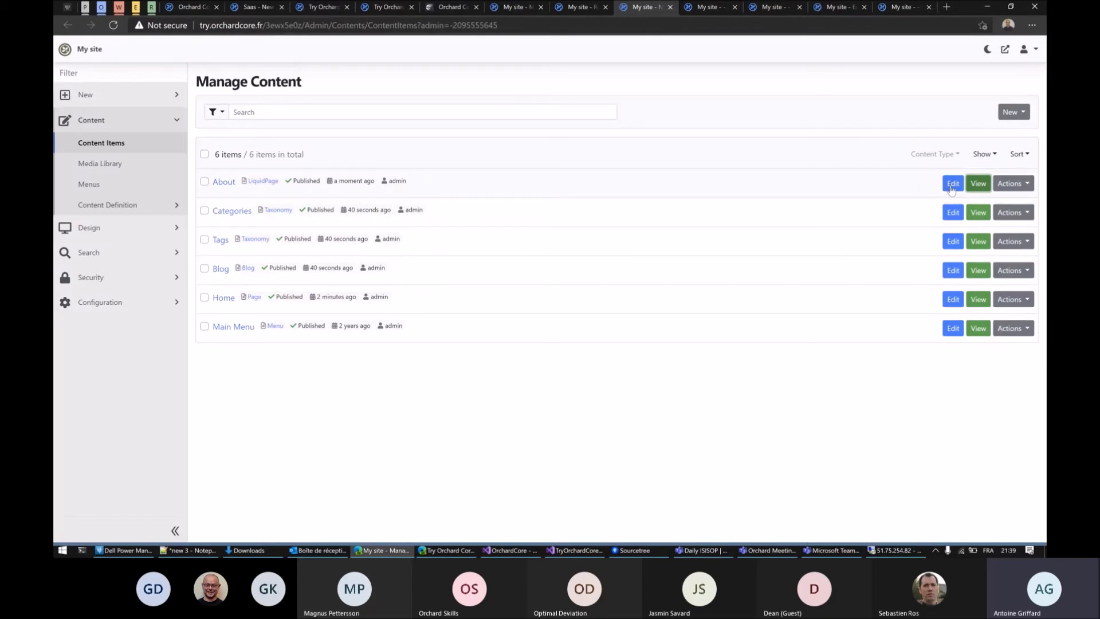
left_click(952, 183)
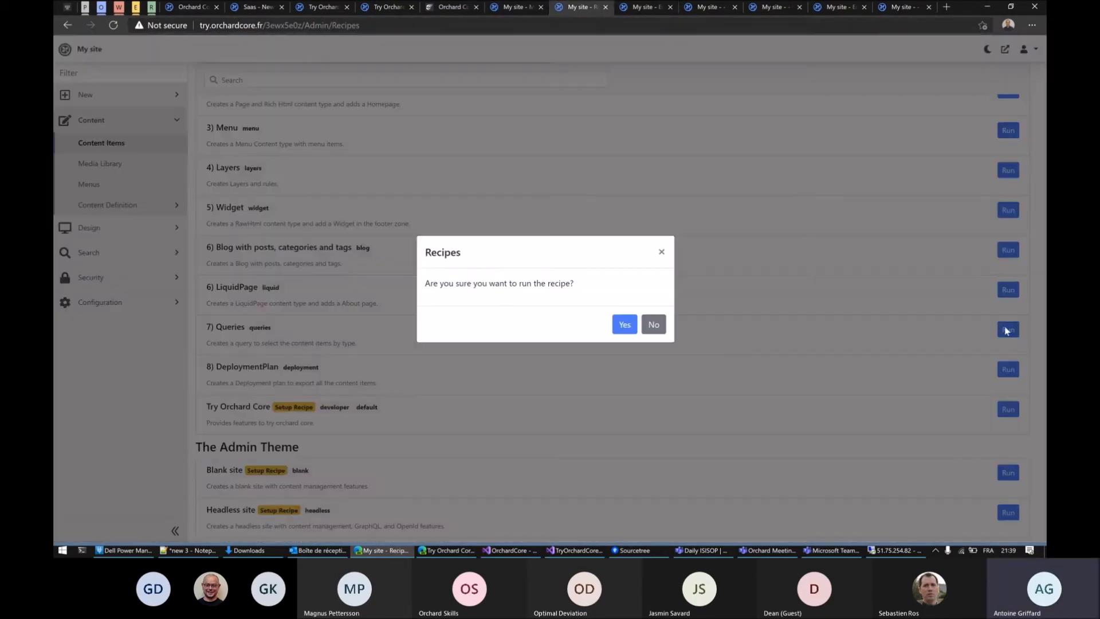
- Confirm the Queries recipe and try the Contents query with edited Parameters JSON
left_click(622, 325)
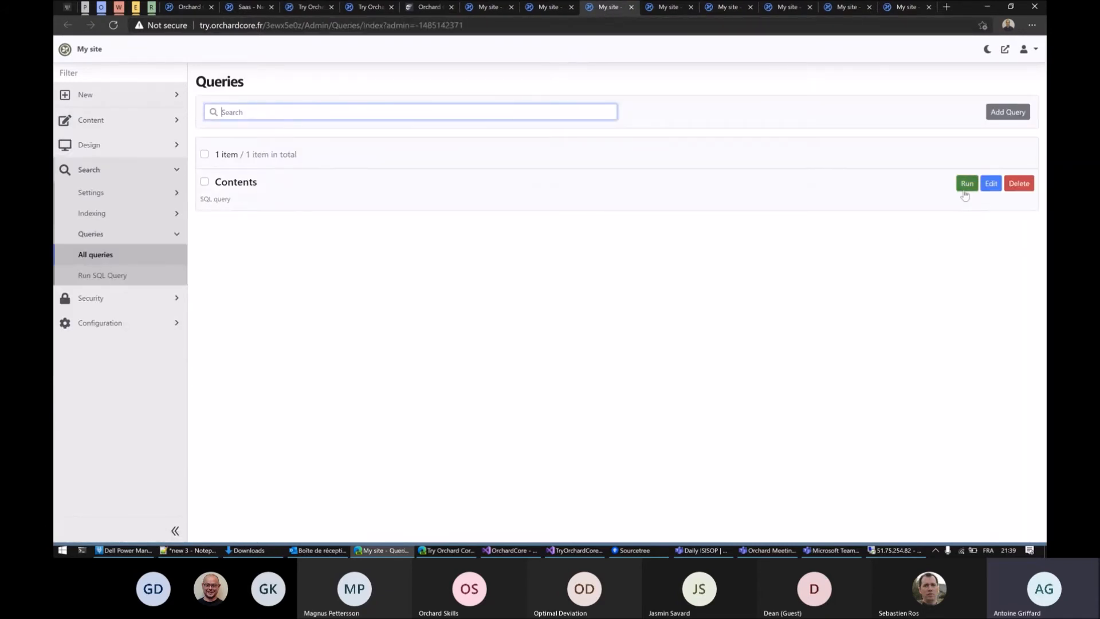
left_click(966, 183)
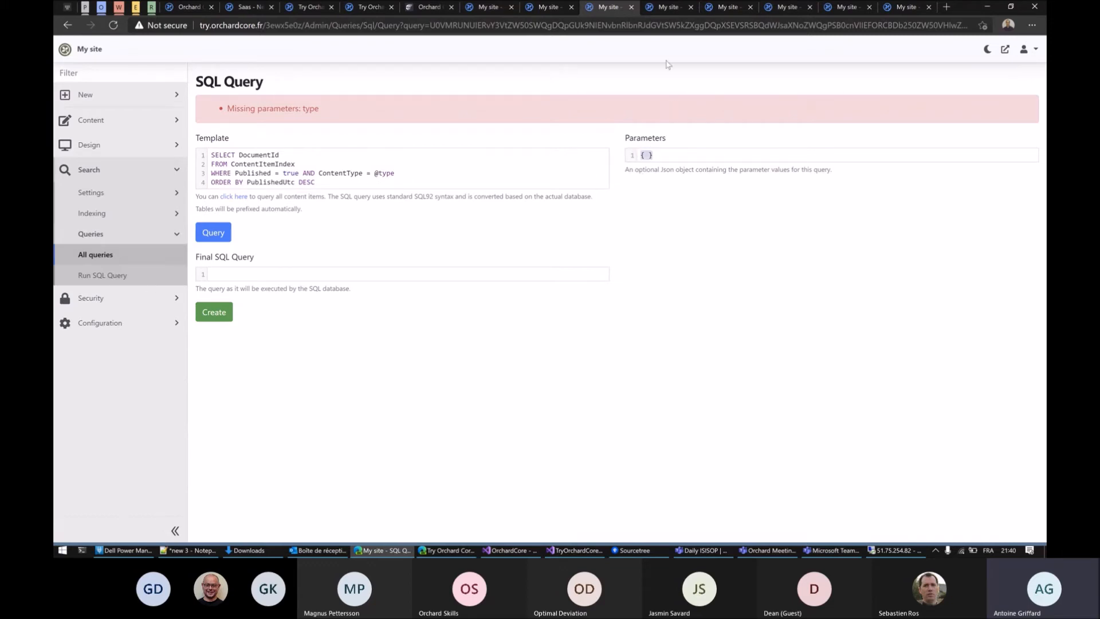
mouse_move(549, 7)
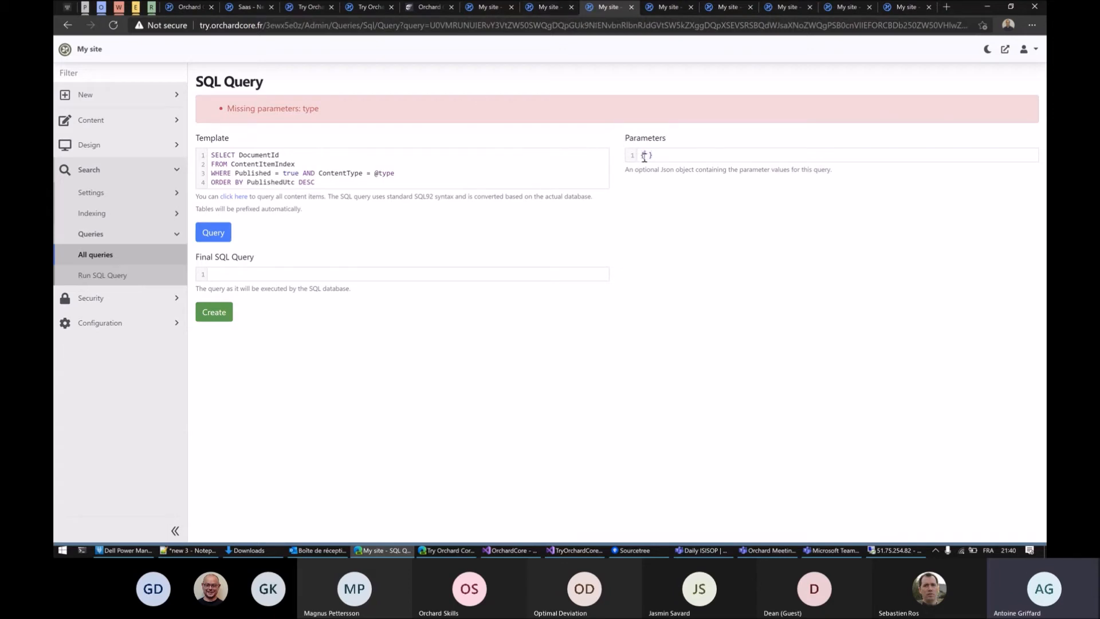
double_click(384, 173)
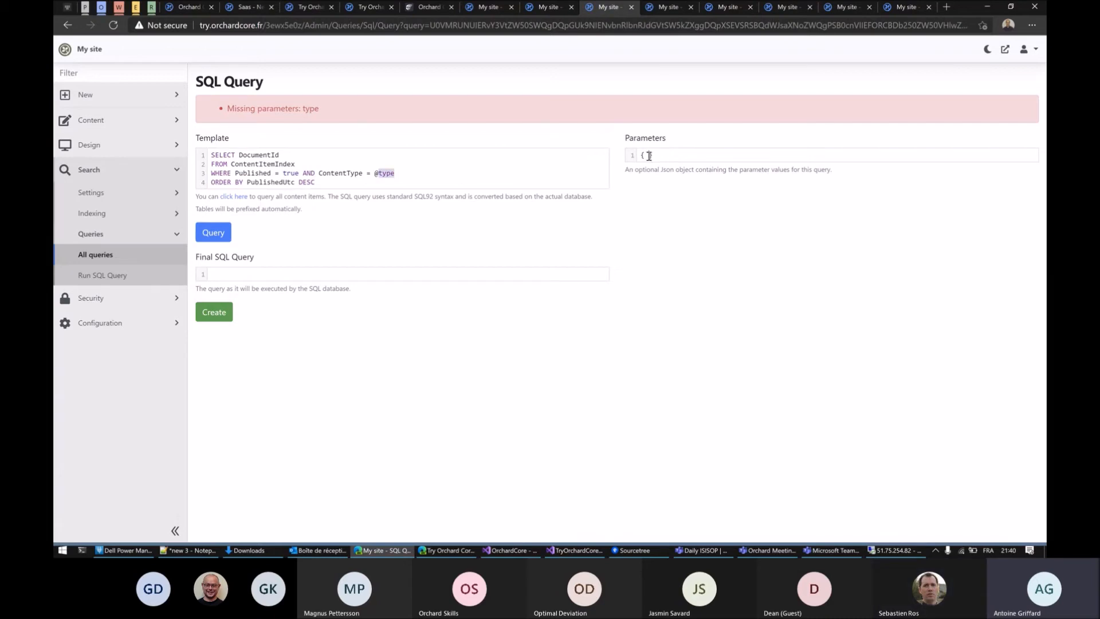
type("}")
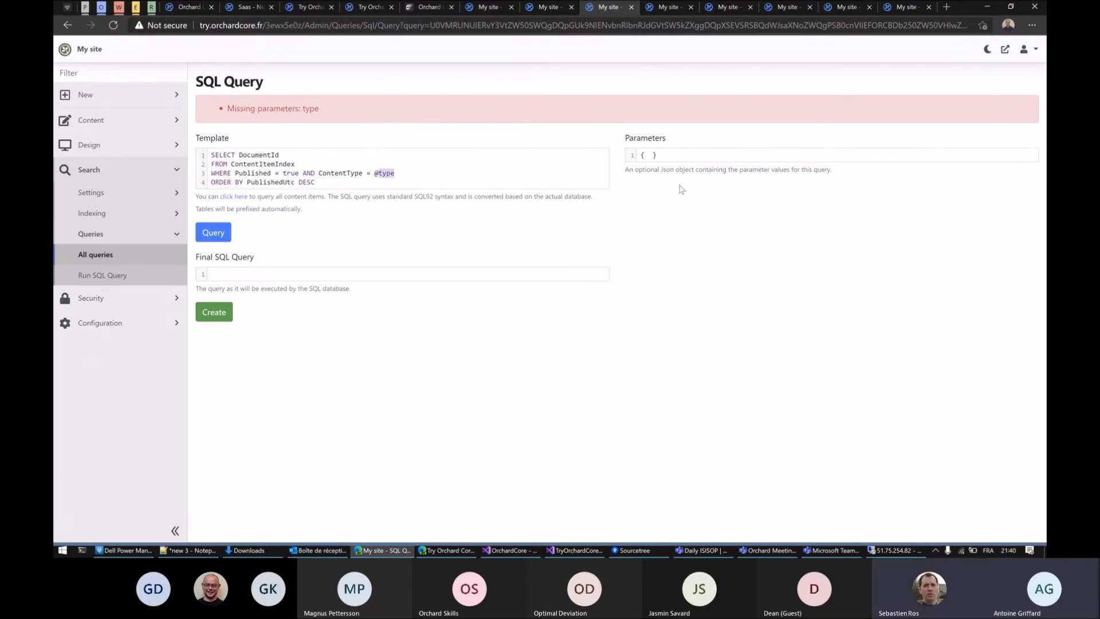
mouse_move(570, 65)
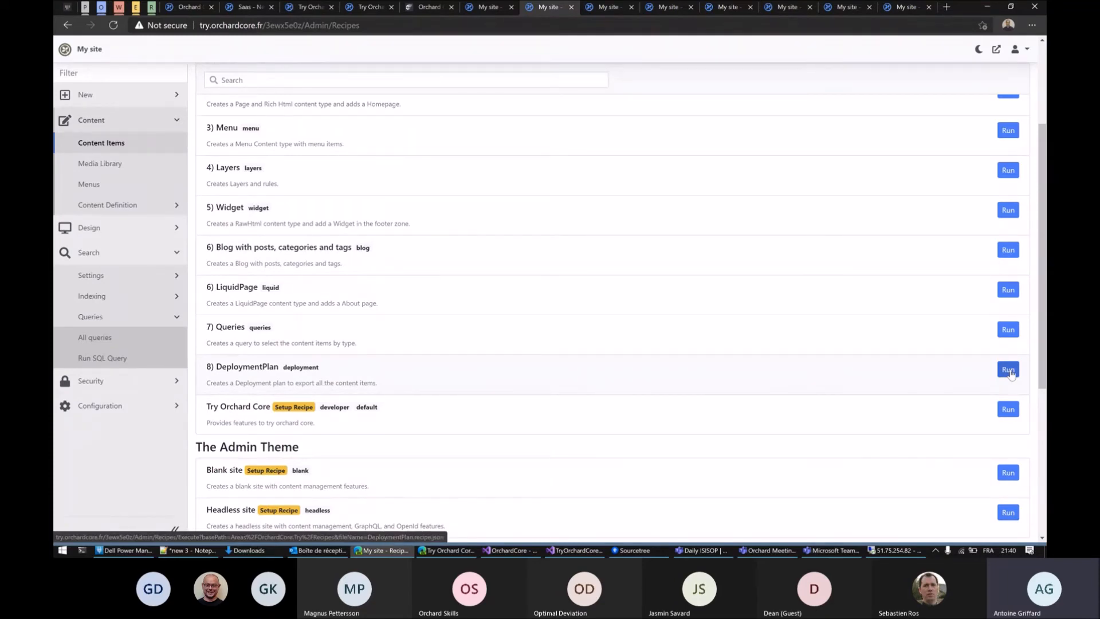
- Run the DeploymentPlan recipe and open the Export plan under Import/Export > Deployment Plans
left_click(1007, 369)
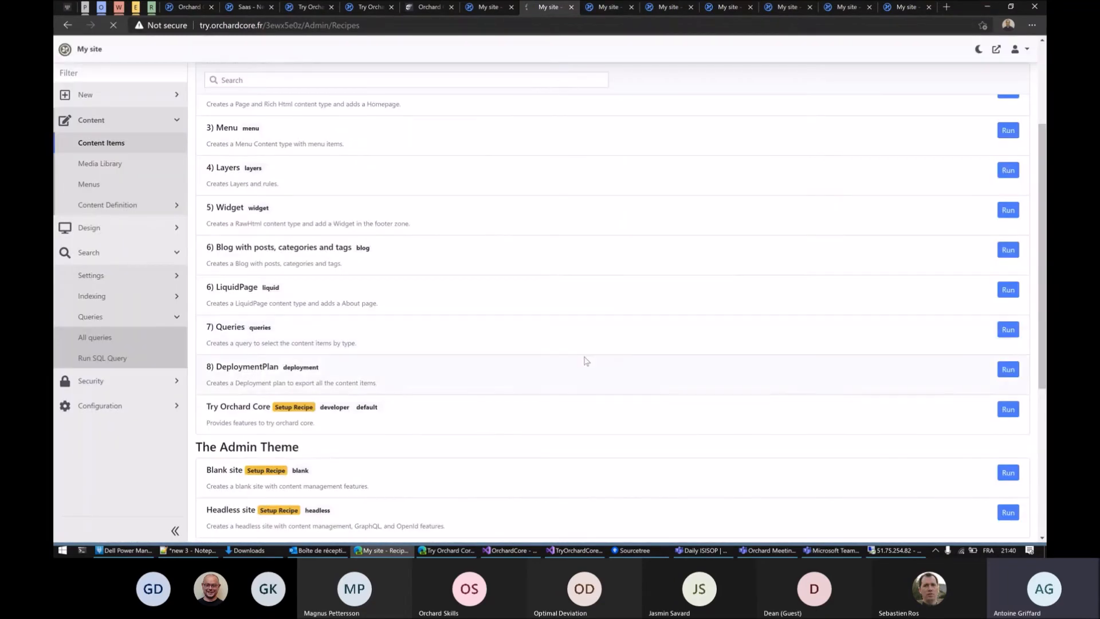
left_click(1007, 369)
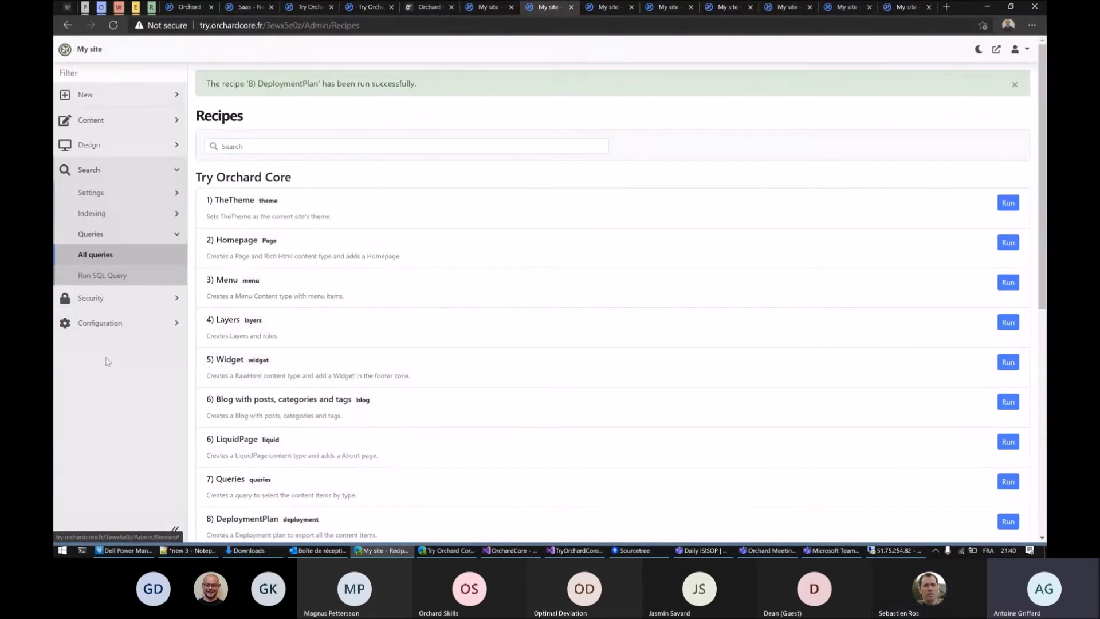
left_click(99, 321)
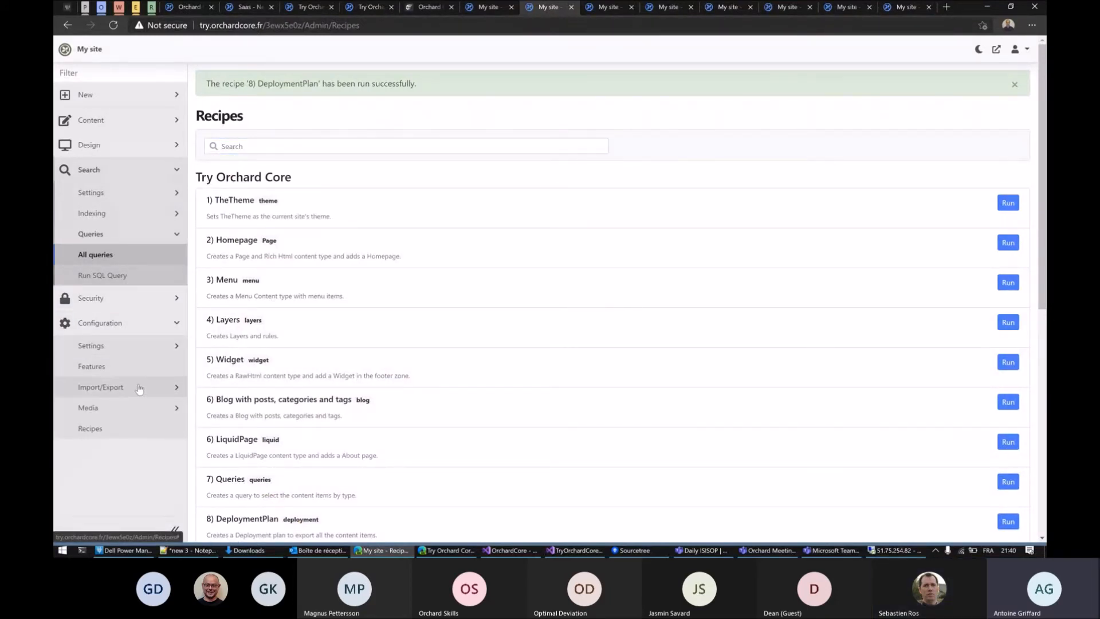
left_click(101, 387)
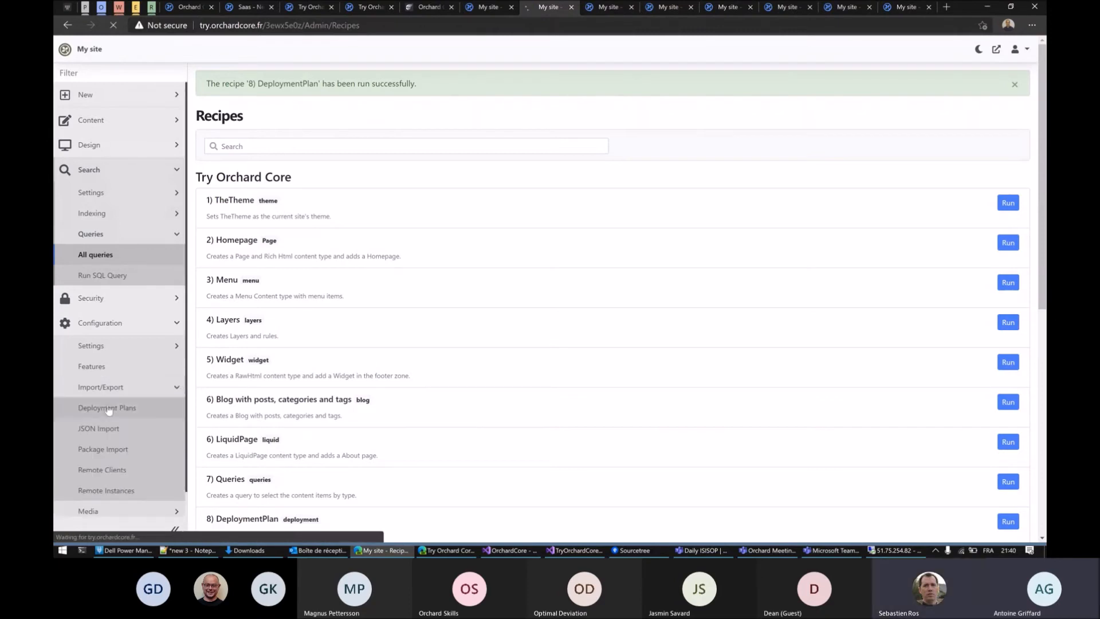
left_click(106, 408)
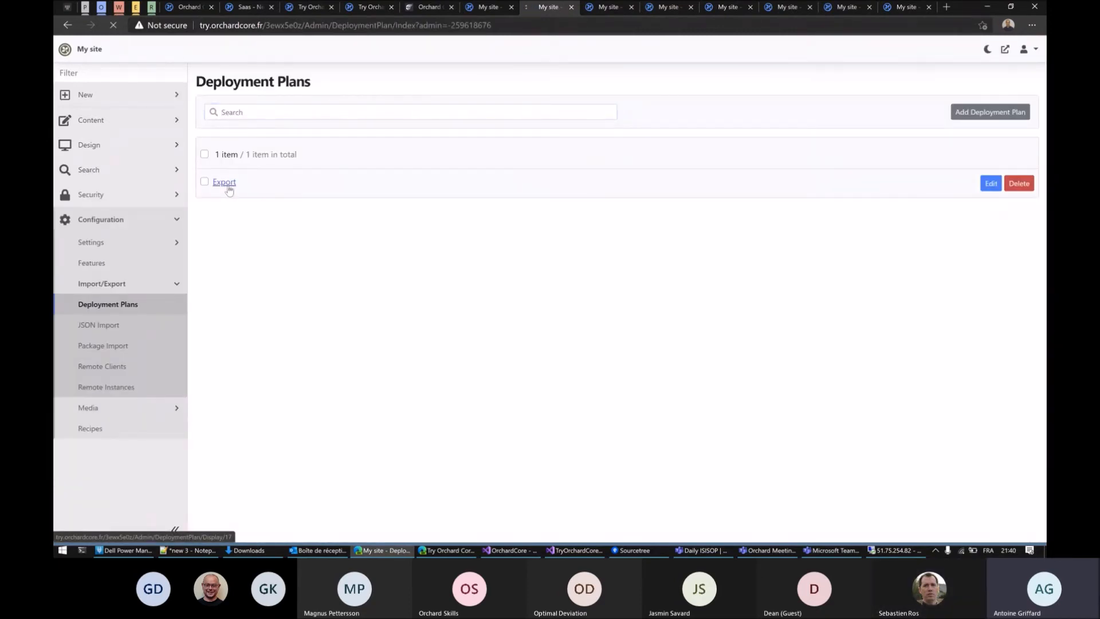
left_click(224, 181)
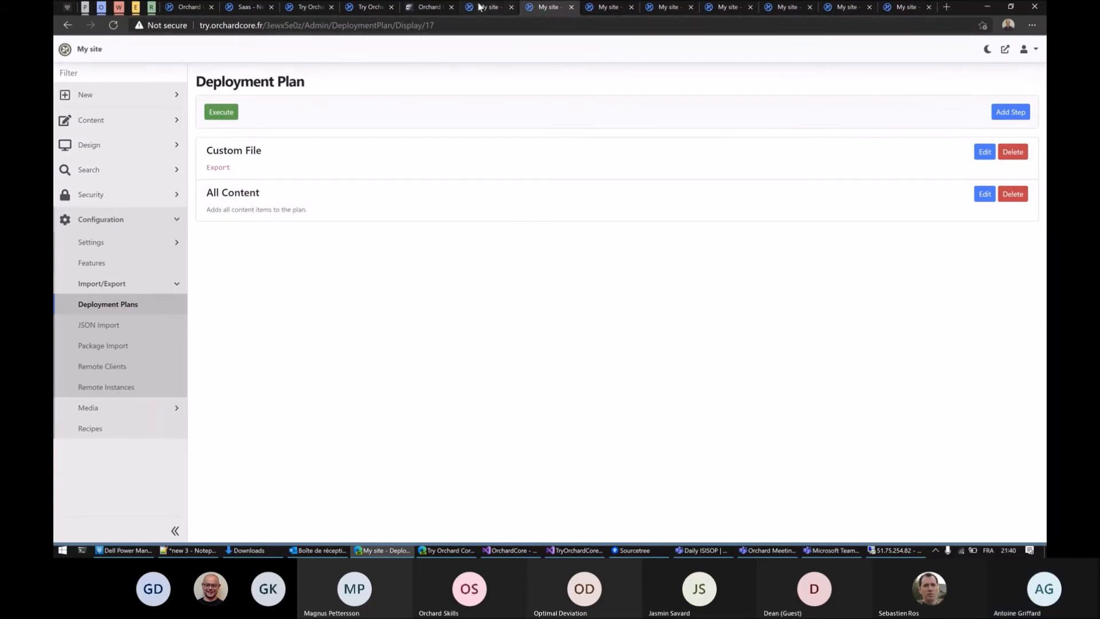
left_click(91, 120)
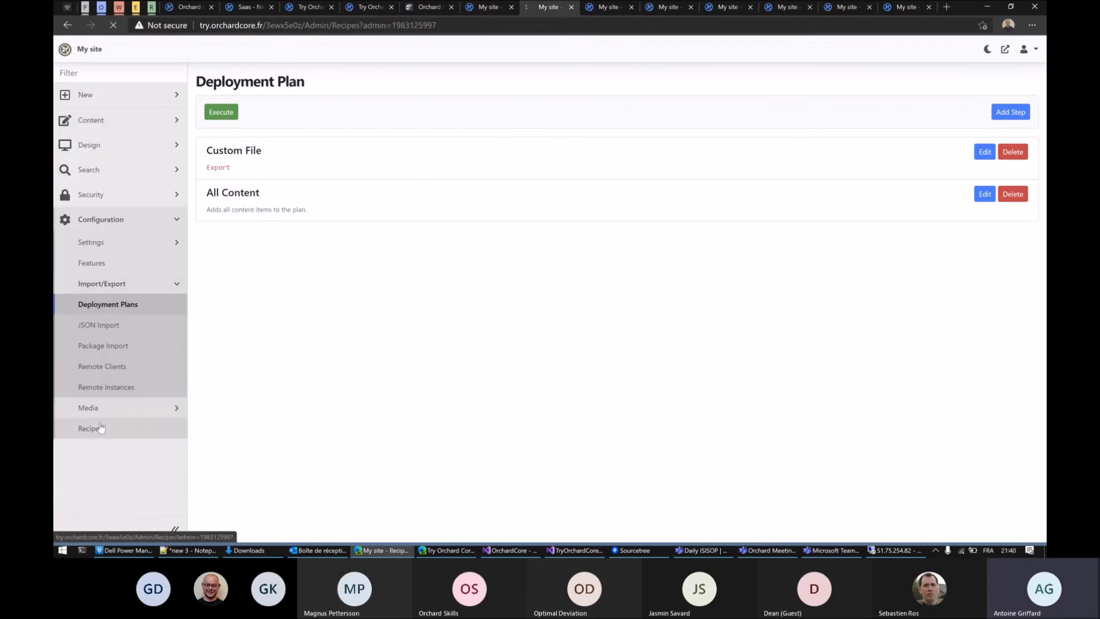
- Switch to the other site's Content Items list showing the published Home page
left_click(90, 428)
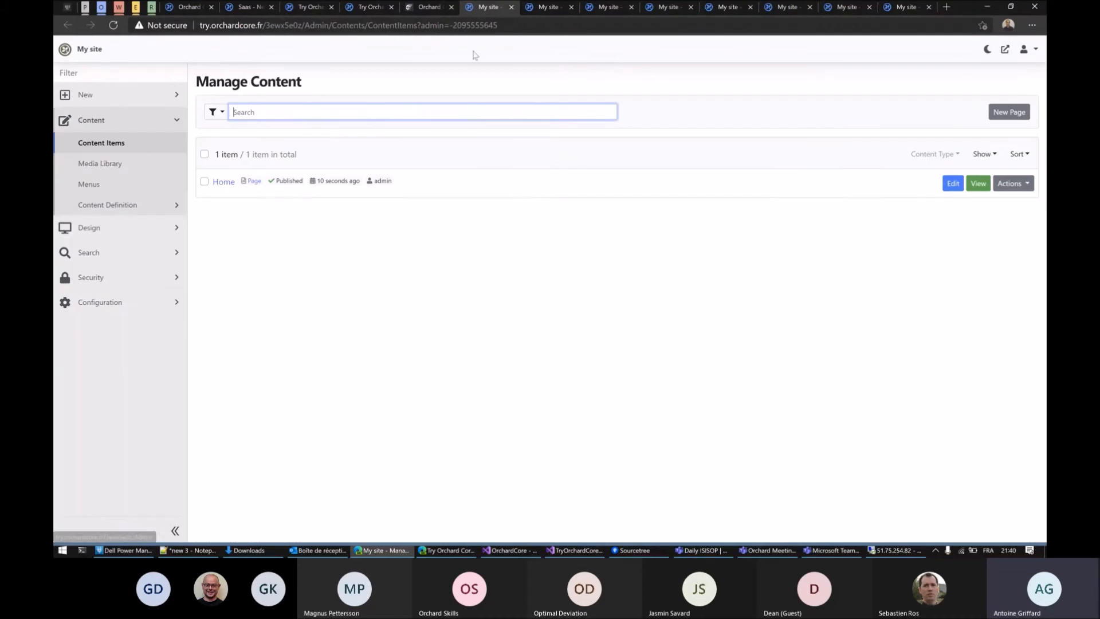
mouse_move(149, 50)
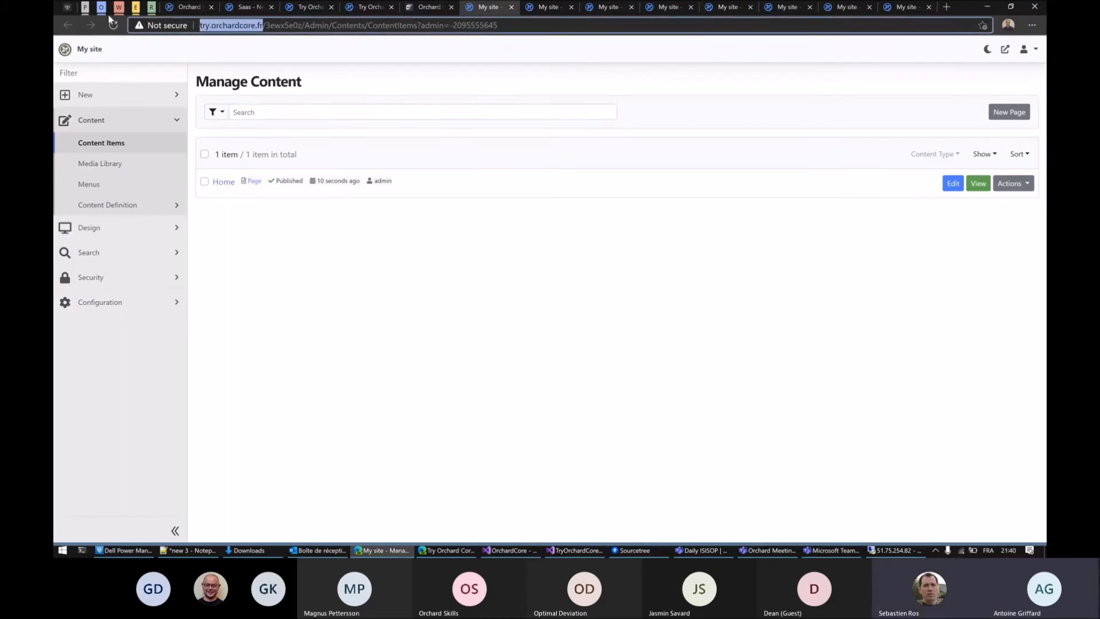
- Revisit the Try Orchard Core create-a-site page, then open a blank Edge tab
left_click(945, 6)
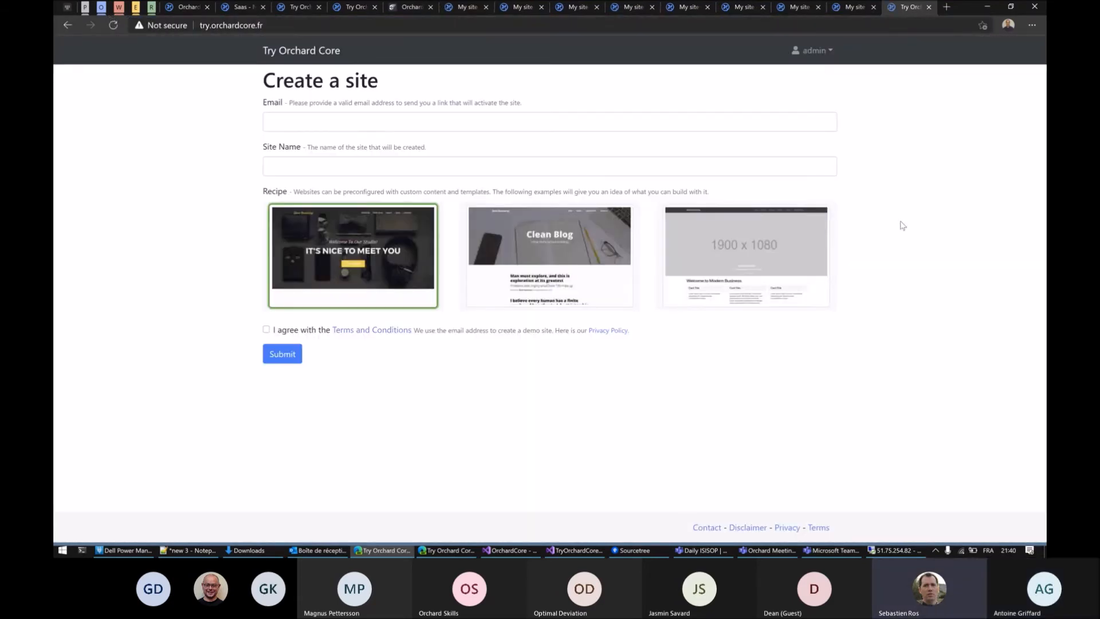
mouse_move(872, 209)
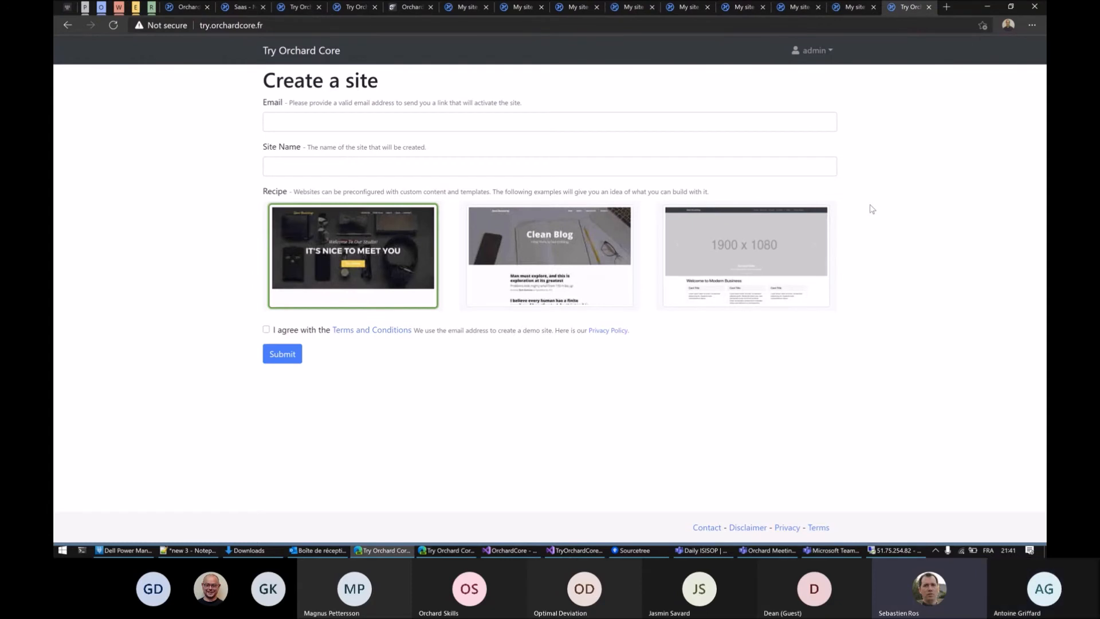
mouse_move(794, 250)
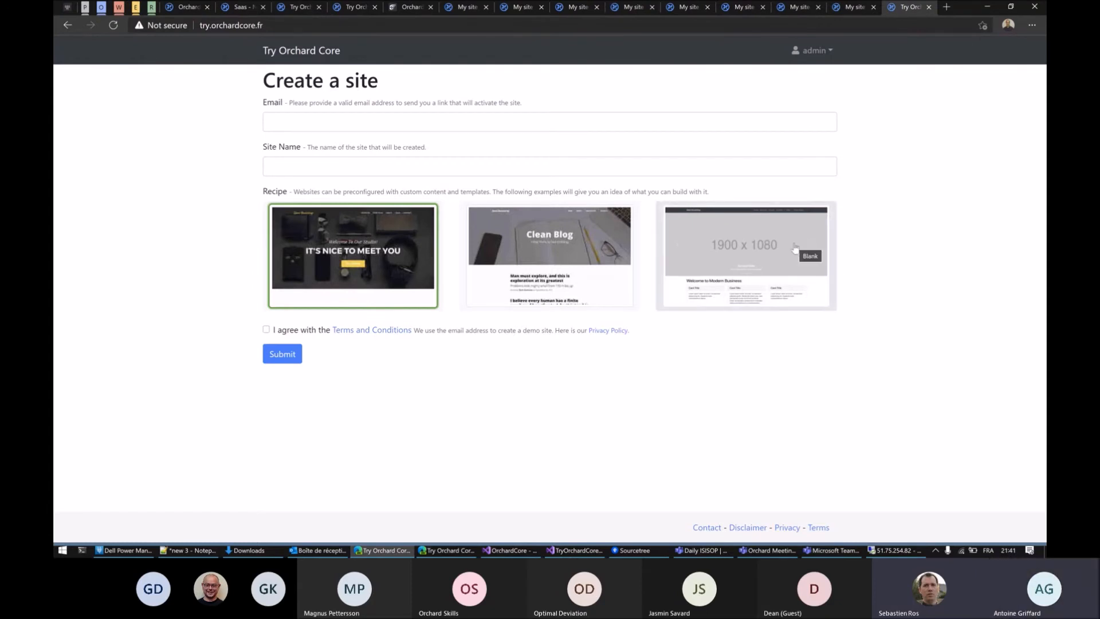
mouse_move(881, 265)
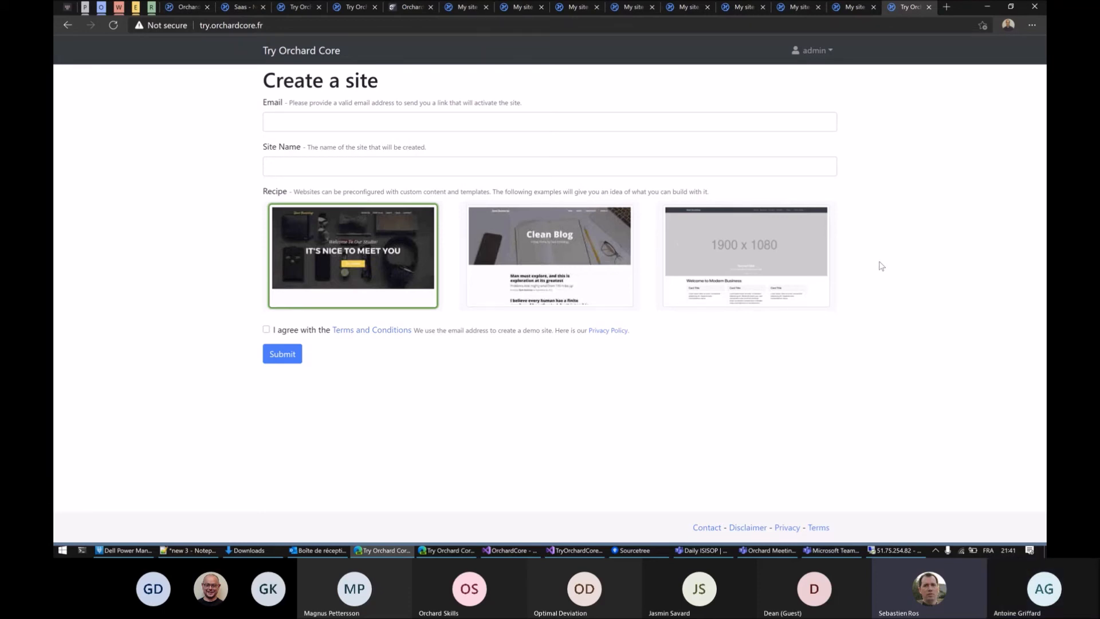
mouse_move(853, 7)
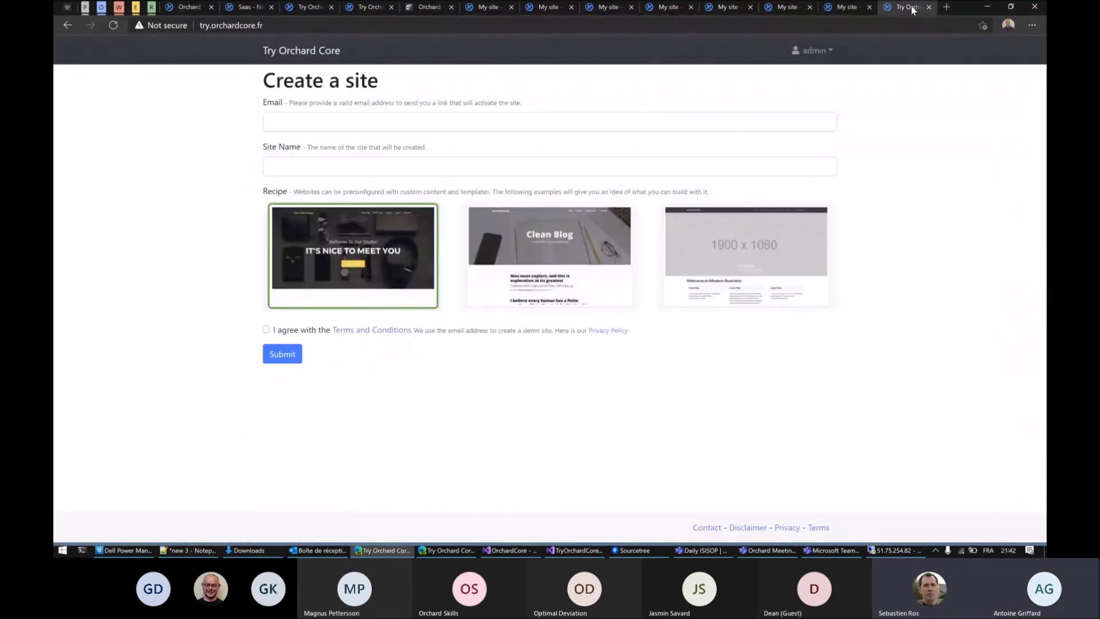
mouse_move(804, 256)
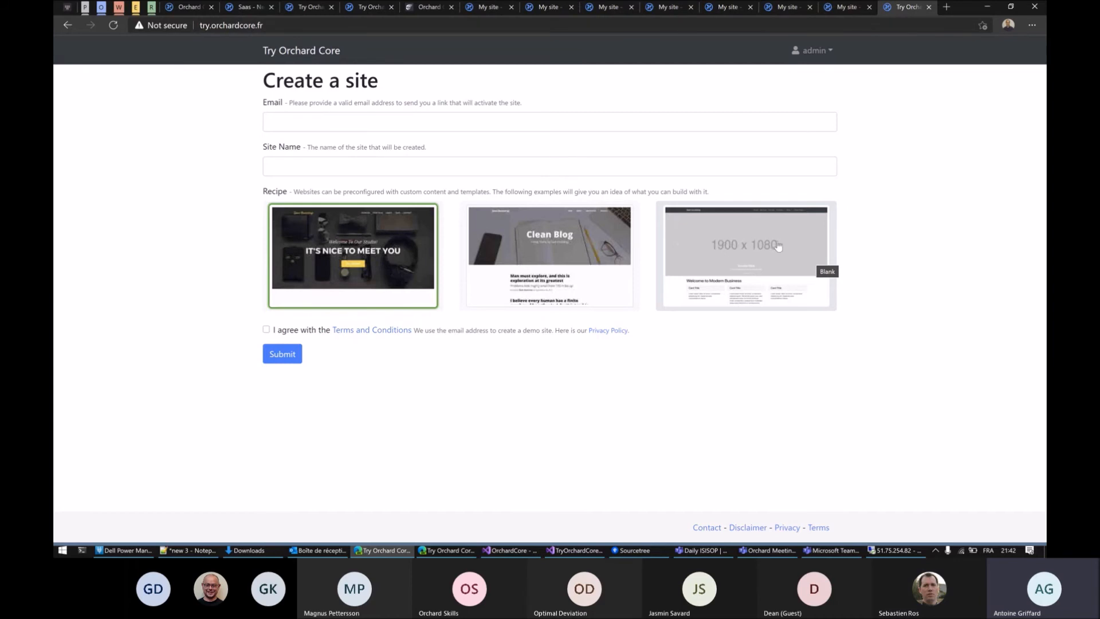
mouse_move(757, 246)
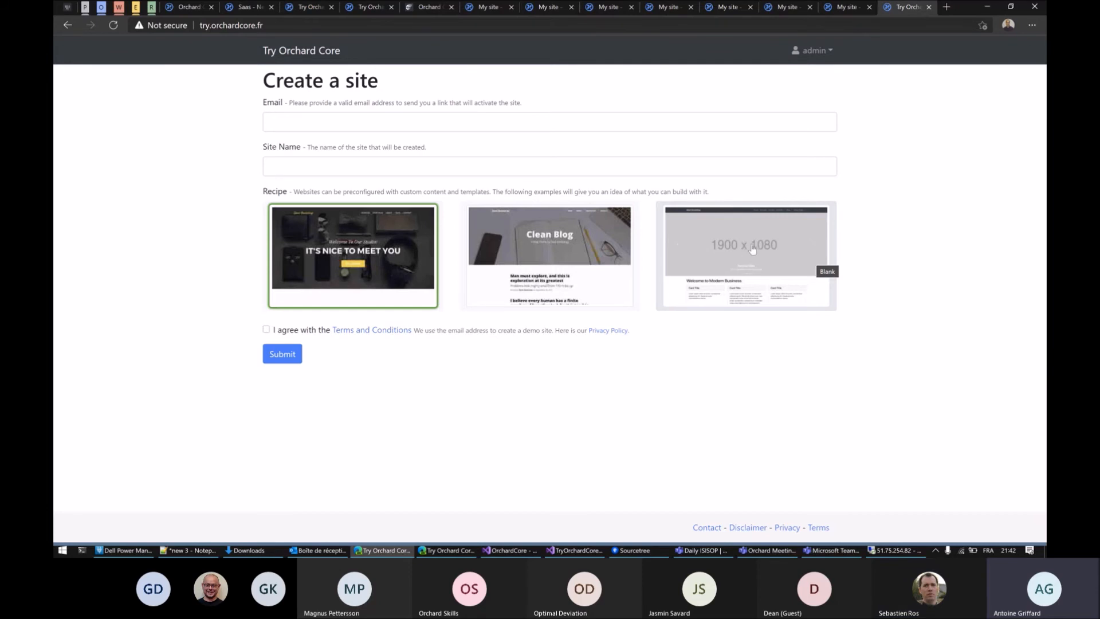
mouse_move(761, 226)
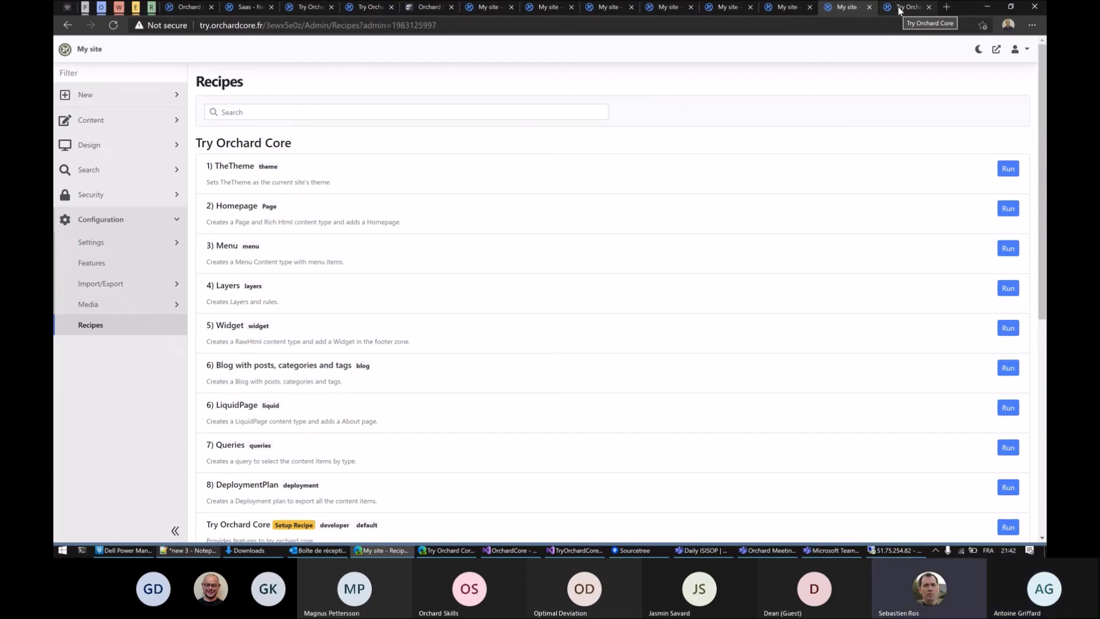
mouse_move(944, 12)
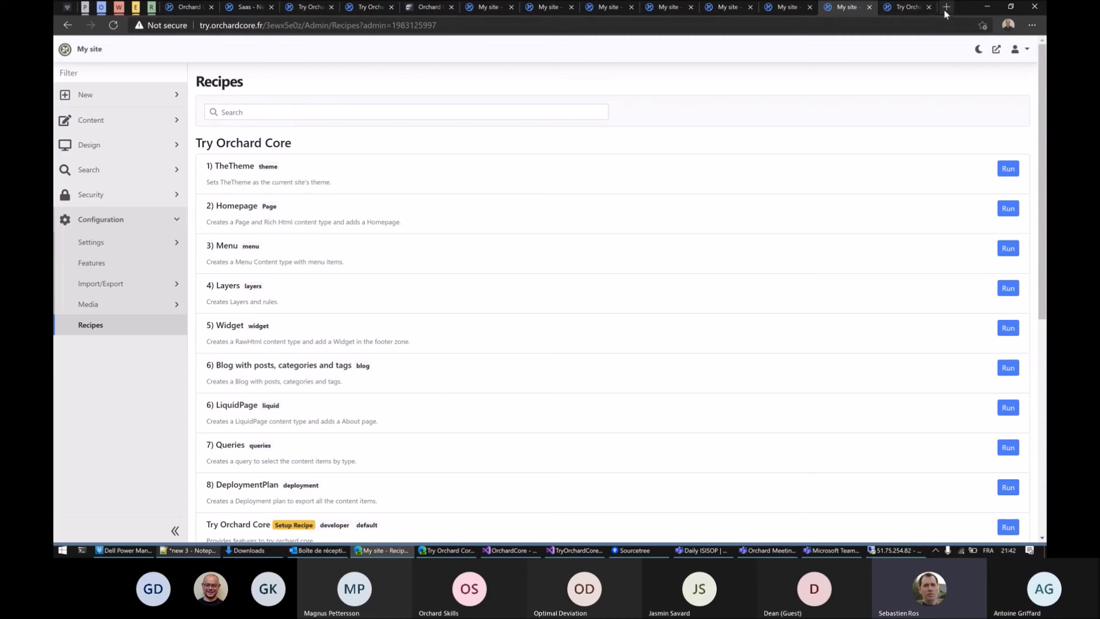
left_click(945, 7)
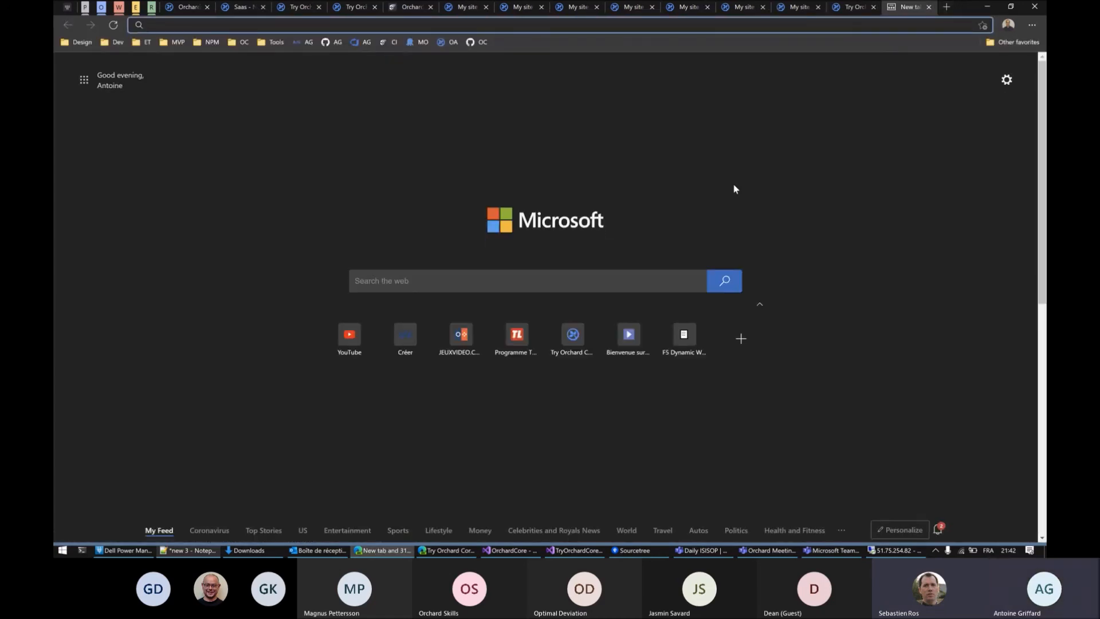
- Load tryorchard.net by entering 'tryorchard' in the new tab's address bar
type("tryo")
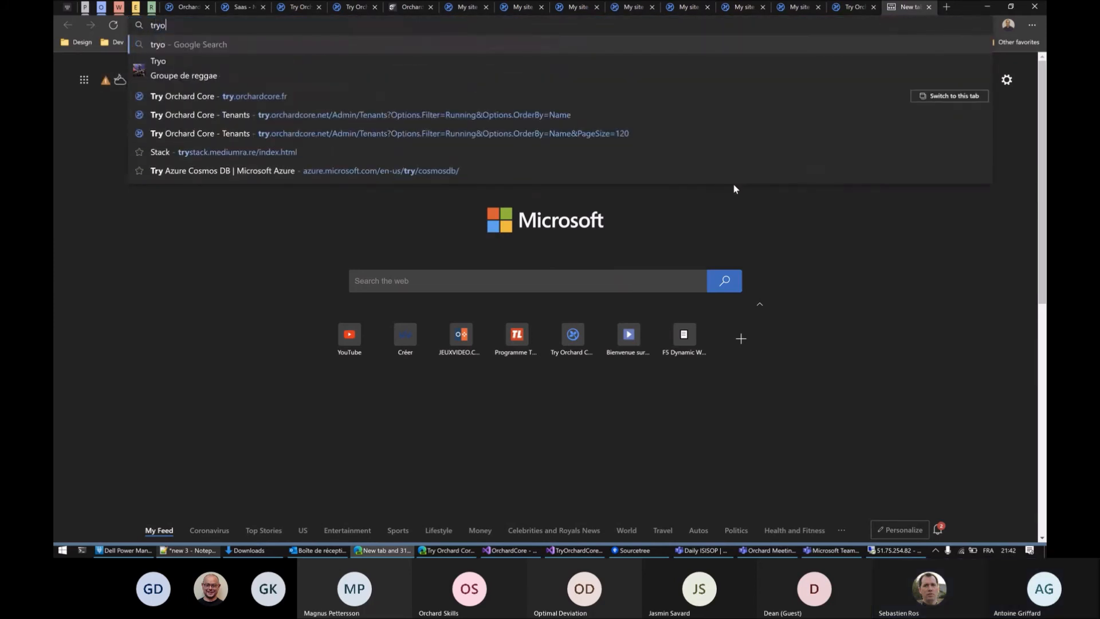
type("rchard.net")
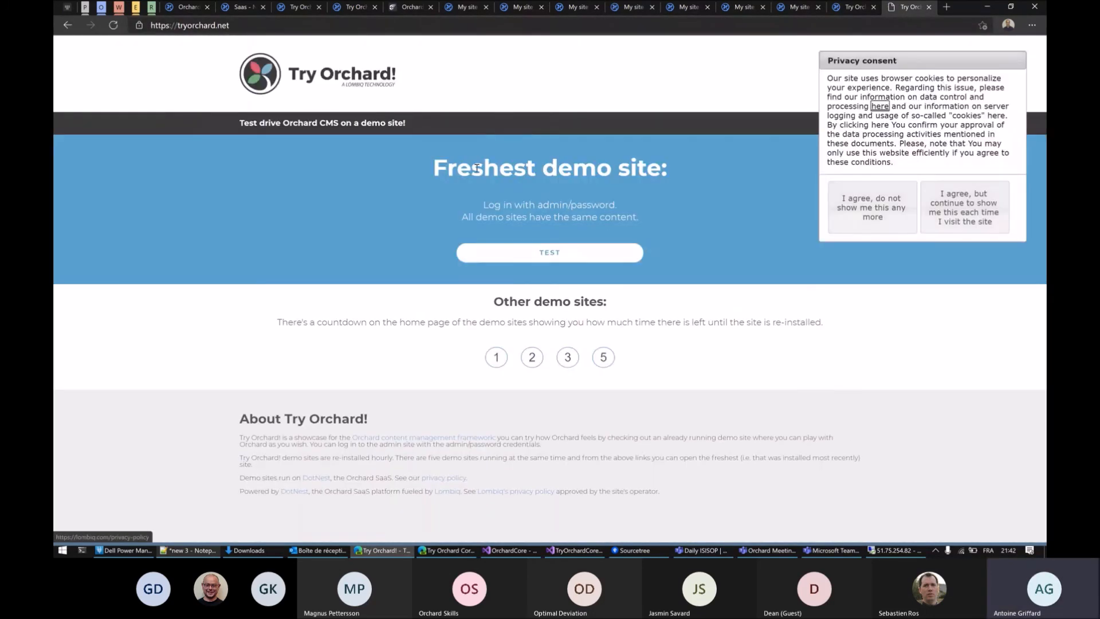
- Compare demo site 1 with the landing page, then open the demo4.tryorchard.net test site
left_click(550, 252)
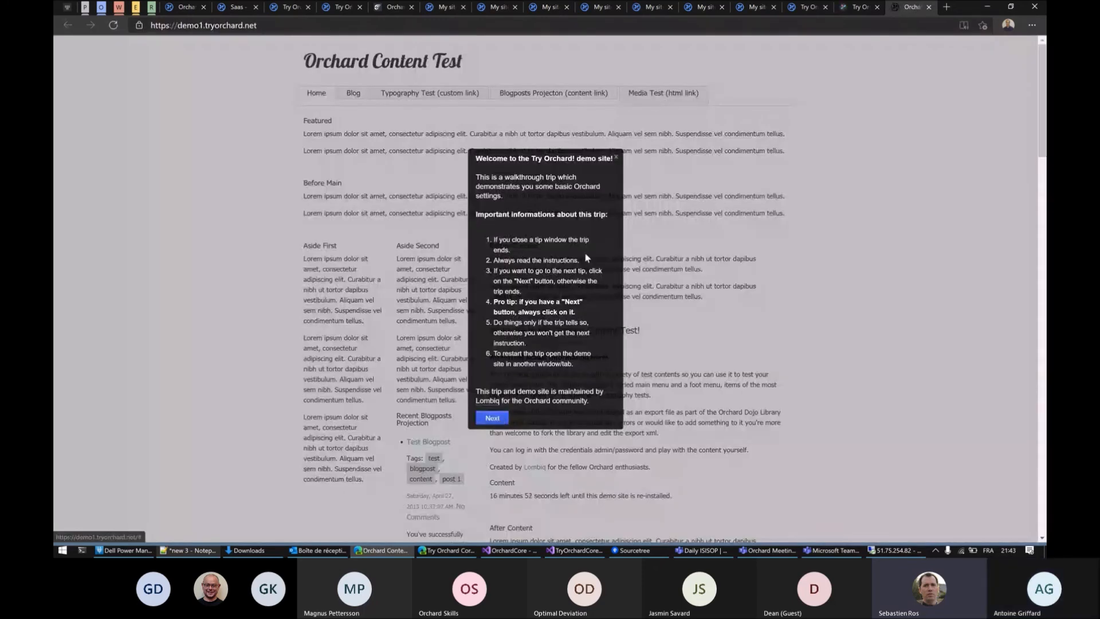
left_click(859, 7)
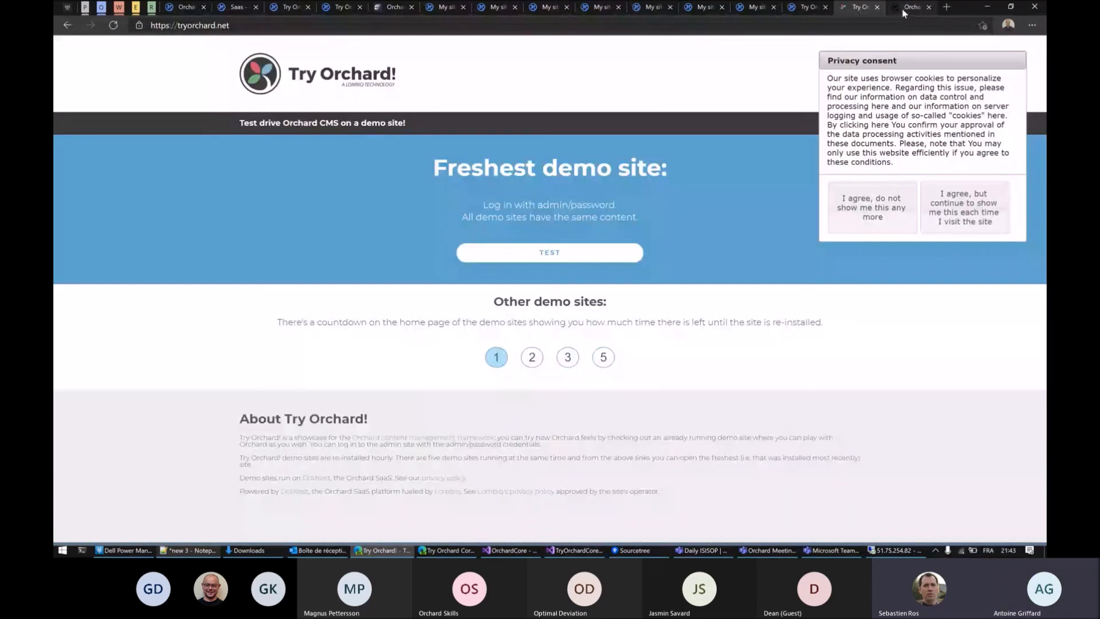
left_click(550, 252)
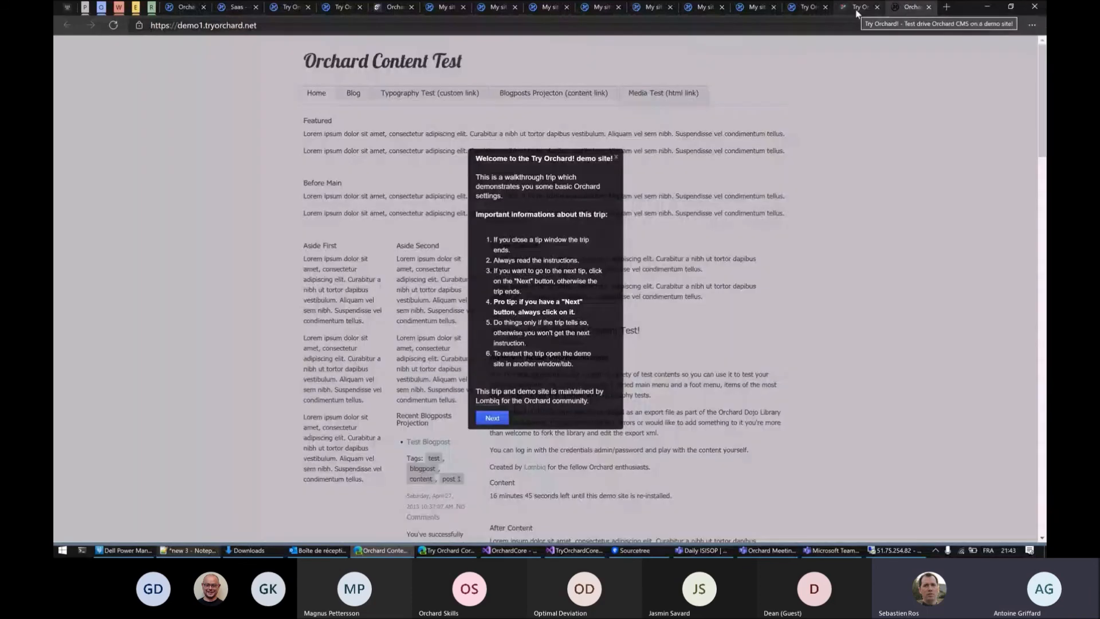
left_click(859, 7)
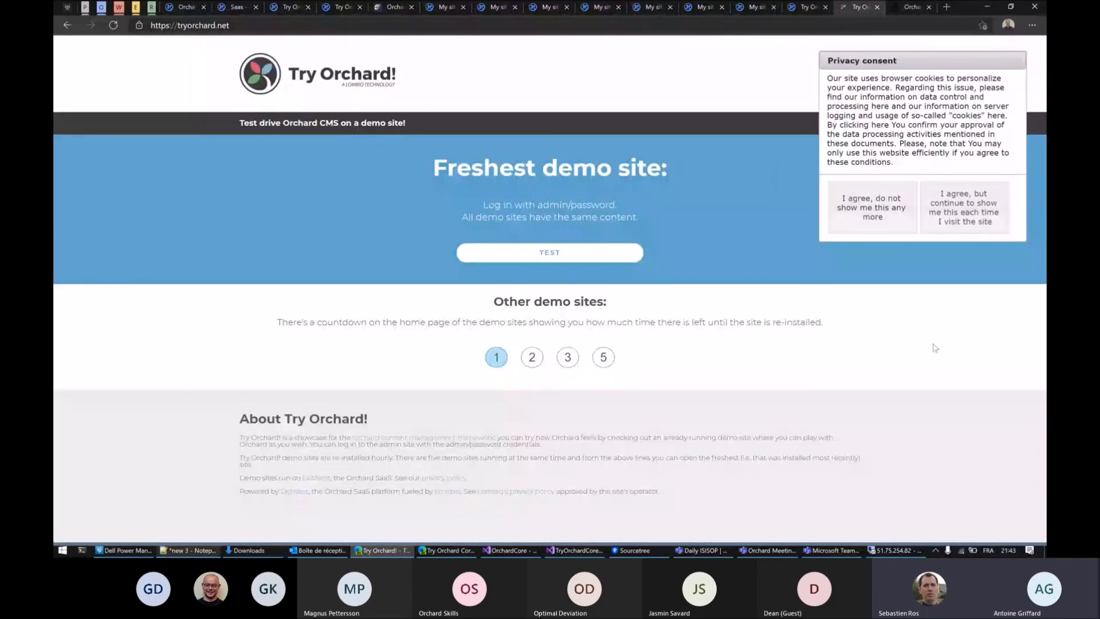
mouse_move(691, 225)
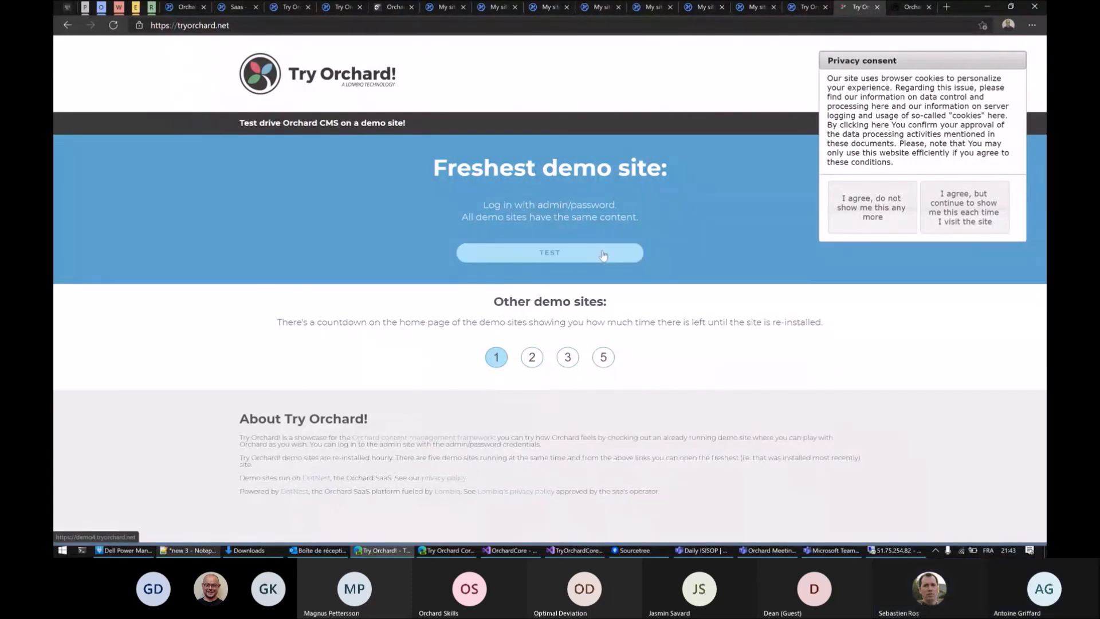
left_click(531, 356)
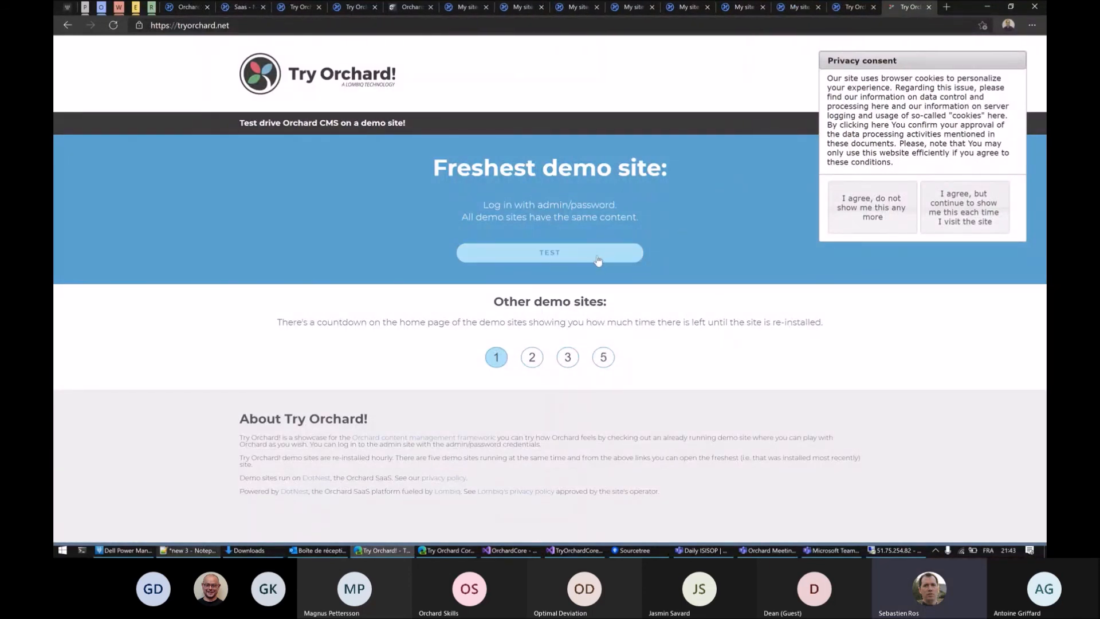
left_click(549, 253)
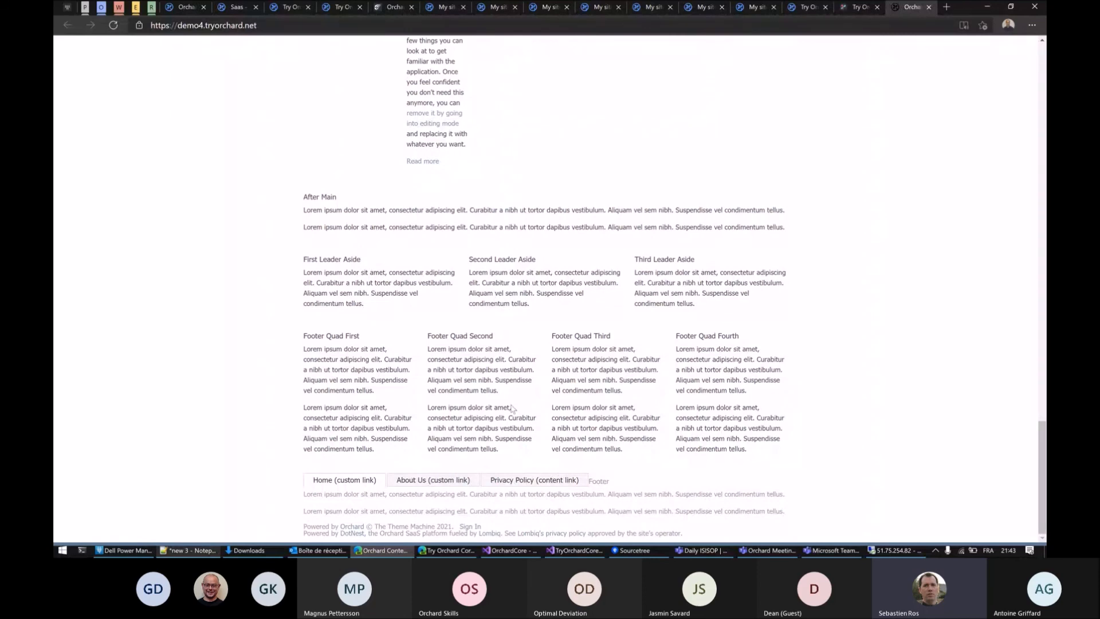
left_click(469, 526)
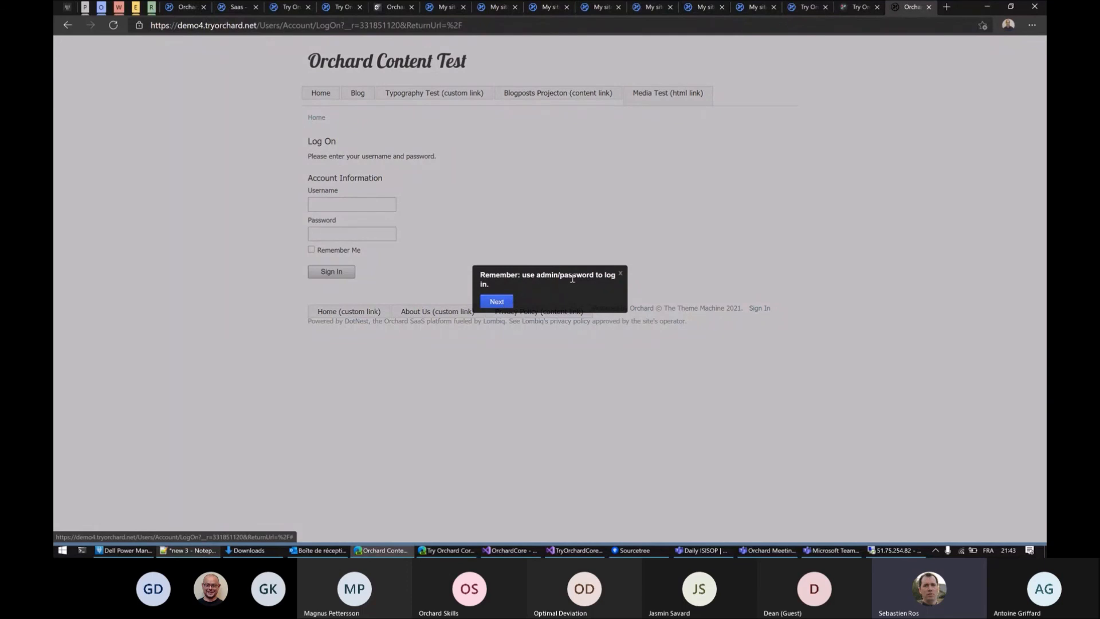
double_click(576, 275)
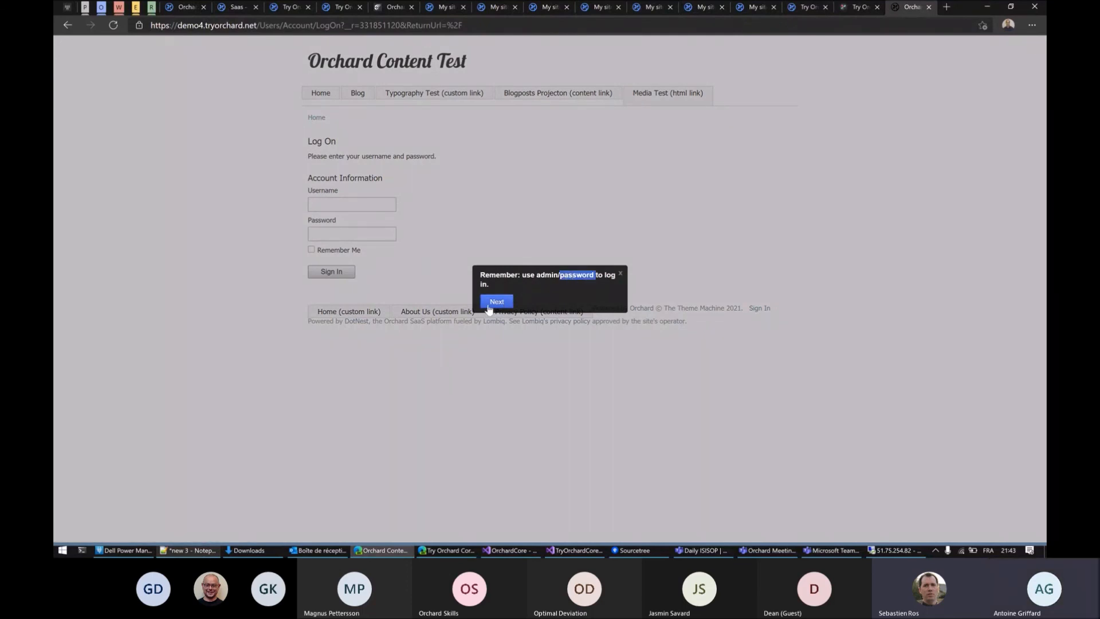
type("admin")
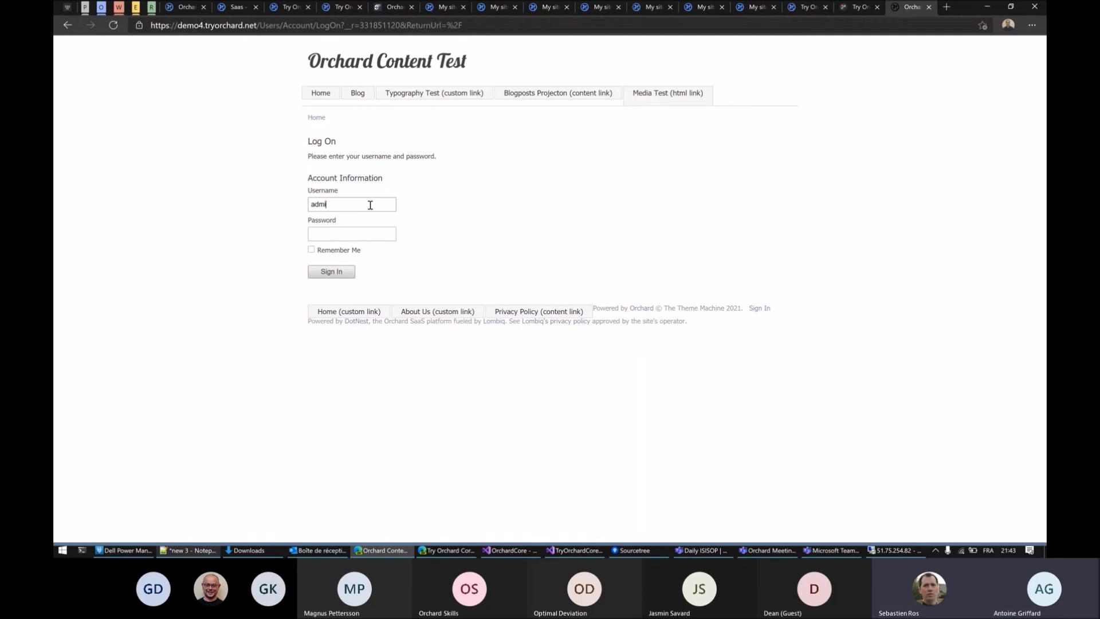
type("password")
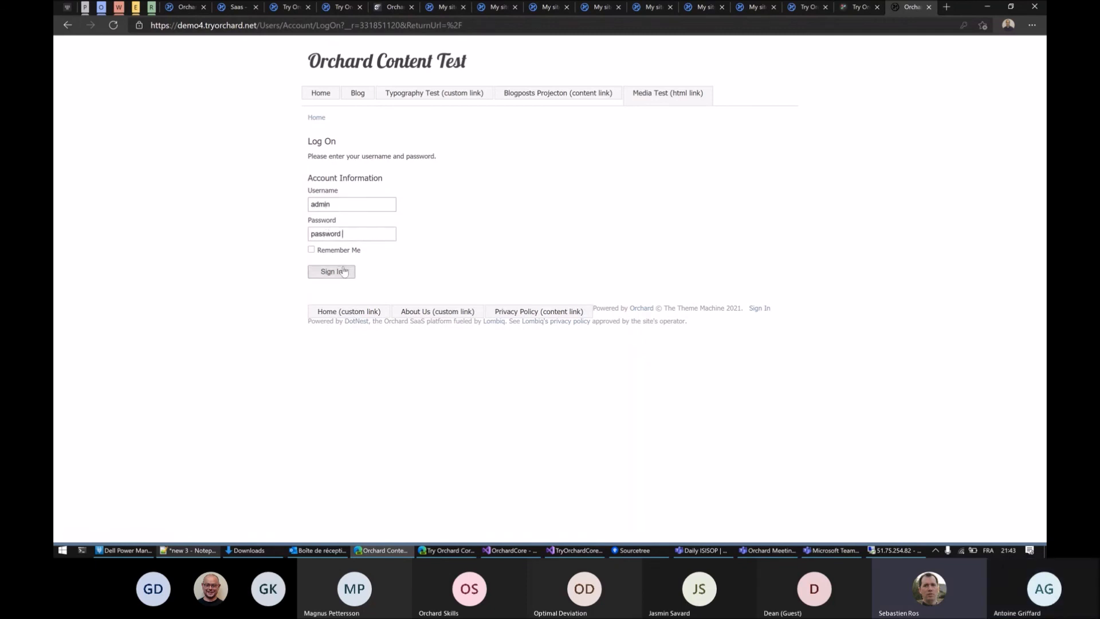
left_click(331, 272)
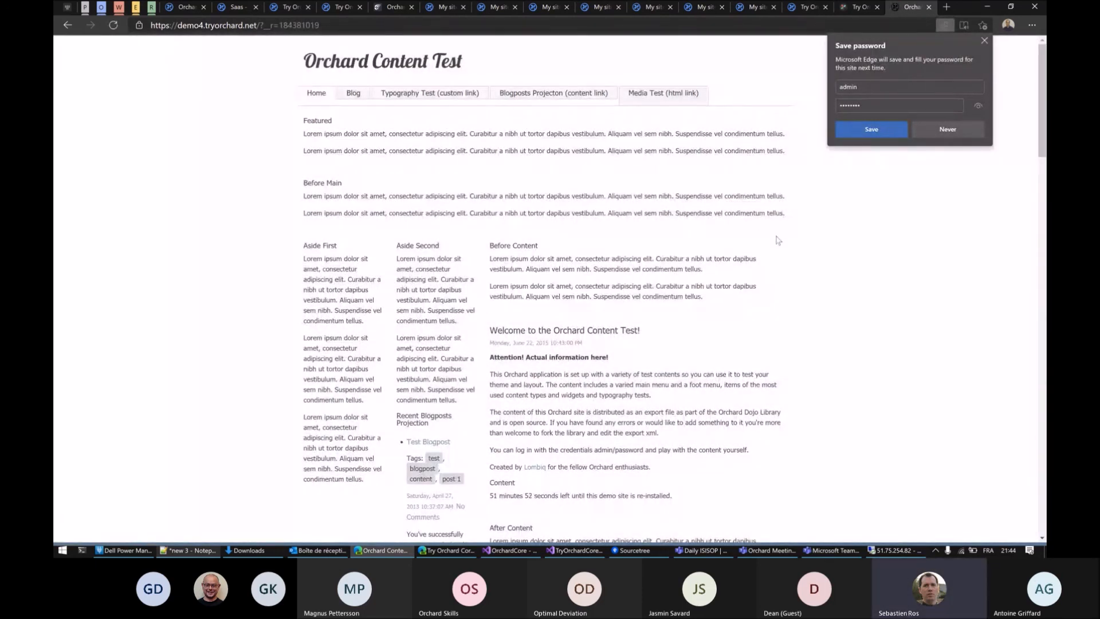
scroll("down", 3)
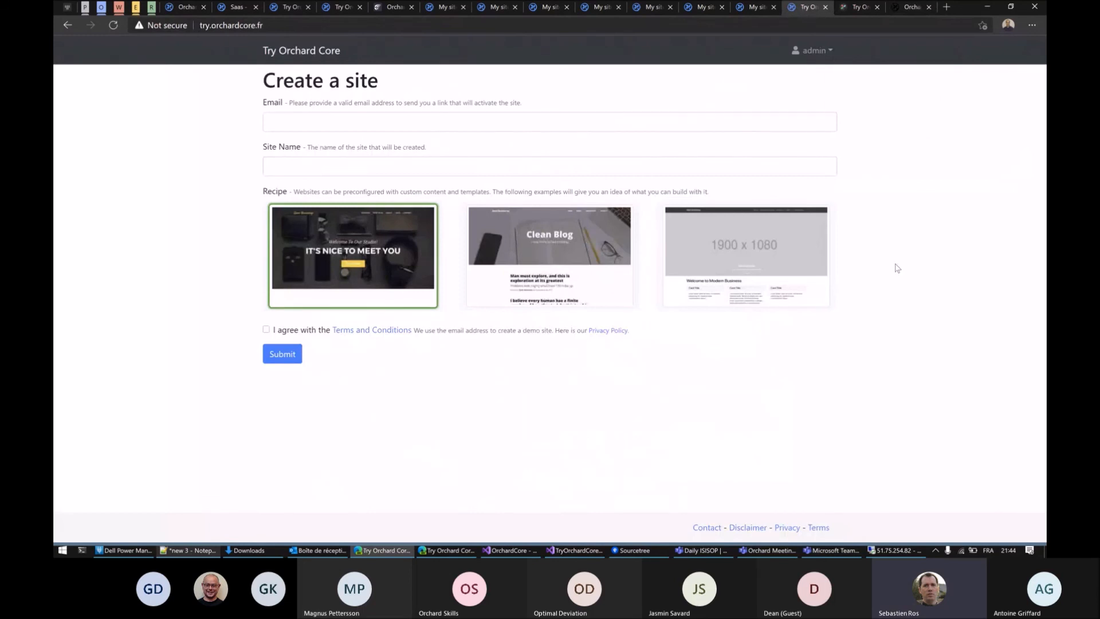
mouse_move(887, 270)
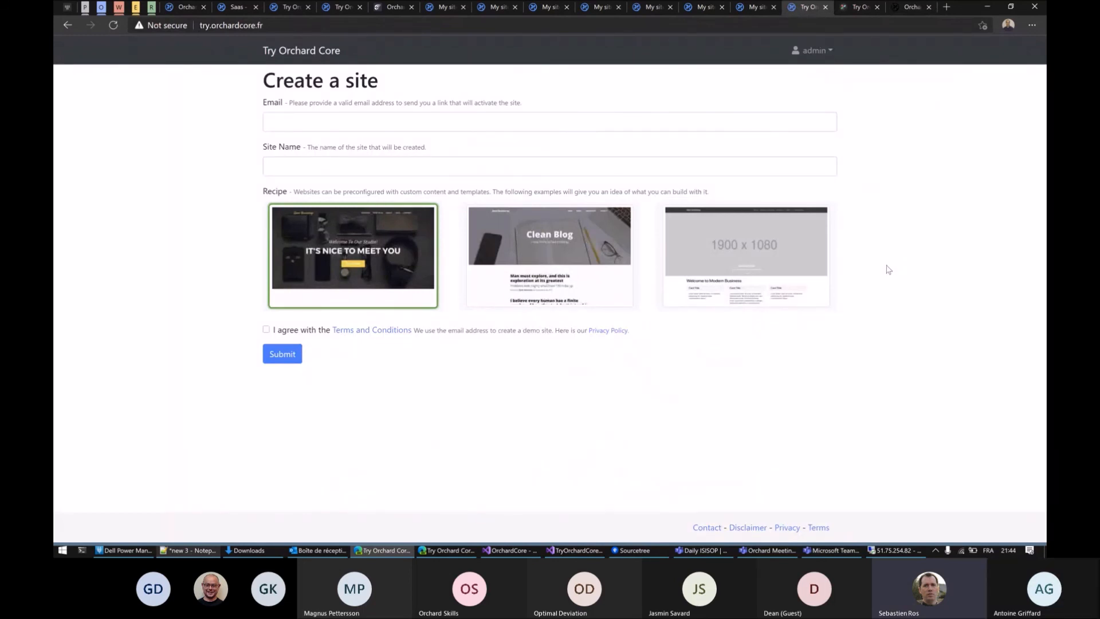
mouse_move(869, 250)
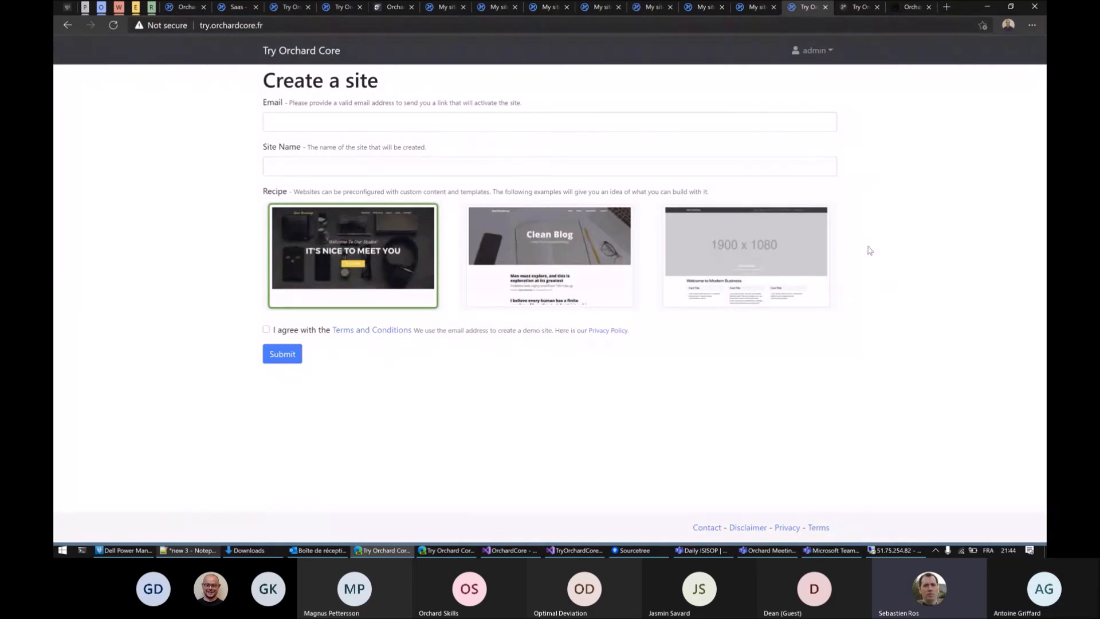